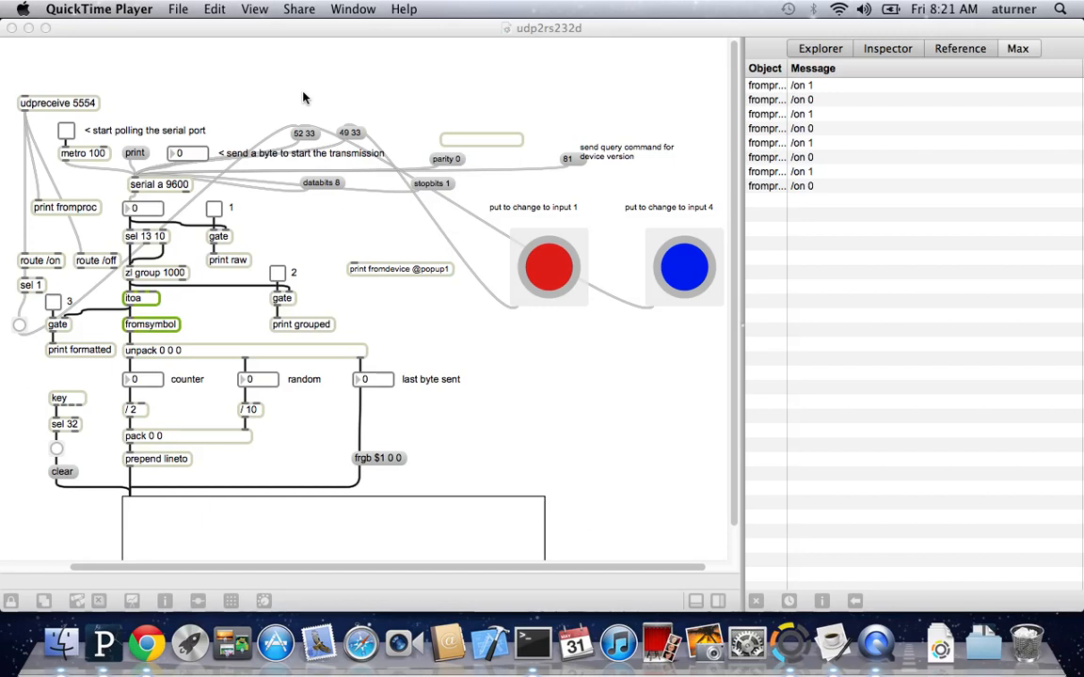
mouse_move(53, 26)
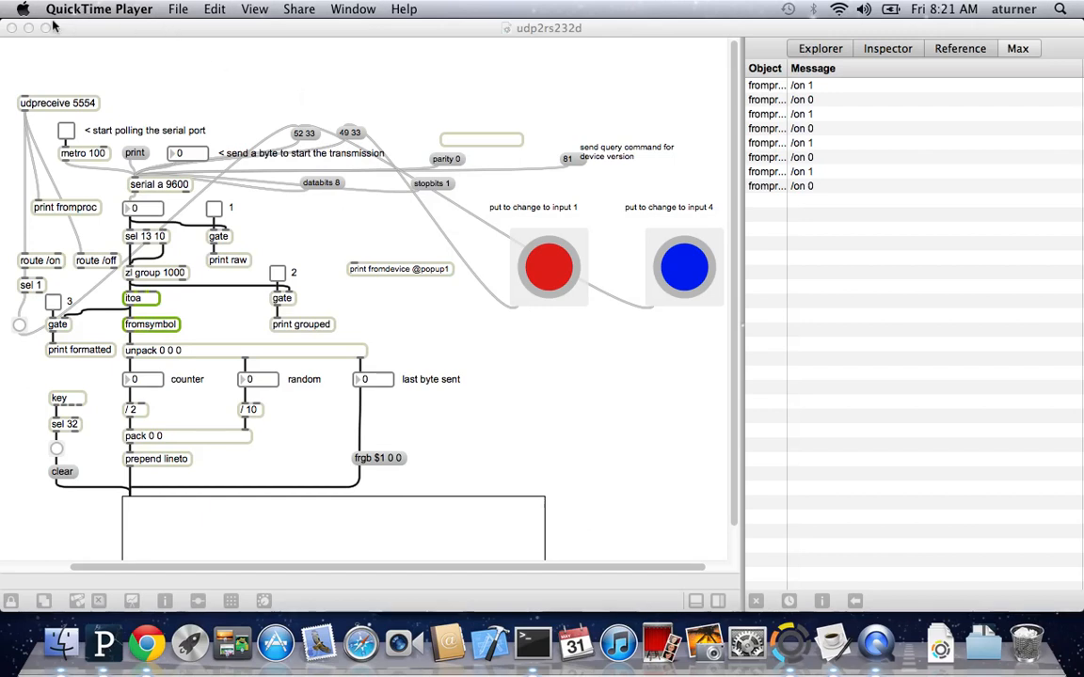
- Open and close the About This Mac window from the Apple menu
click(23, 9)
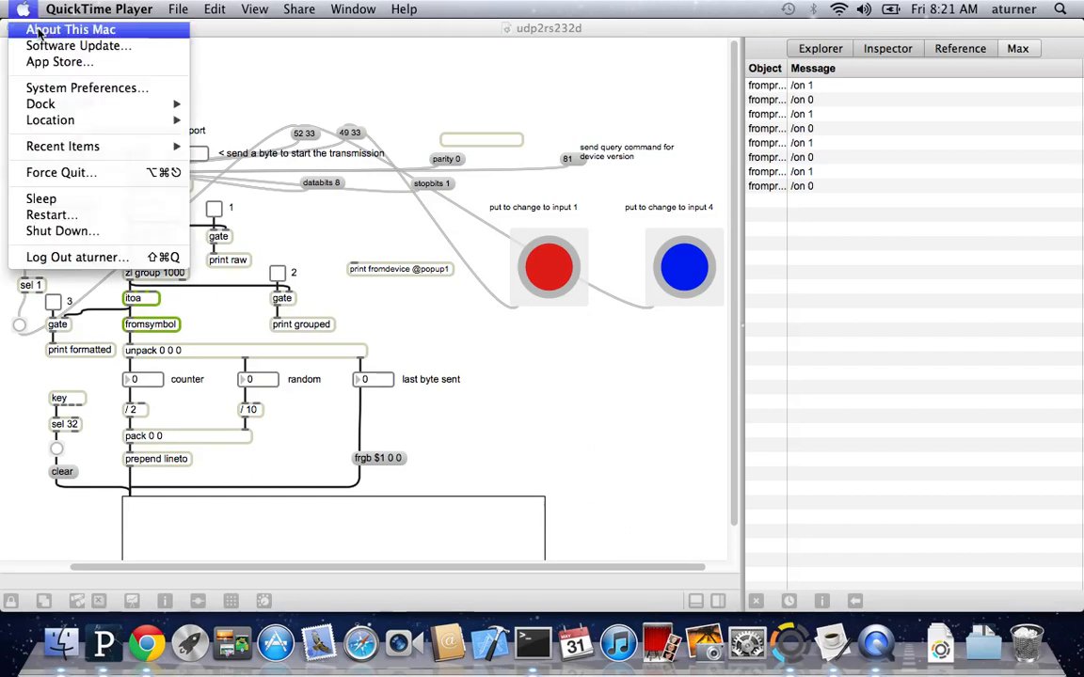
click(377, 134)
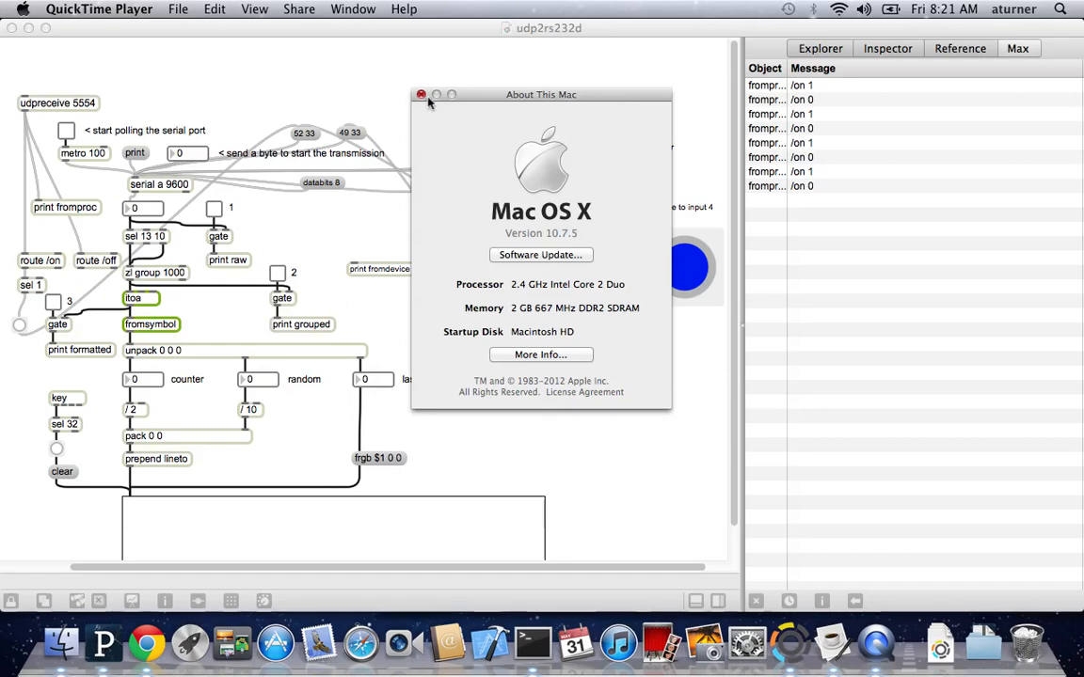
click(420, 94)
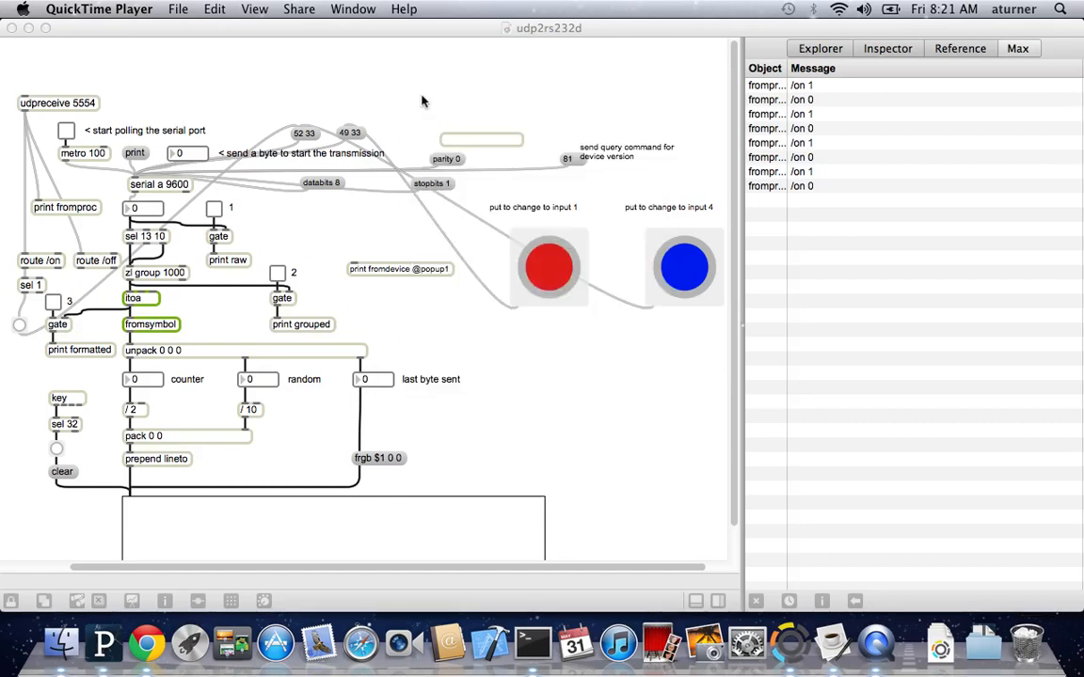
mouse_move(327, 60)
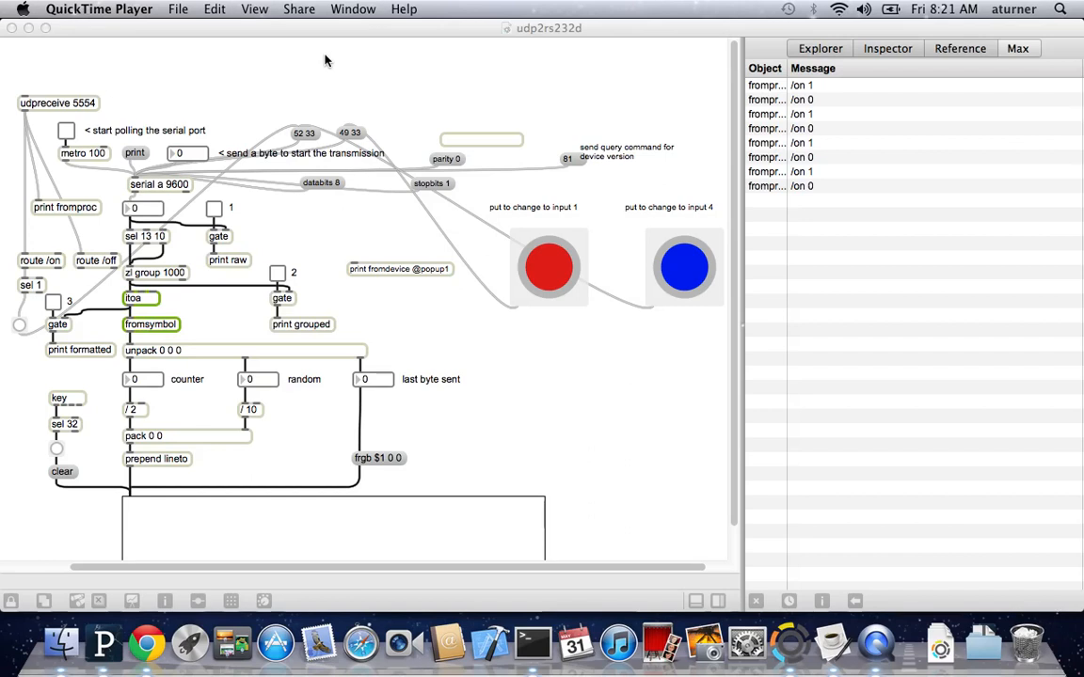
mouse_move(355, 92)
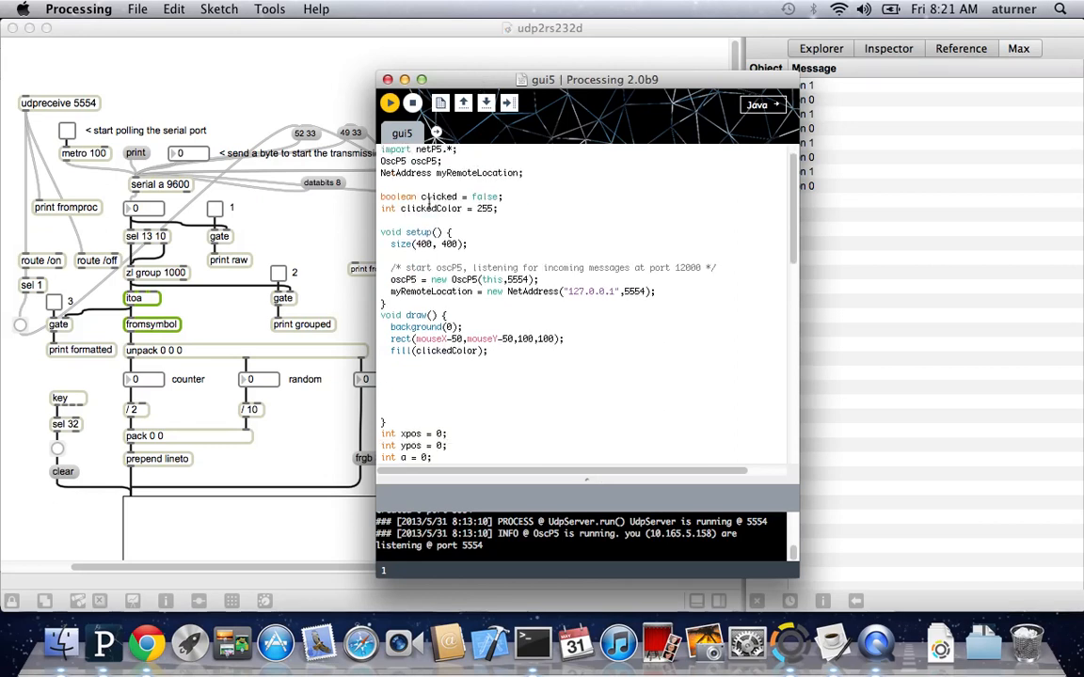
- Switch to the gui5 Processing editor and scroll to the mouseReleased() and oscEvent() code
scroll(down, 3)
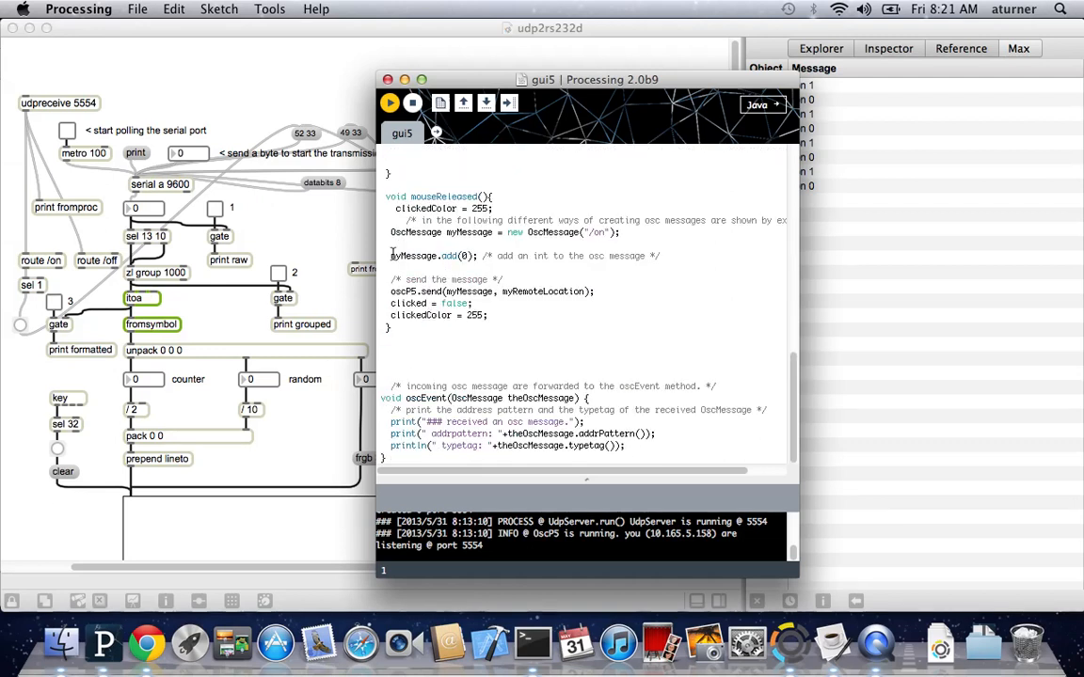
key(cmd+tab)
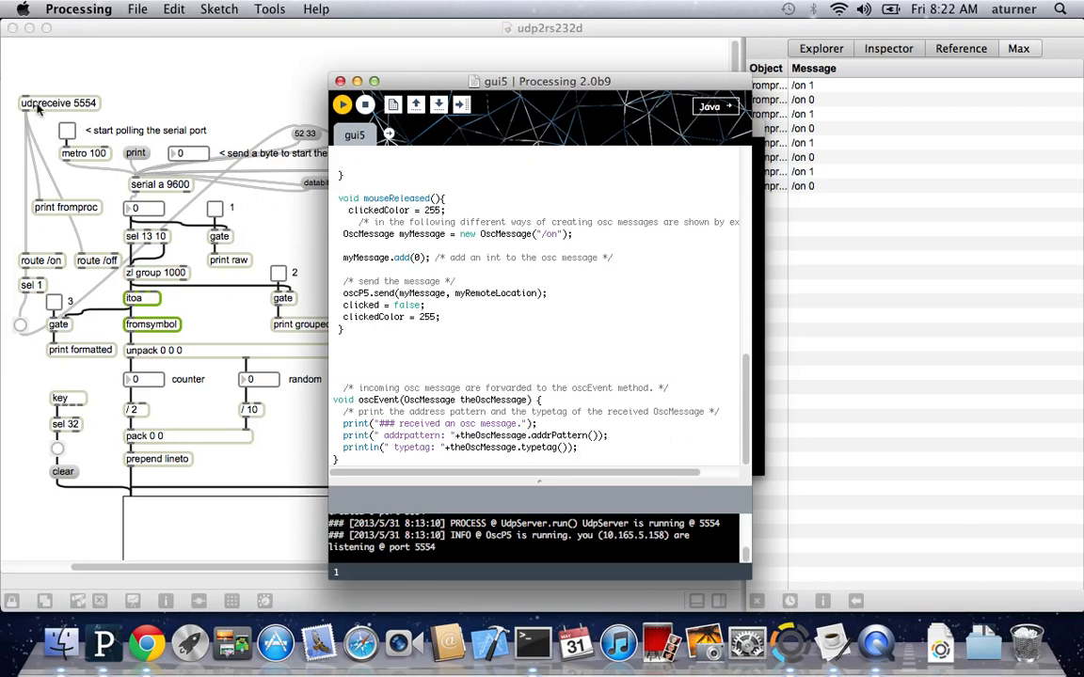
mouse_move(33, 115)
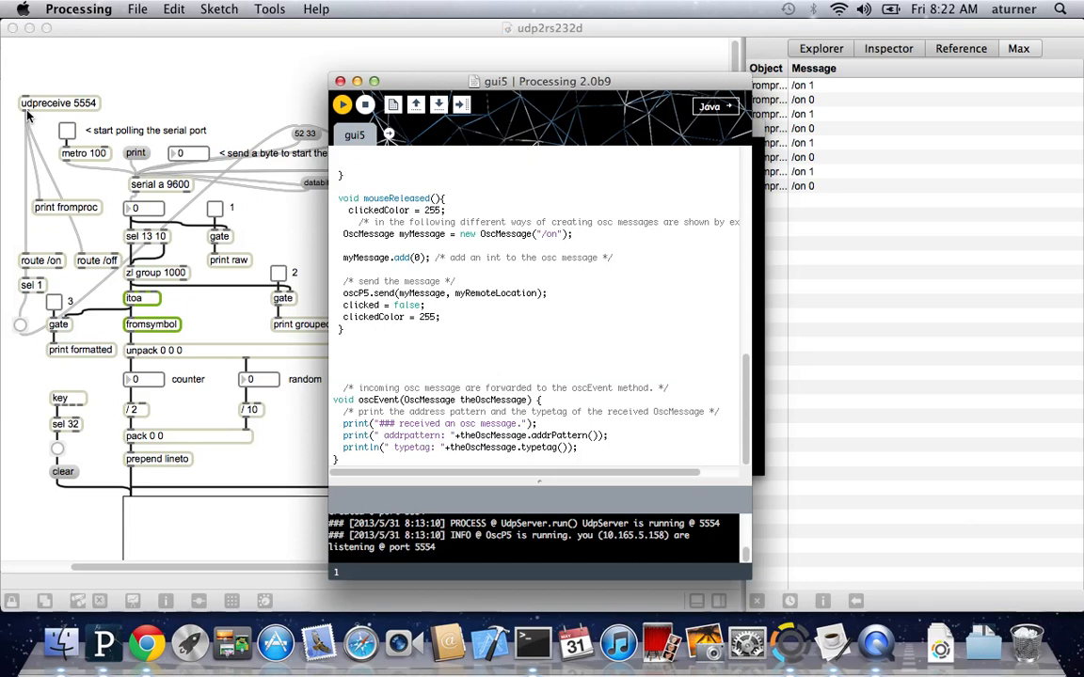
mouse_move(5, 104)
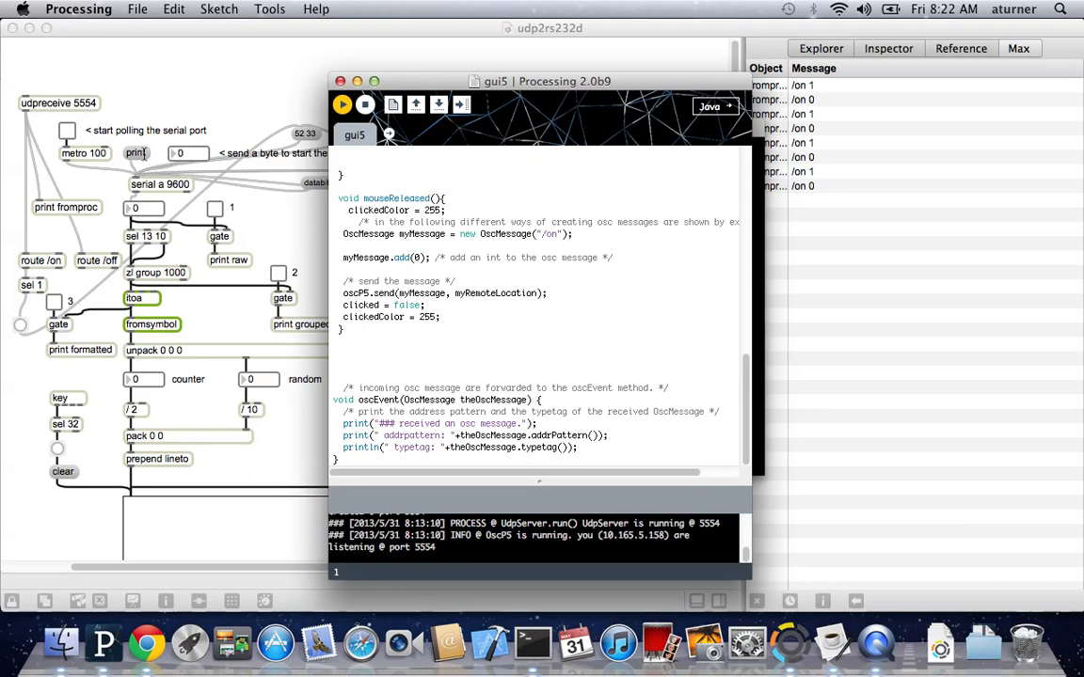
mouse_move(374, 270)
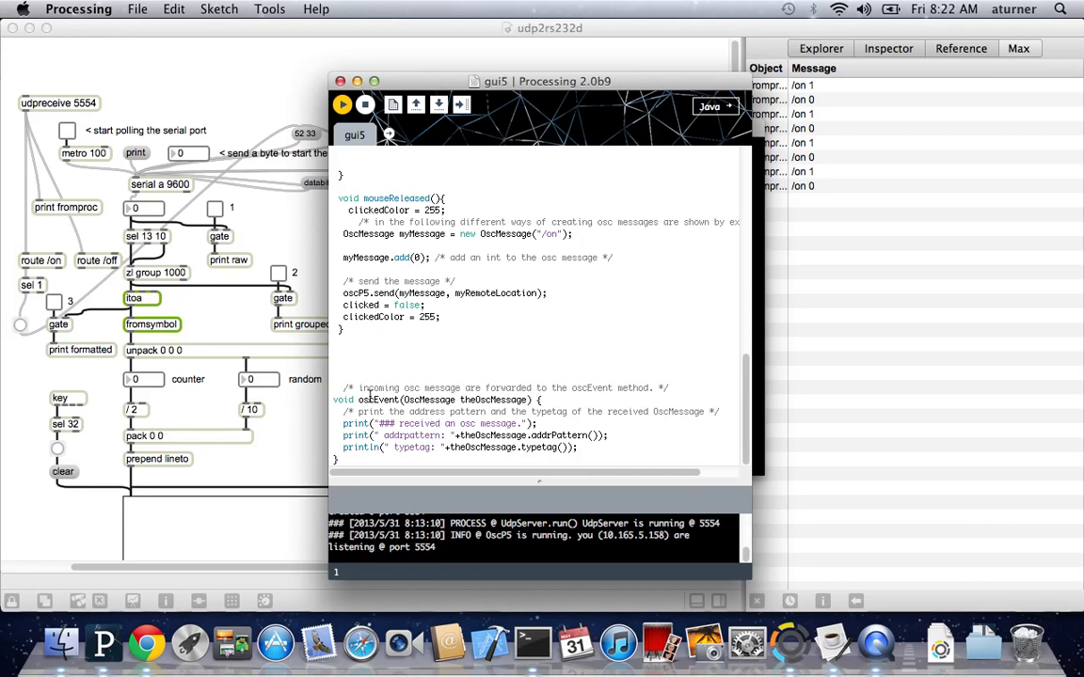
click(341, 105)
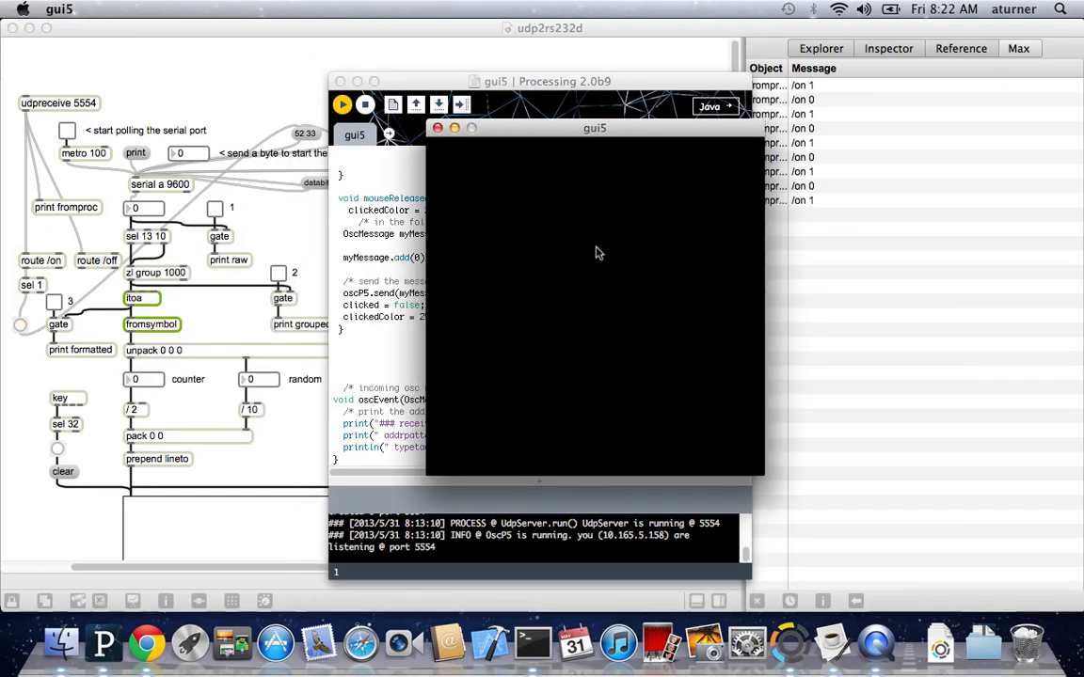
- Click and drag on the gui5 sketch's white square to send /on 1 and /on 0 messages to Max
click(598, 249)
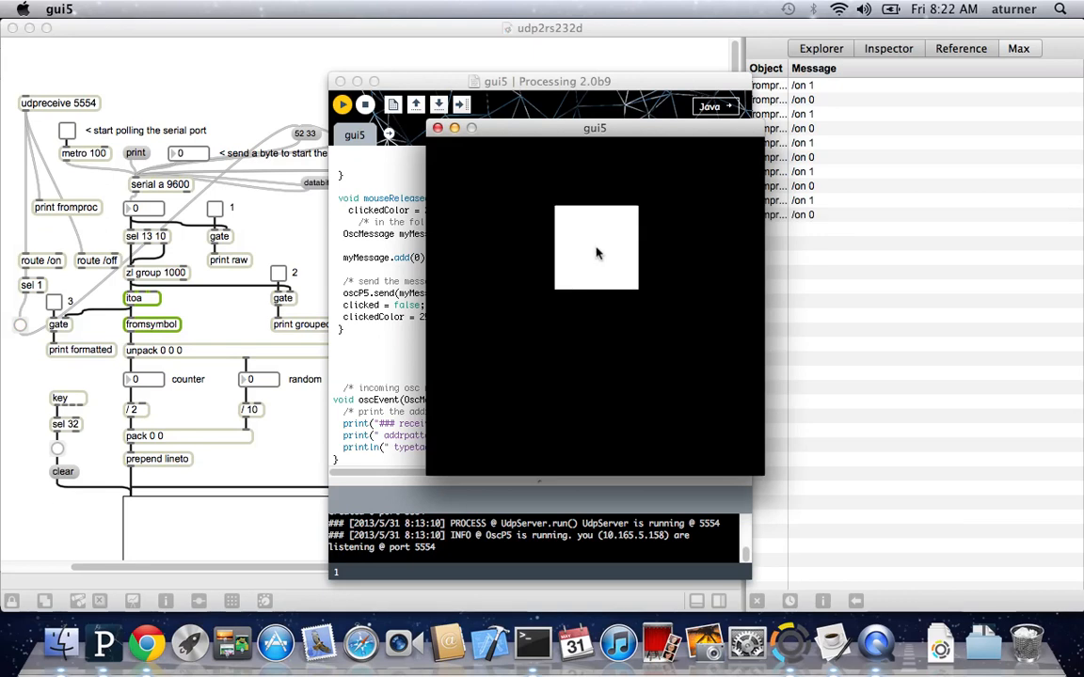
click(595, 248)
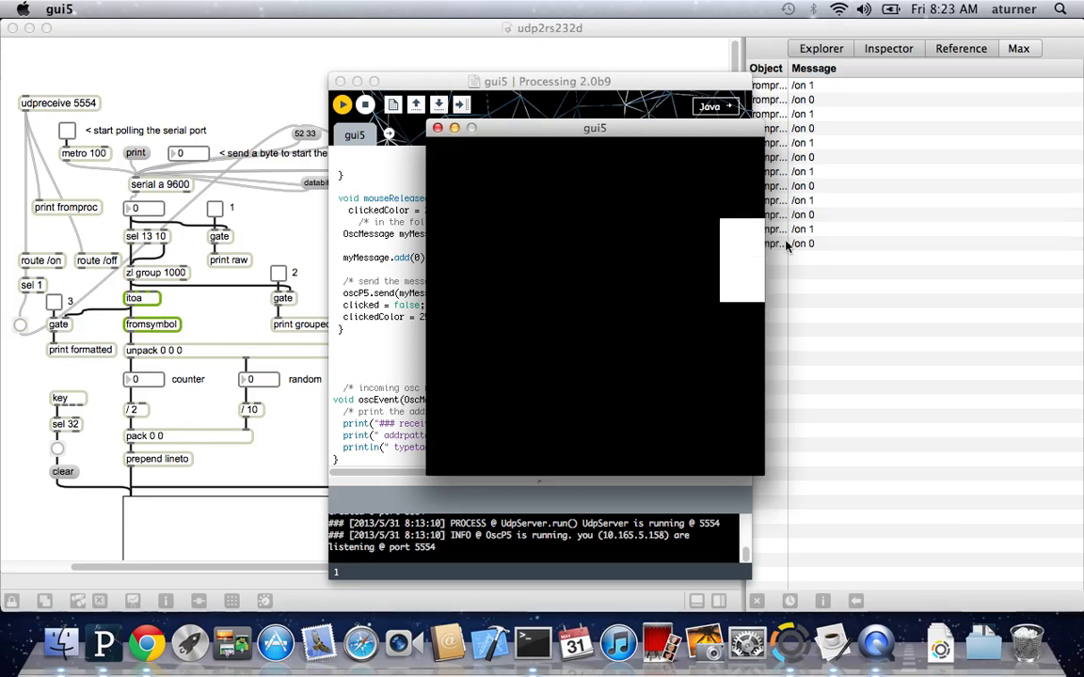
click(597, 193)
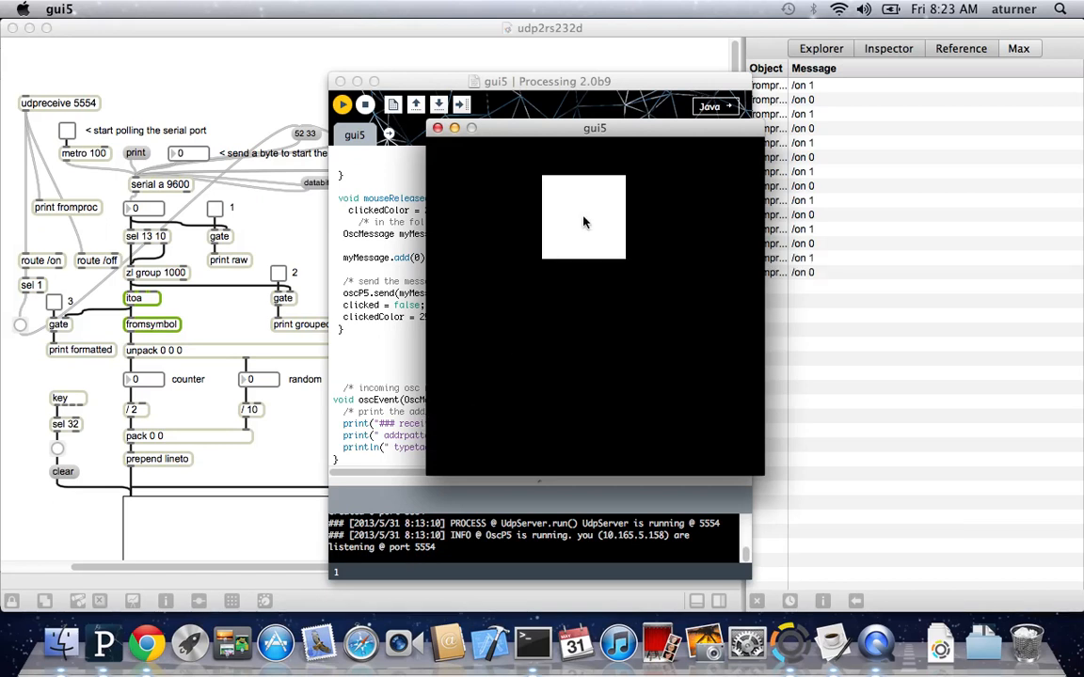
drag(583, 216, 658, 236)
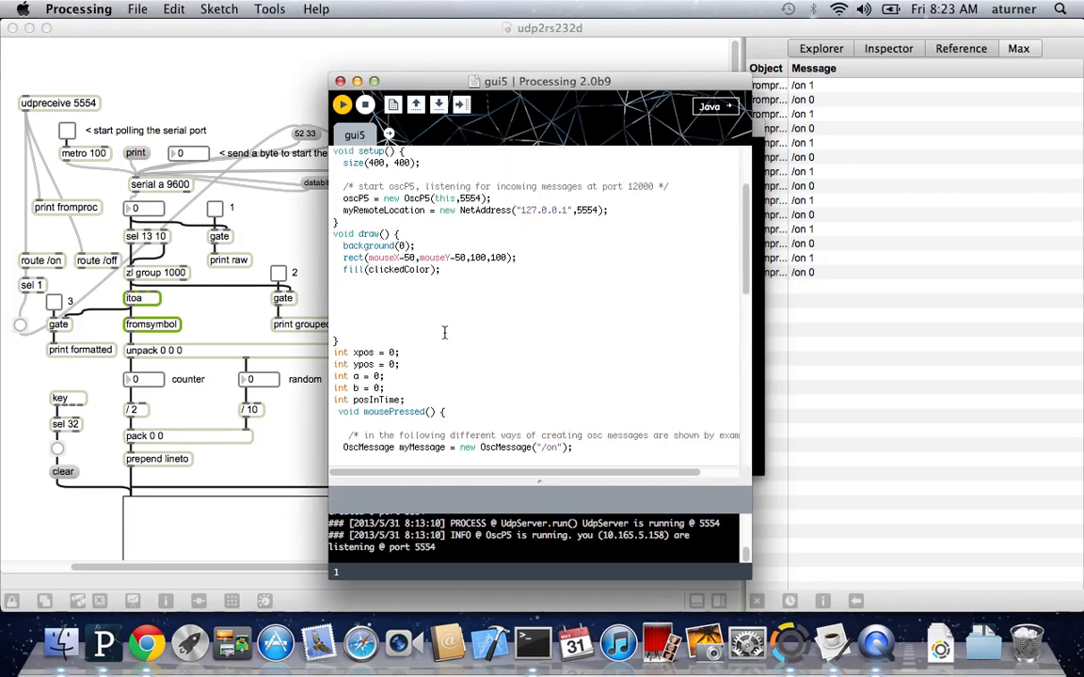
- Scroll the Max udp2rs232d patch to review the buttons and the logged /on messages
scroll(down, 3)
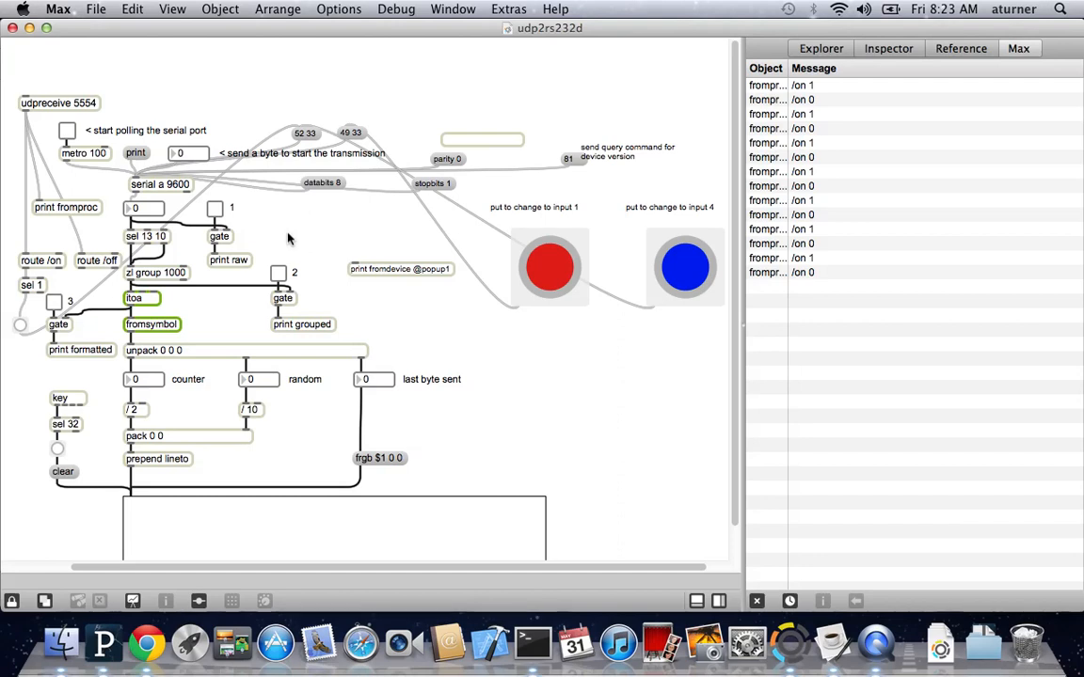
mouse_move(329, 232)
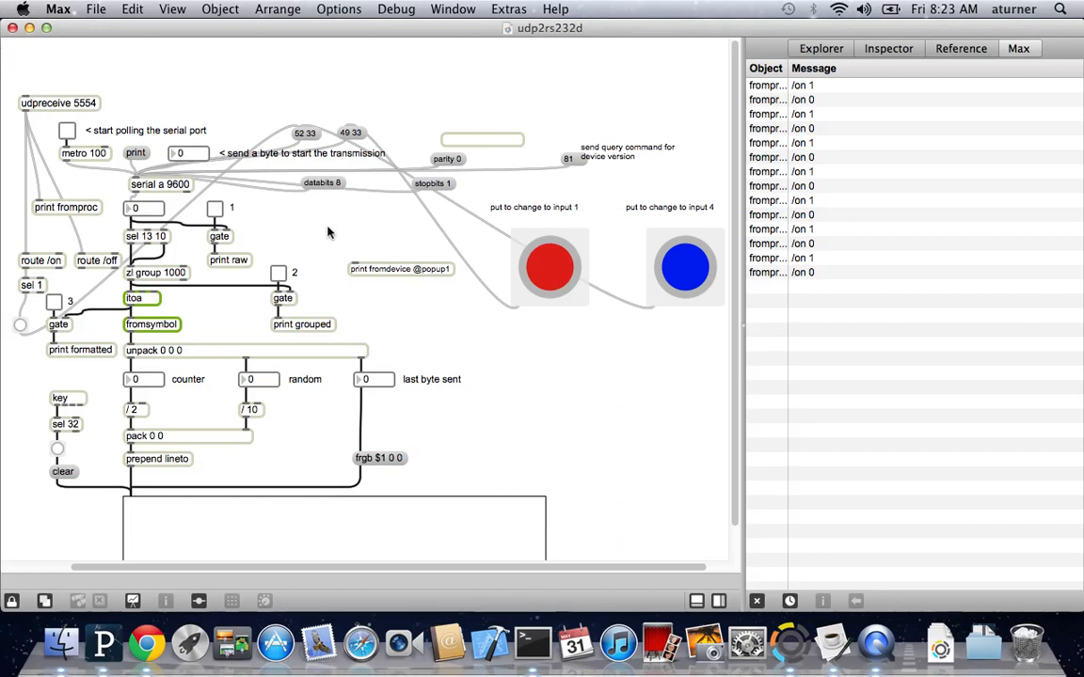
mouse_move(364, 219)
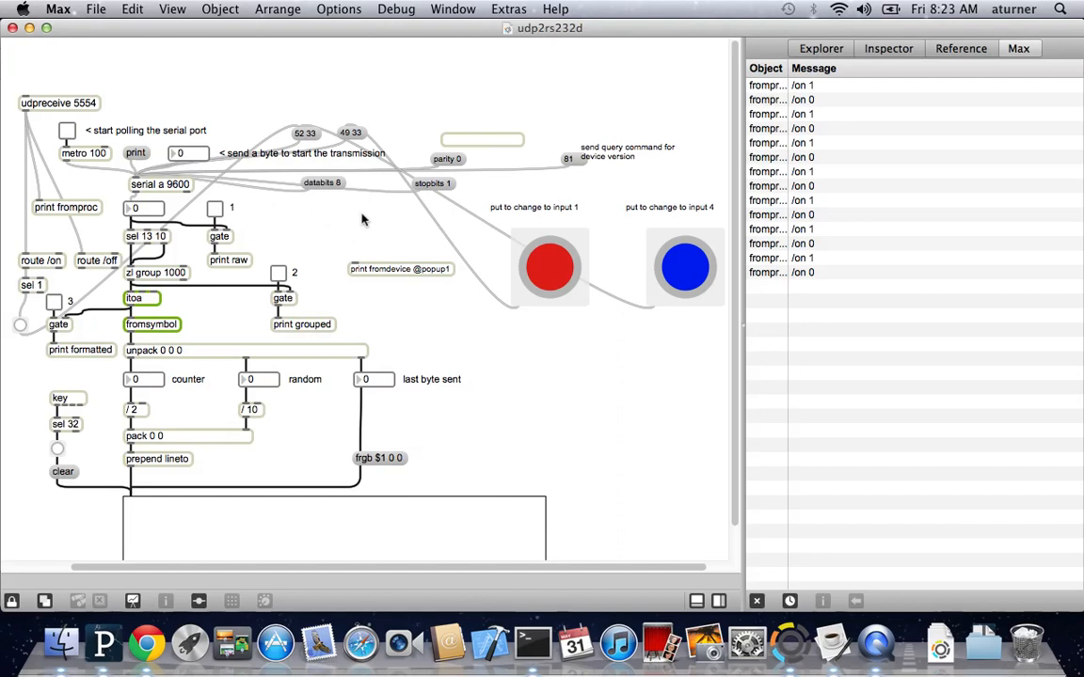
mouse_move(500, 298)
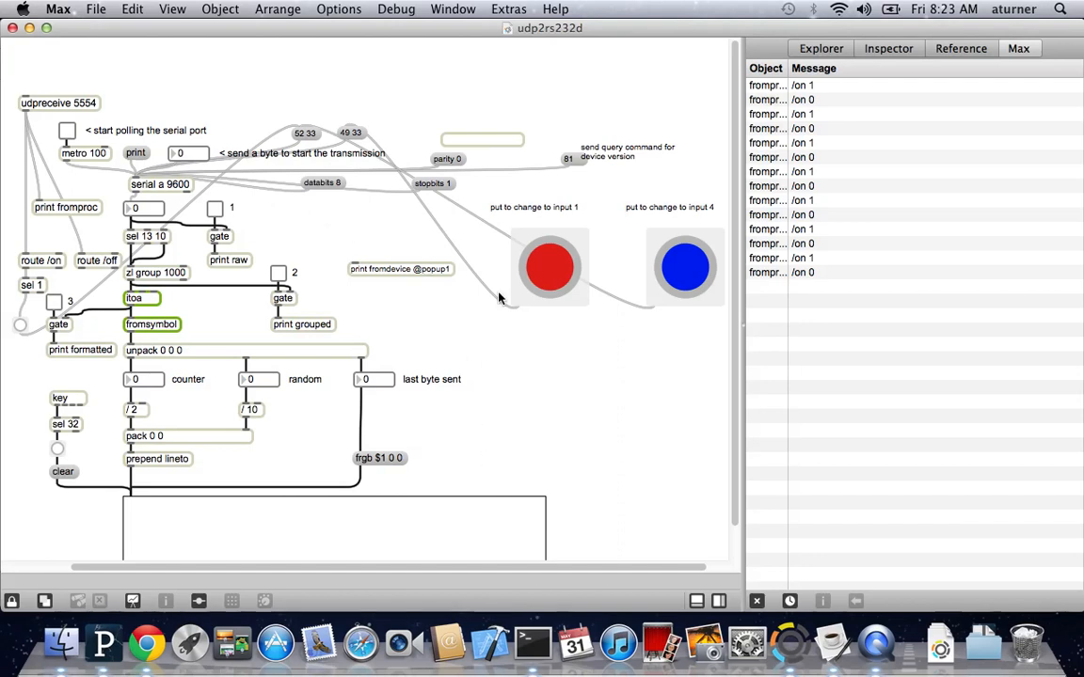
mouse_move(245, 237)
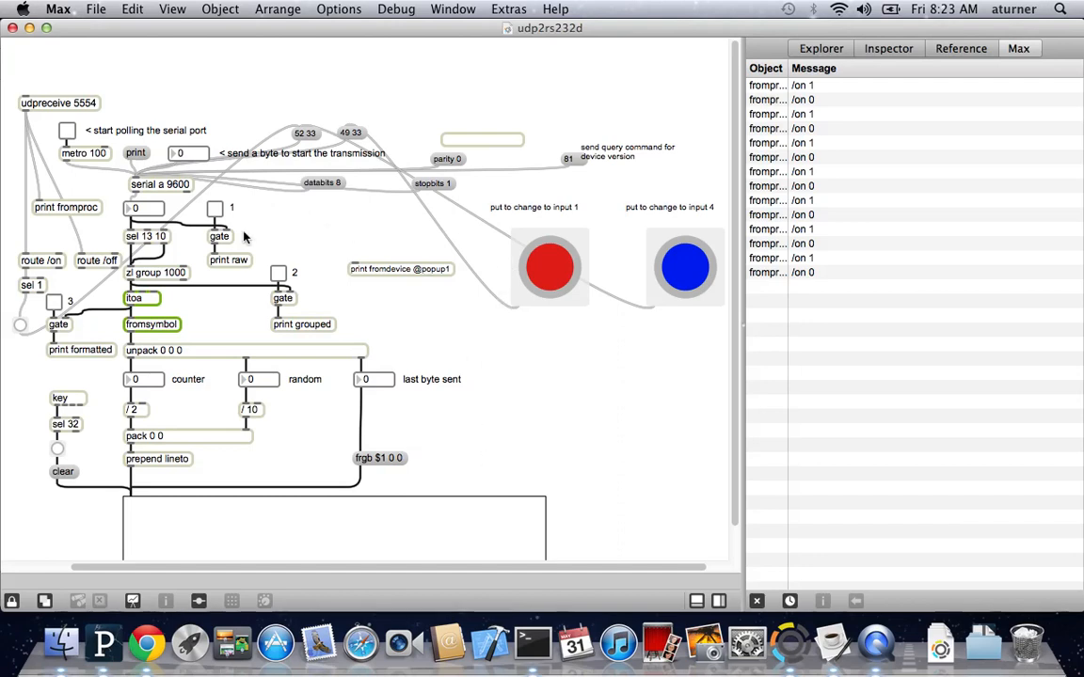
mouse_move(472, 223)
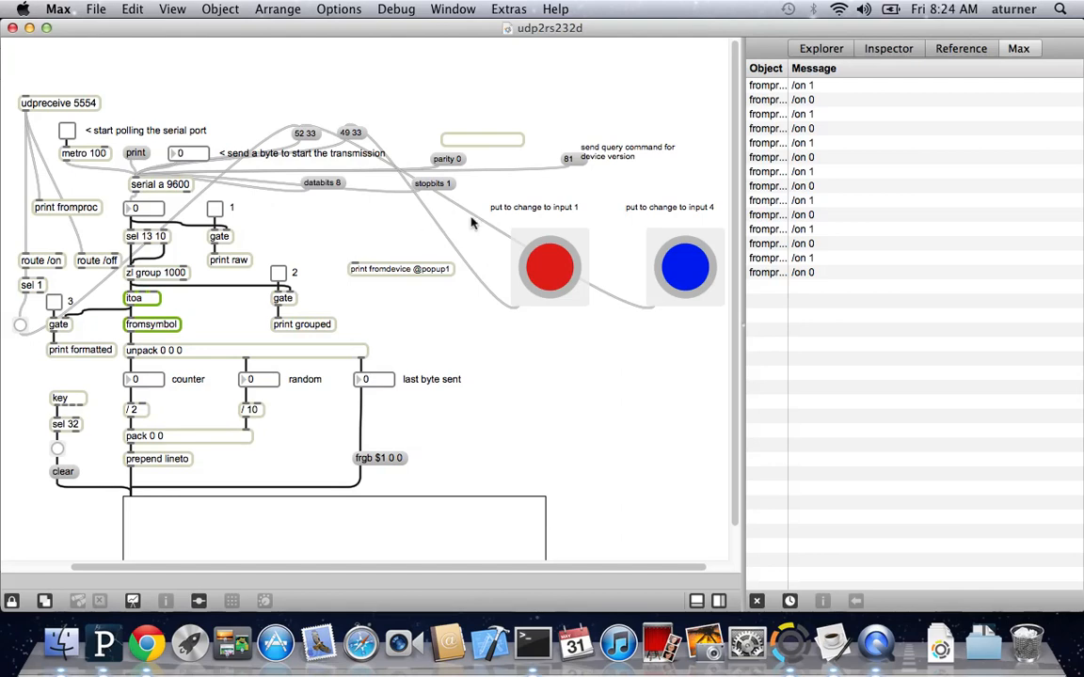
mouse_move(310, 292)
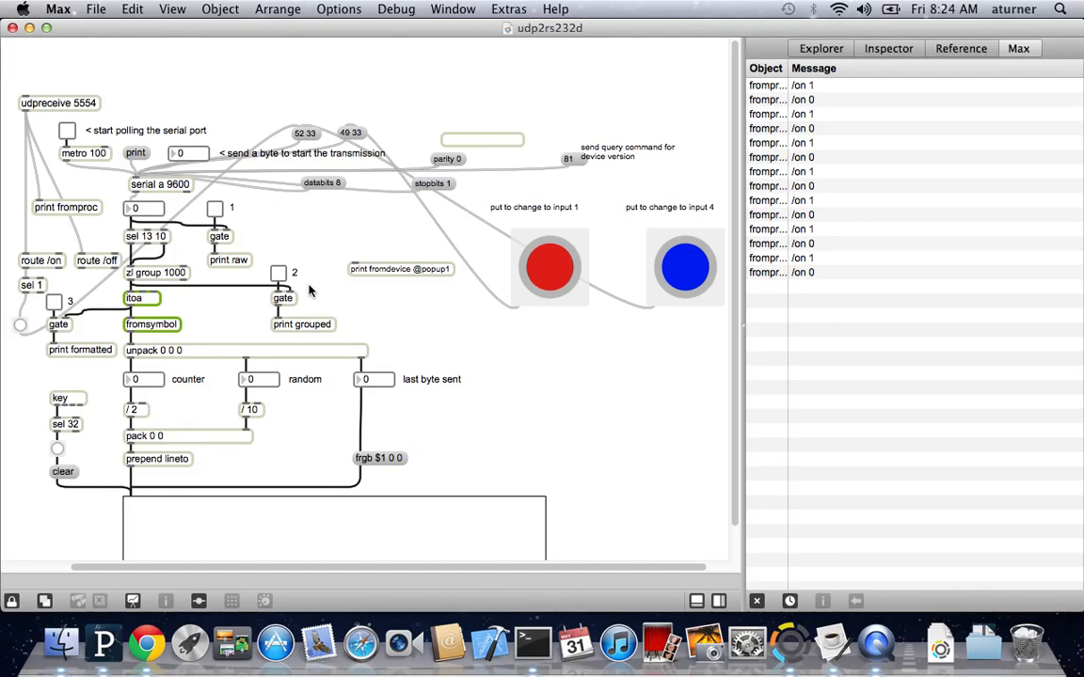
mouse_move(446, 316)
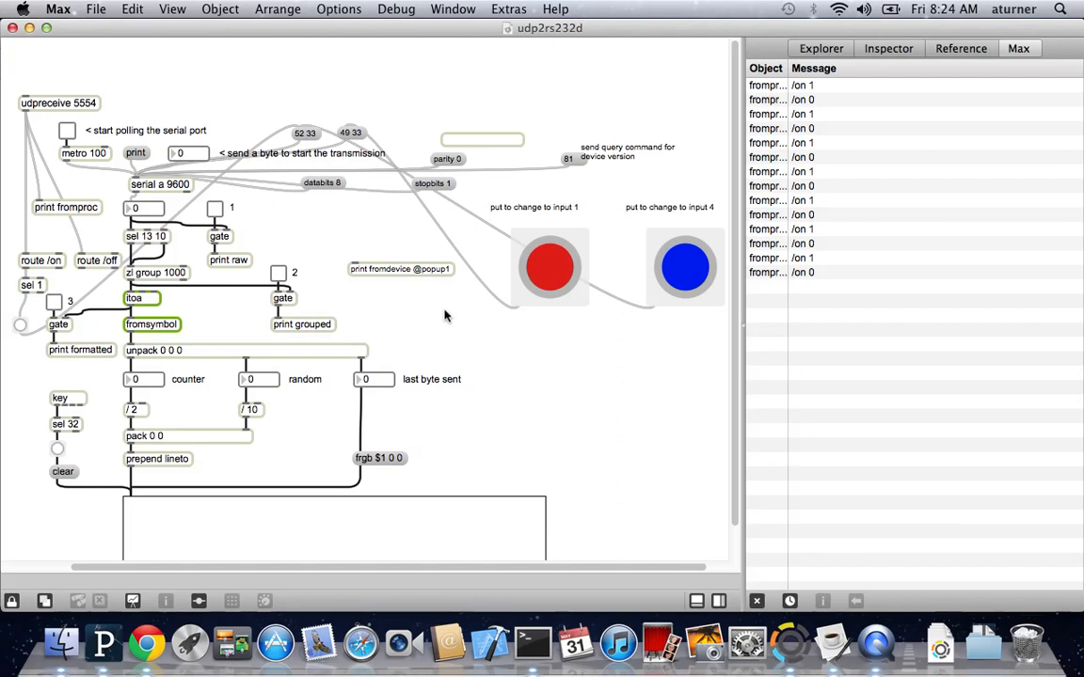
mouse_move(364, 395)
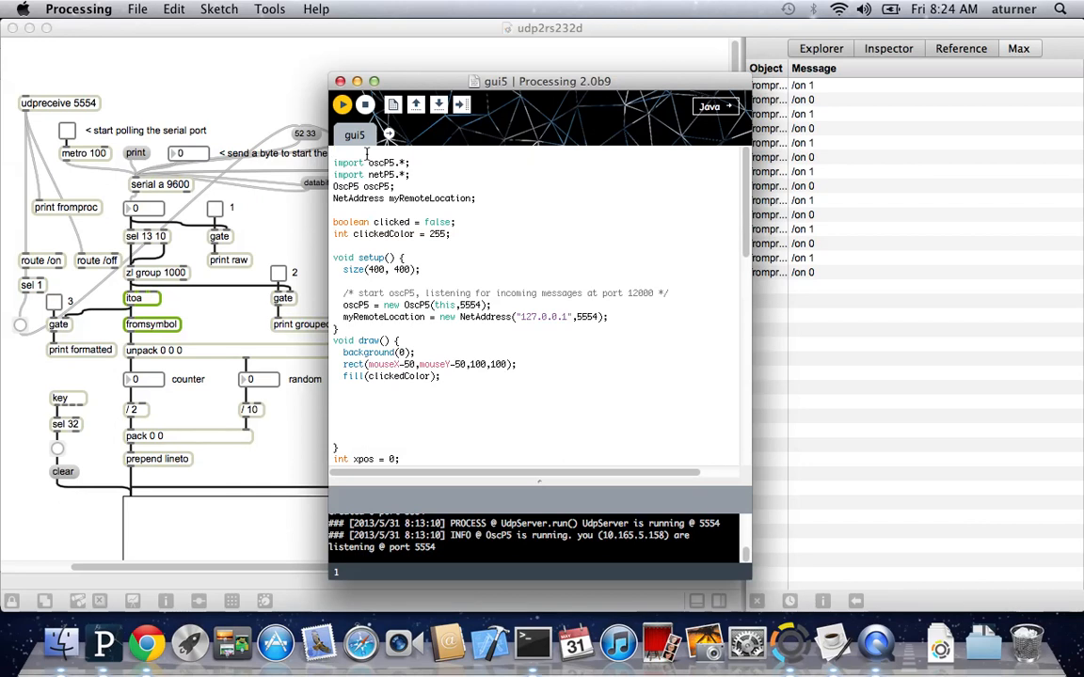
mouse_move(527, 151)
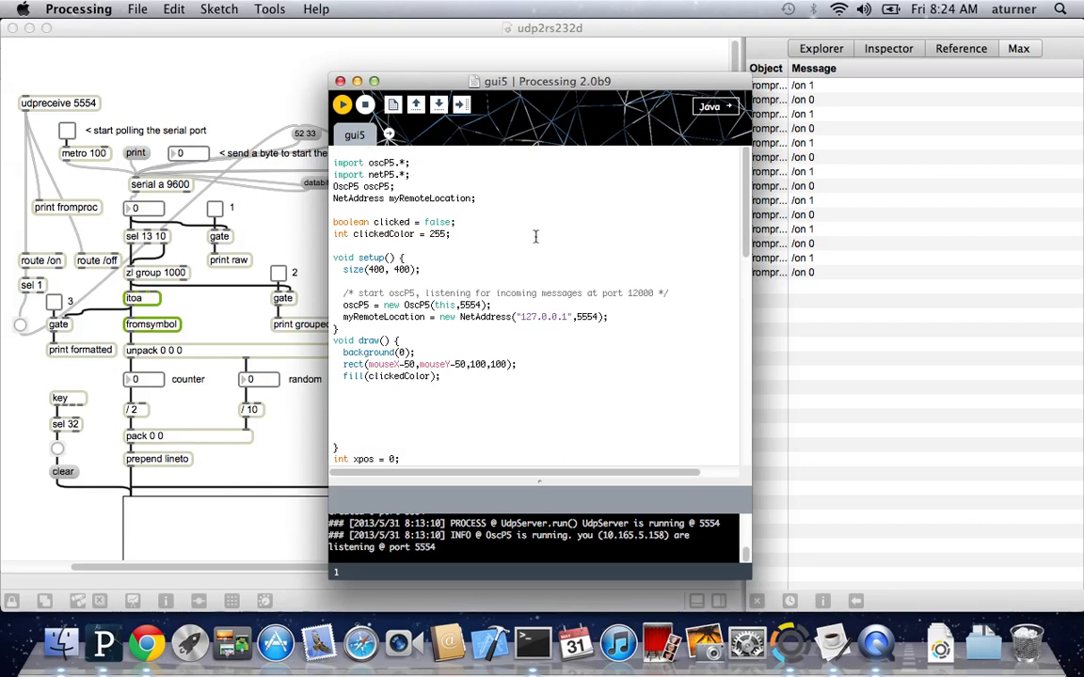
mouse_move(515, 242)
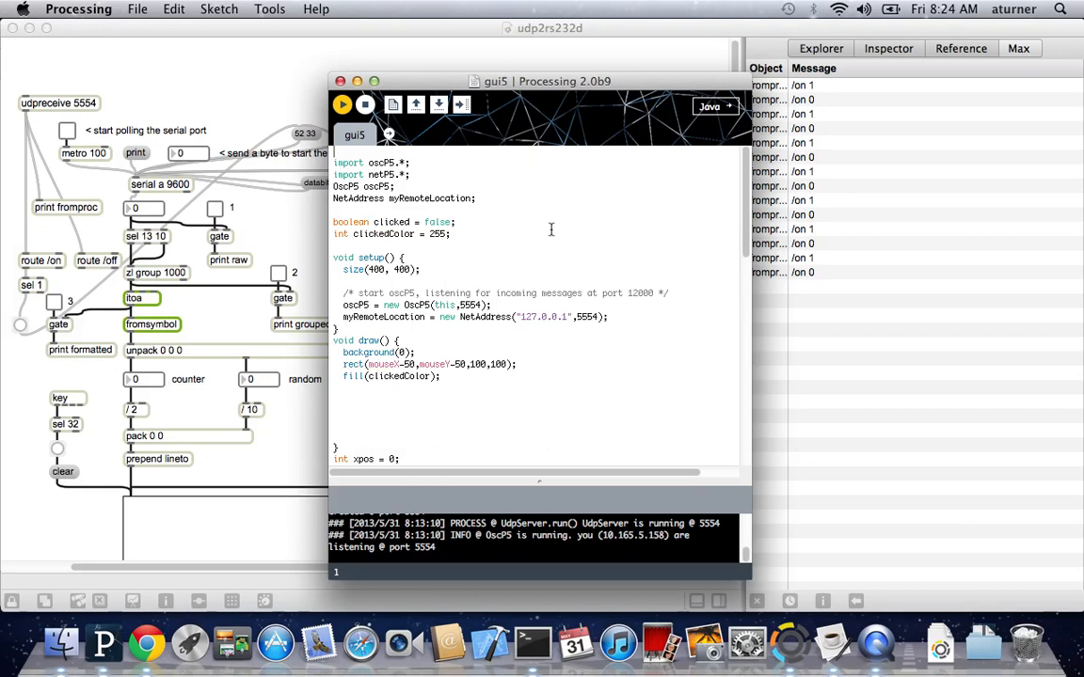
mouse_move(525, 182)
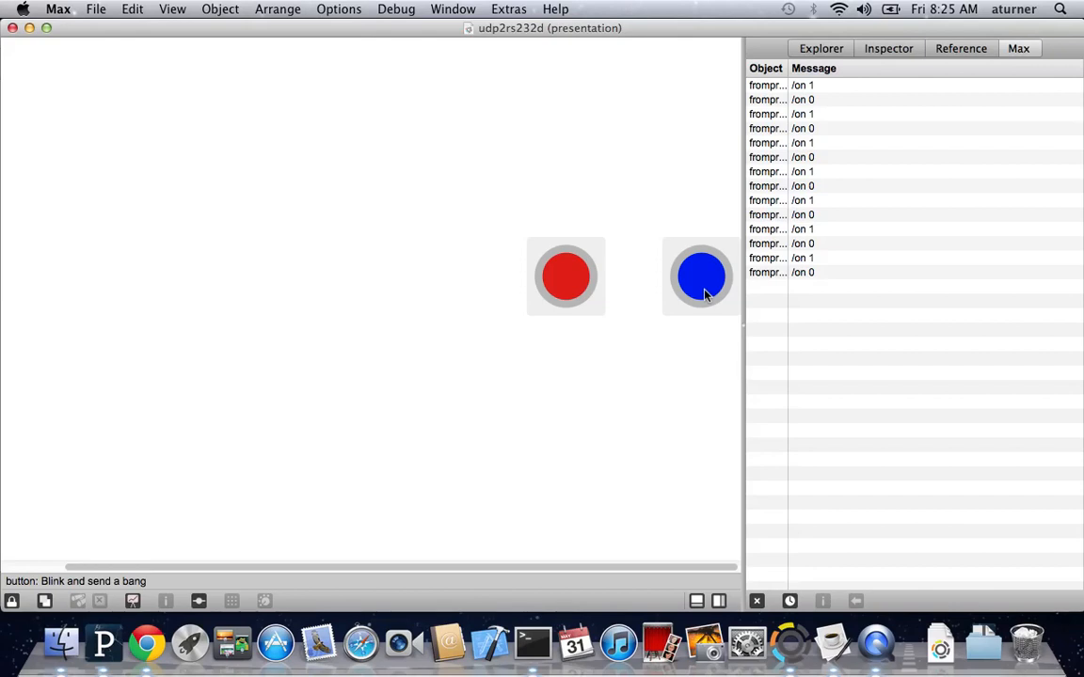
mouse_move(614, 320)
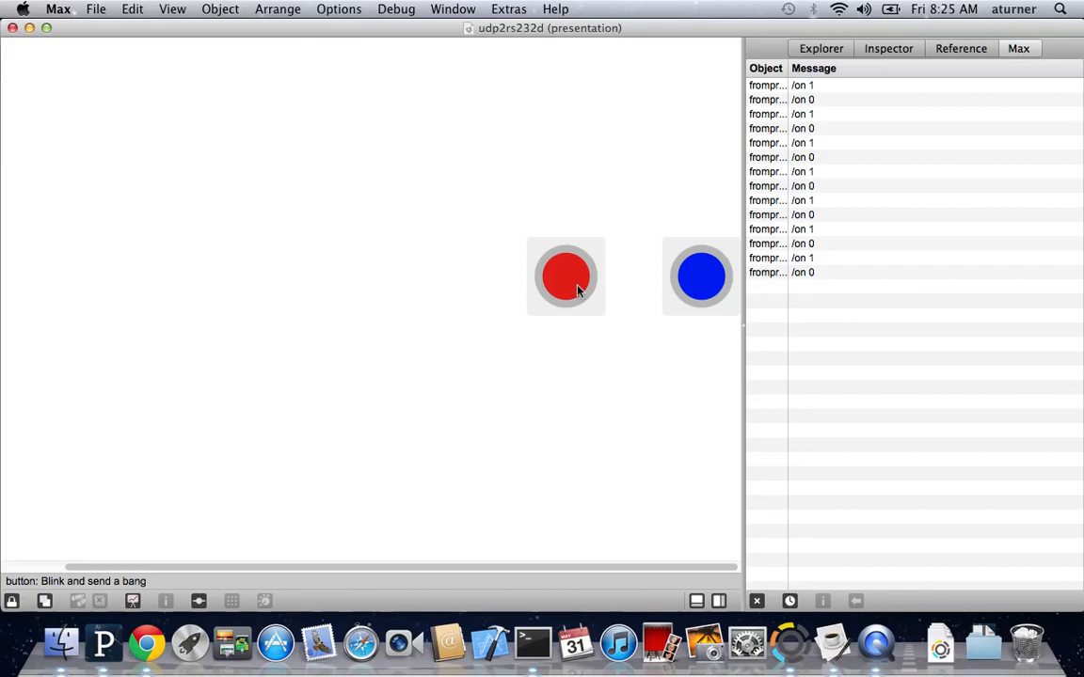
mouse_move(571, 286)
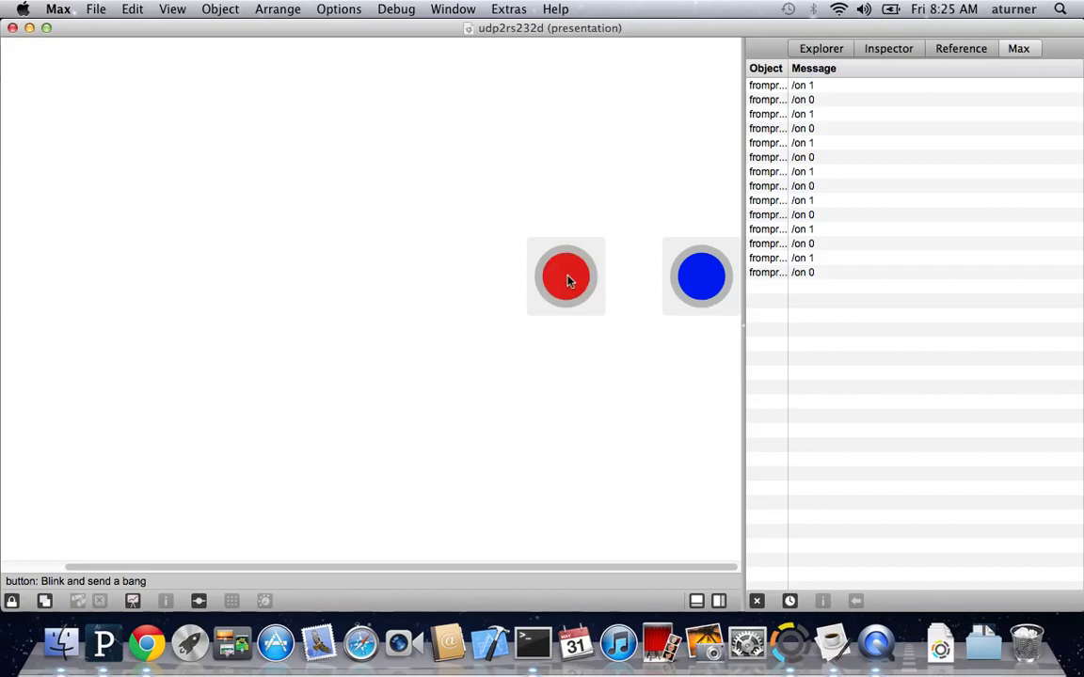
click(566, 275)
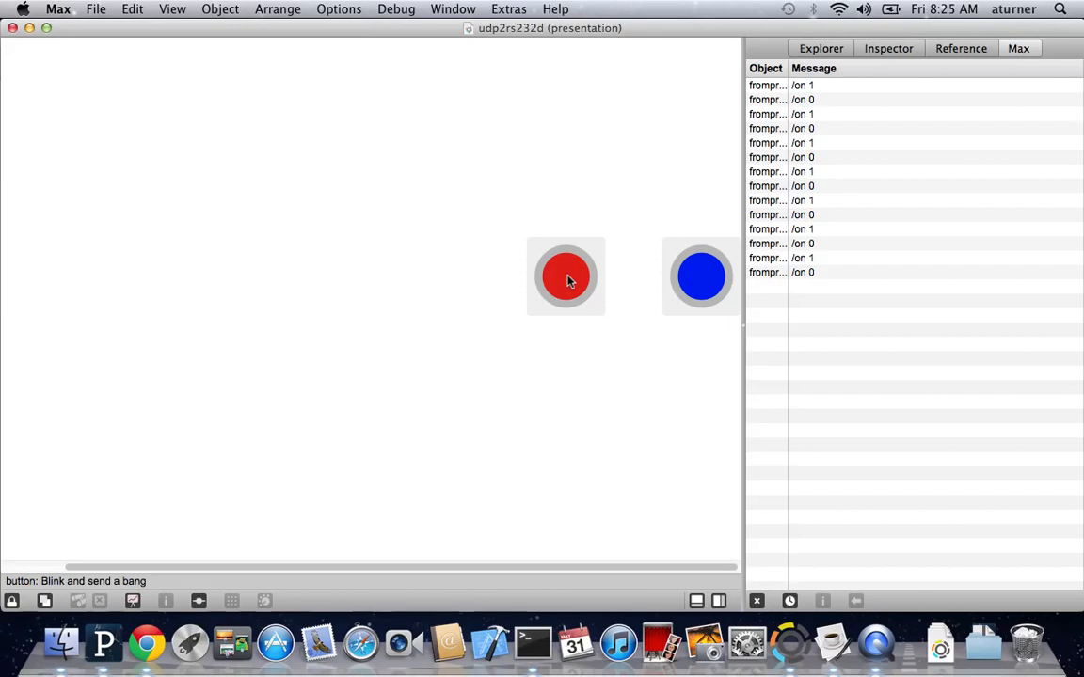
mouse_move(112, 266)
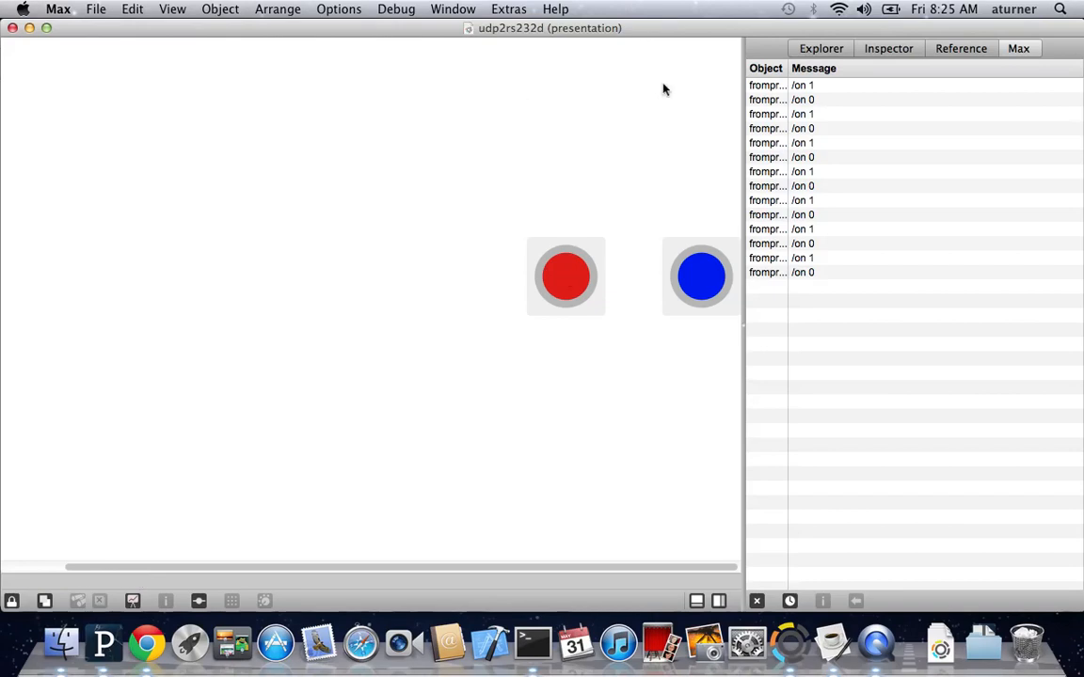
mouse_move(592, 166)
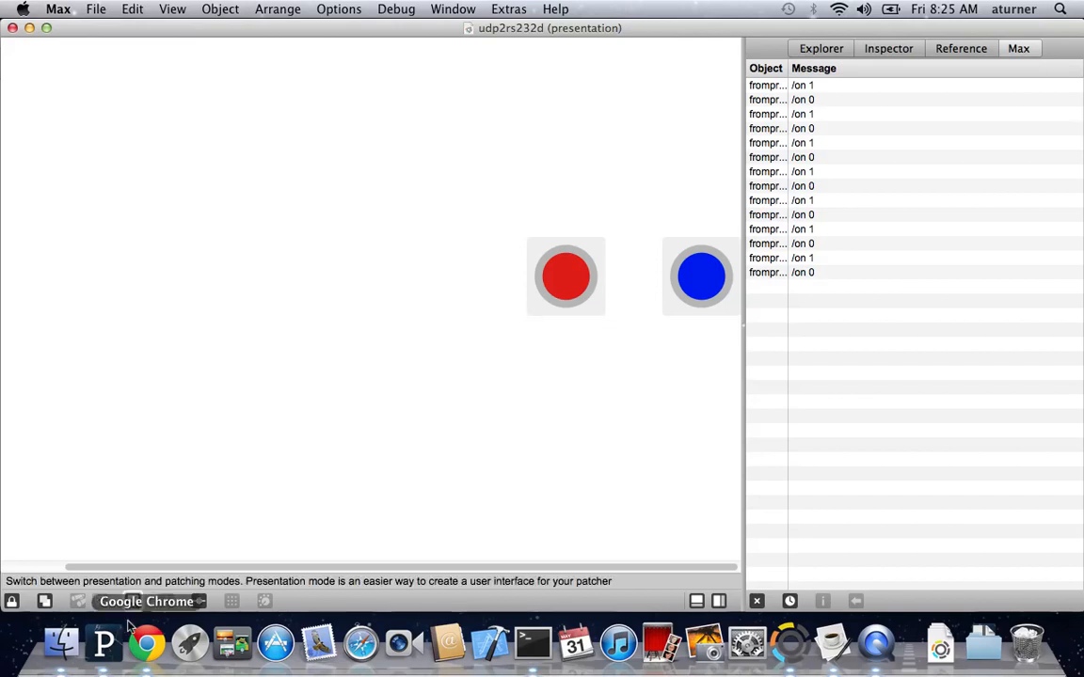
- Launch the gui5 sketch from Processing and move its running window aside
click(103, 644)
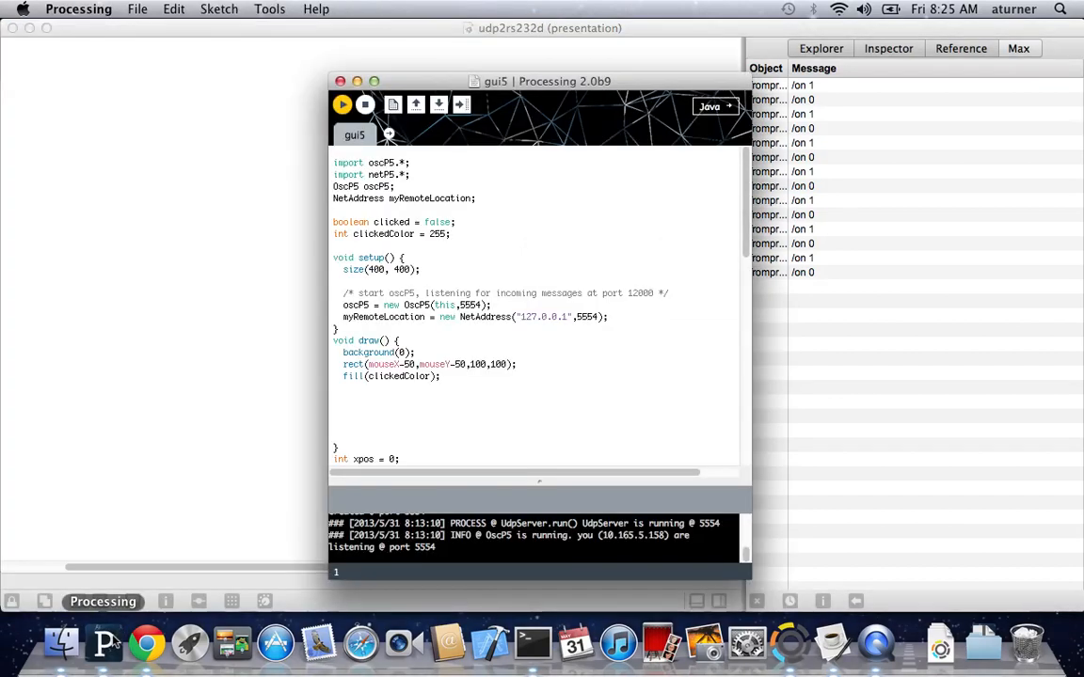
key(cmd+tab)
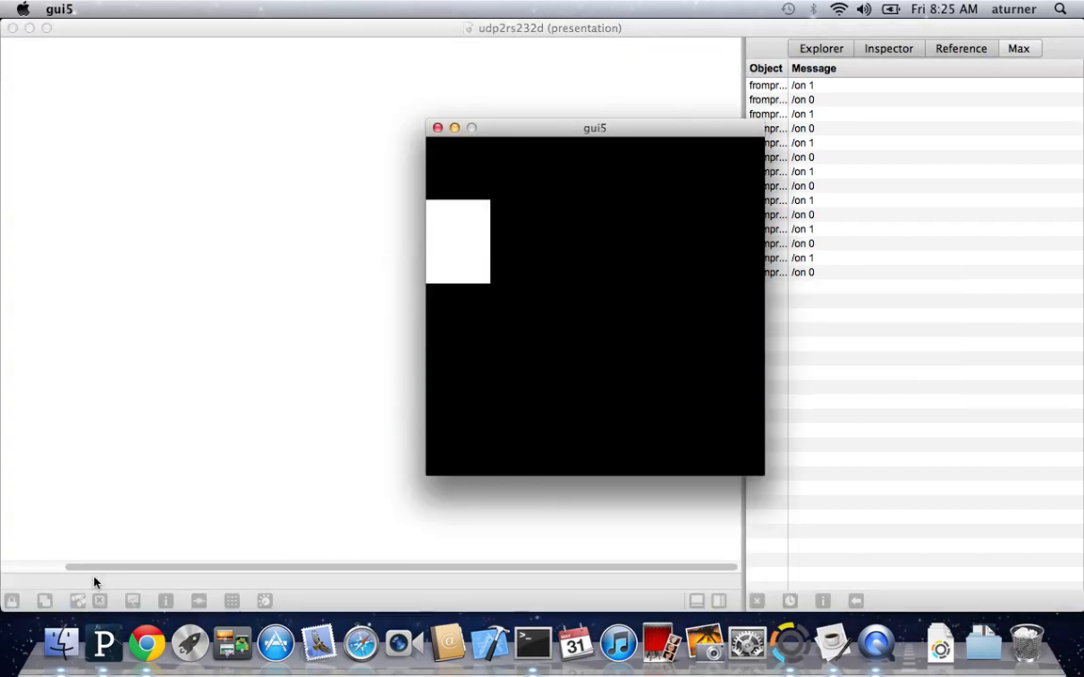
drag(593, 128, 572, 198)
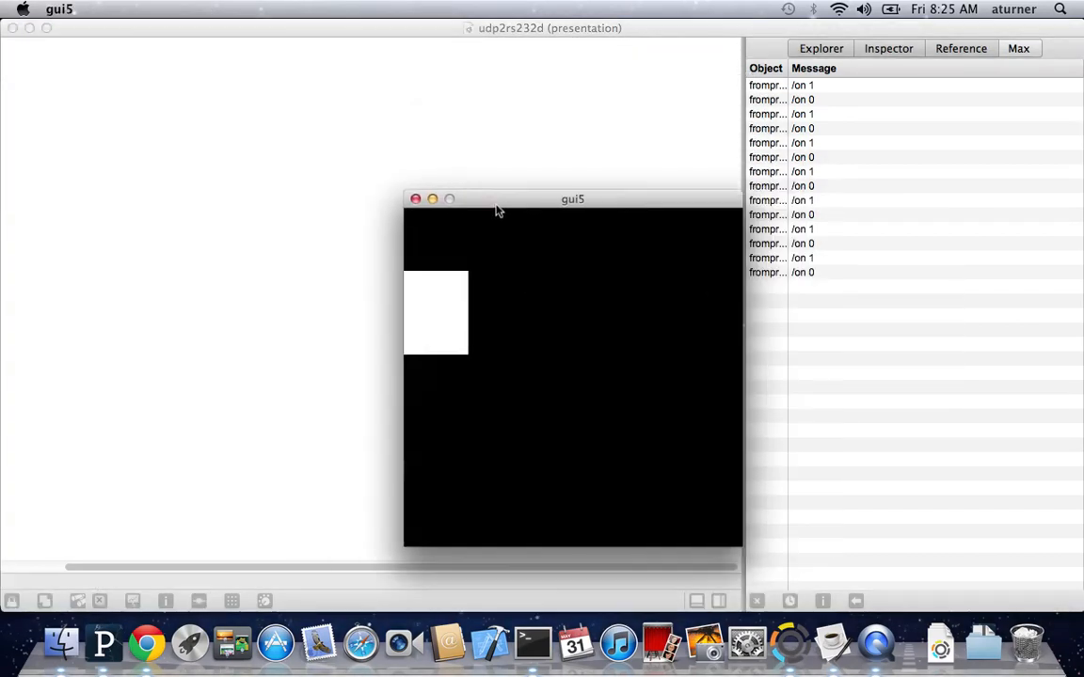
drag(572, 199, 671, 135)
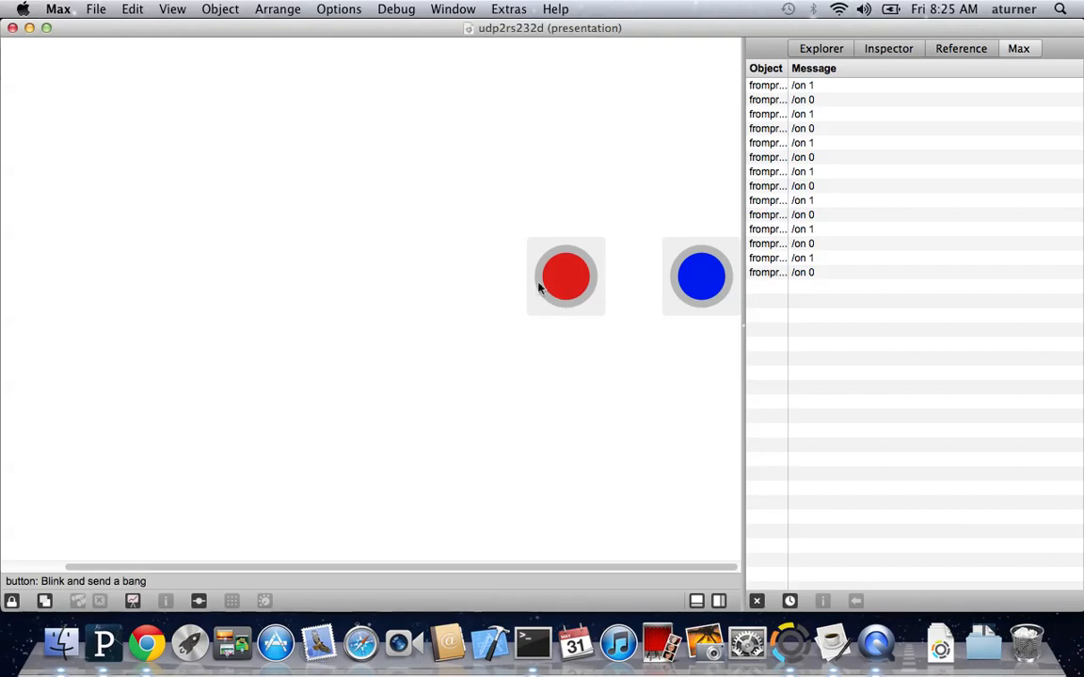
click(57, 9)
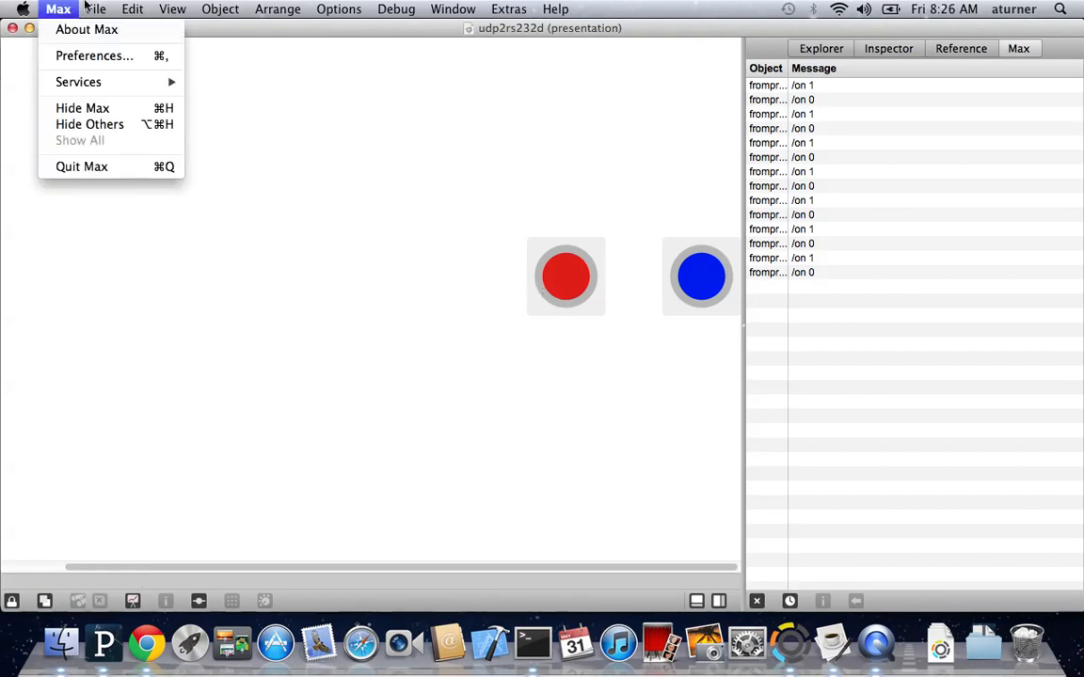
click(95, 8)
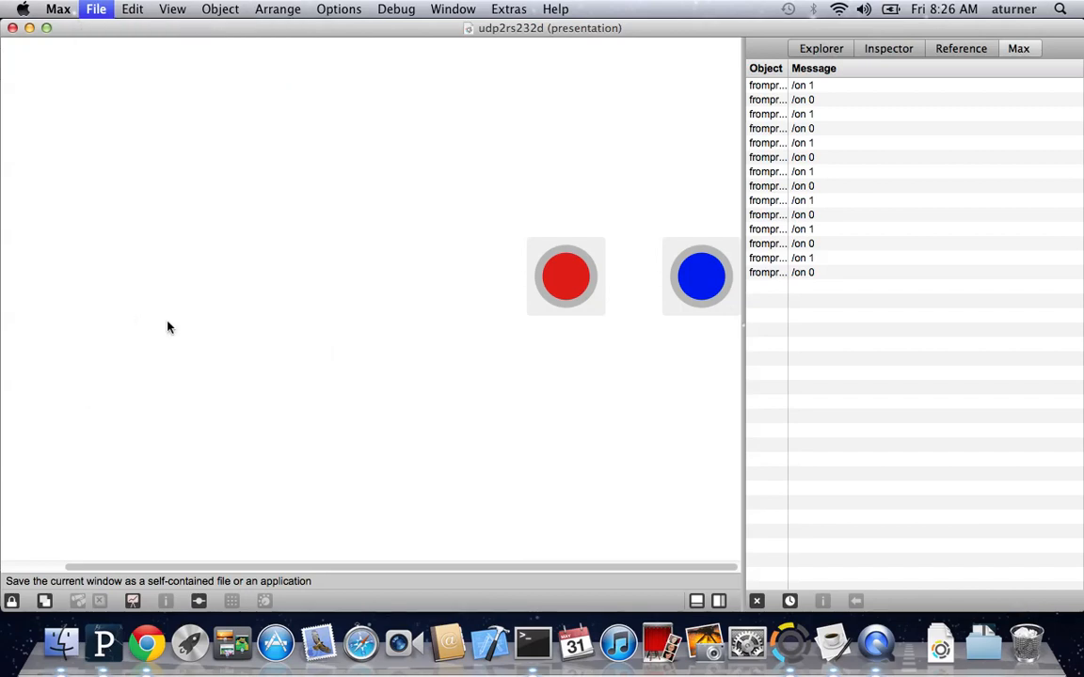
click(95, 9)
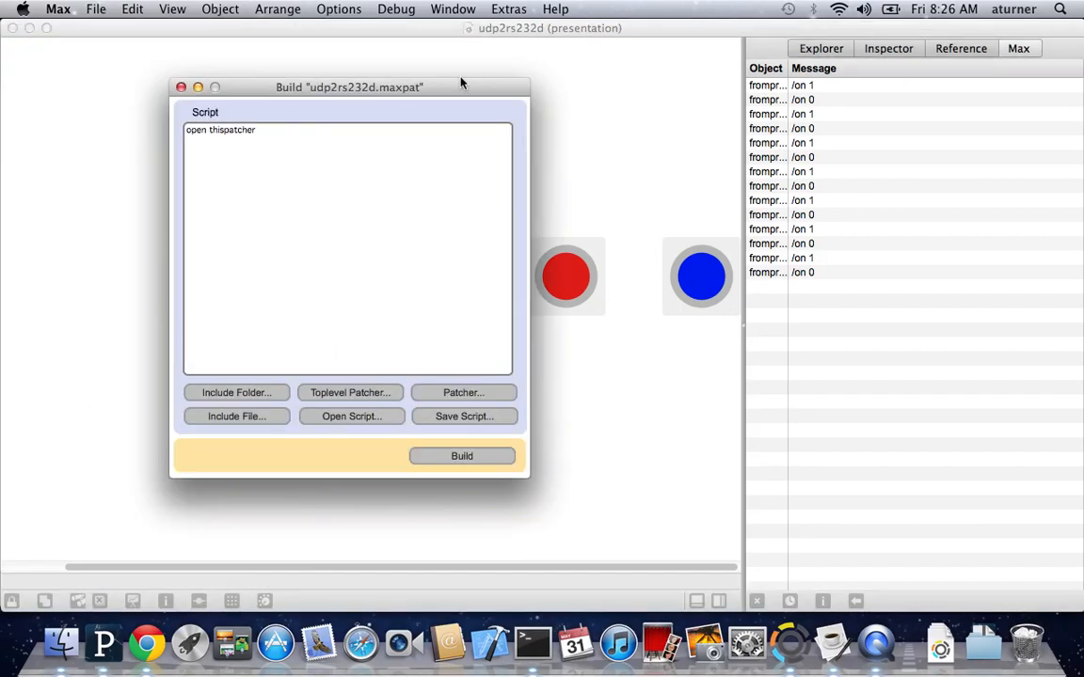
drag(349, 86, 396, 143)
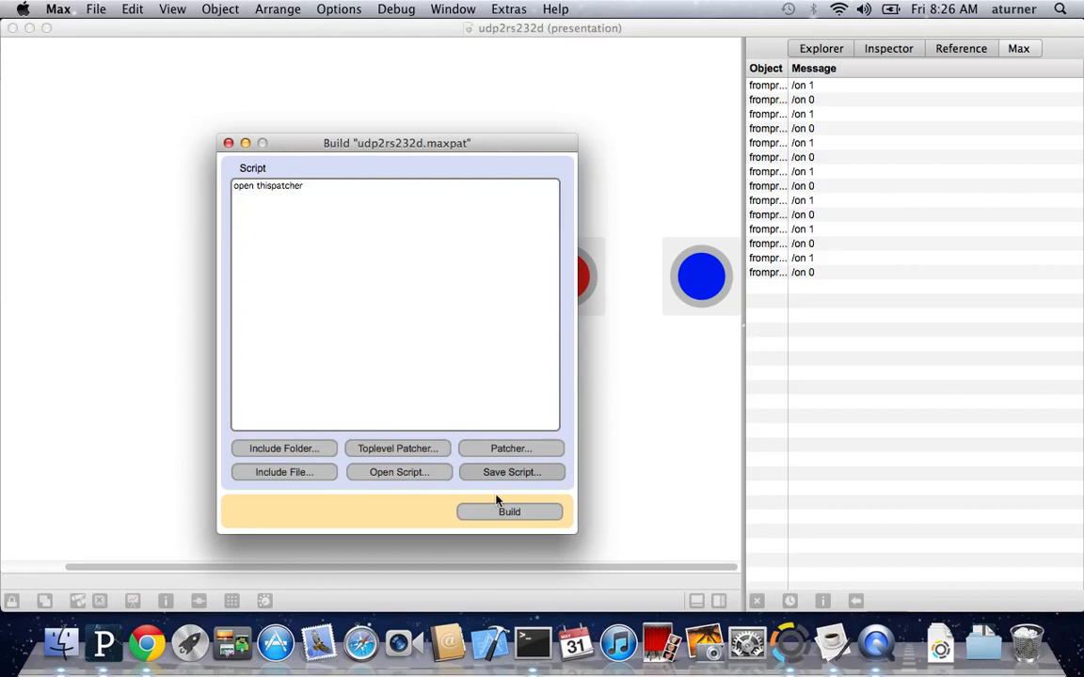
mouse_move(515, 505)
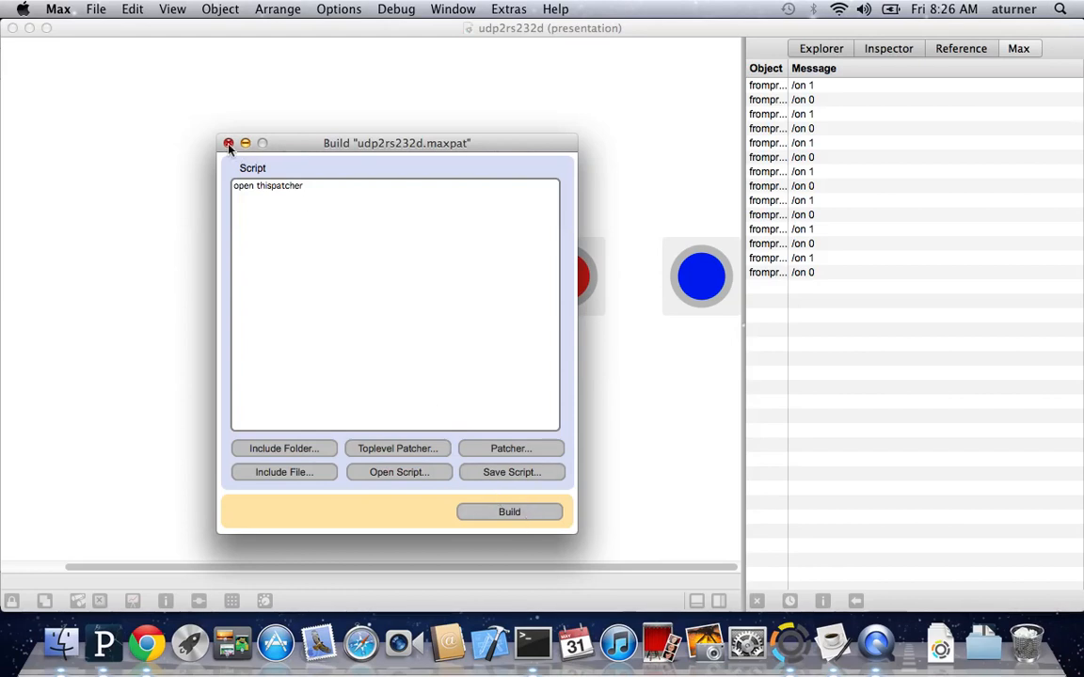
click(229, 143)
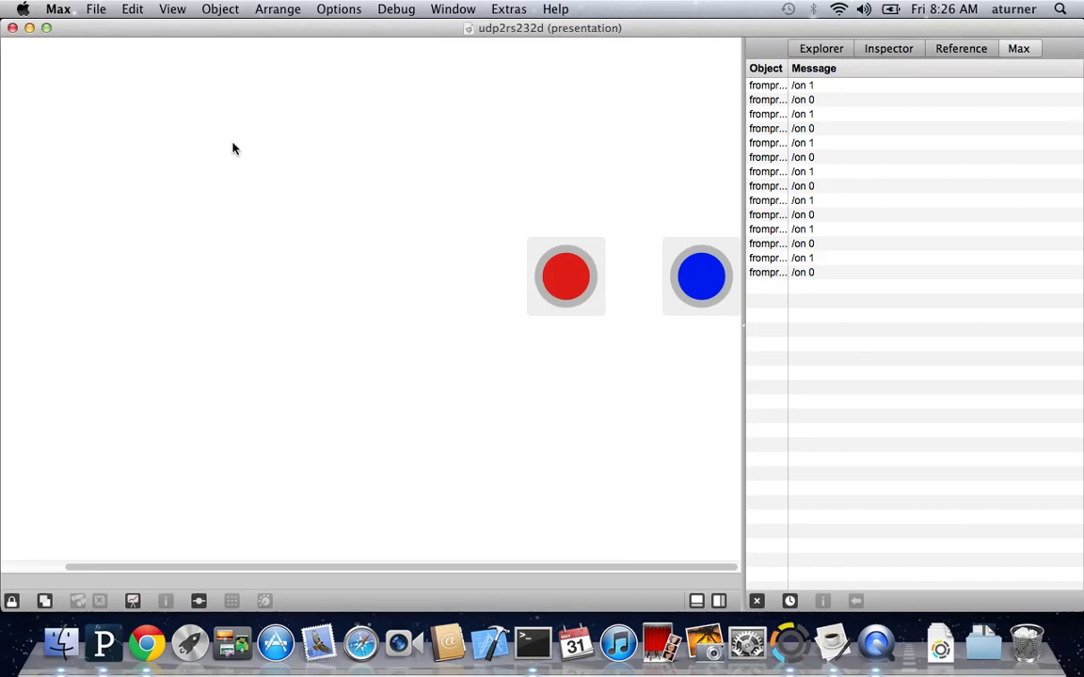
- Open Processing's Mode Manager via Java mode's Add Mode…, click its search field, and return to Max
click(104, 644)
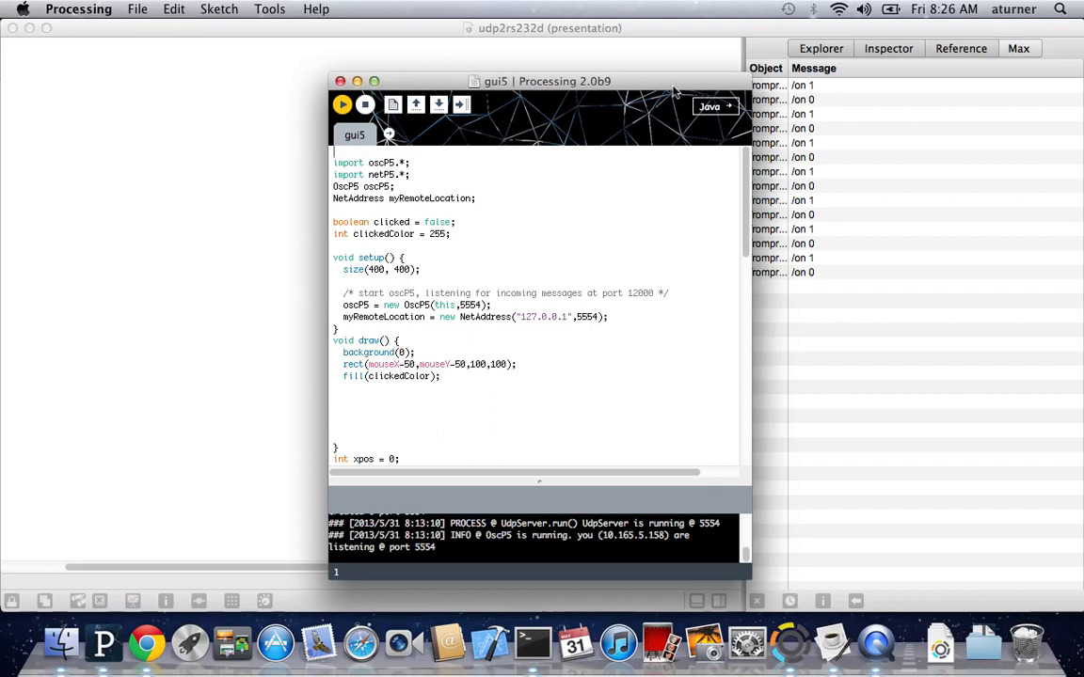
click(743, 103)
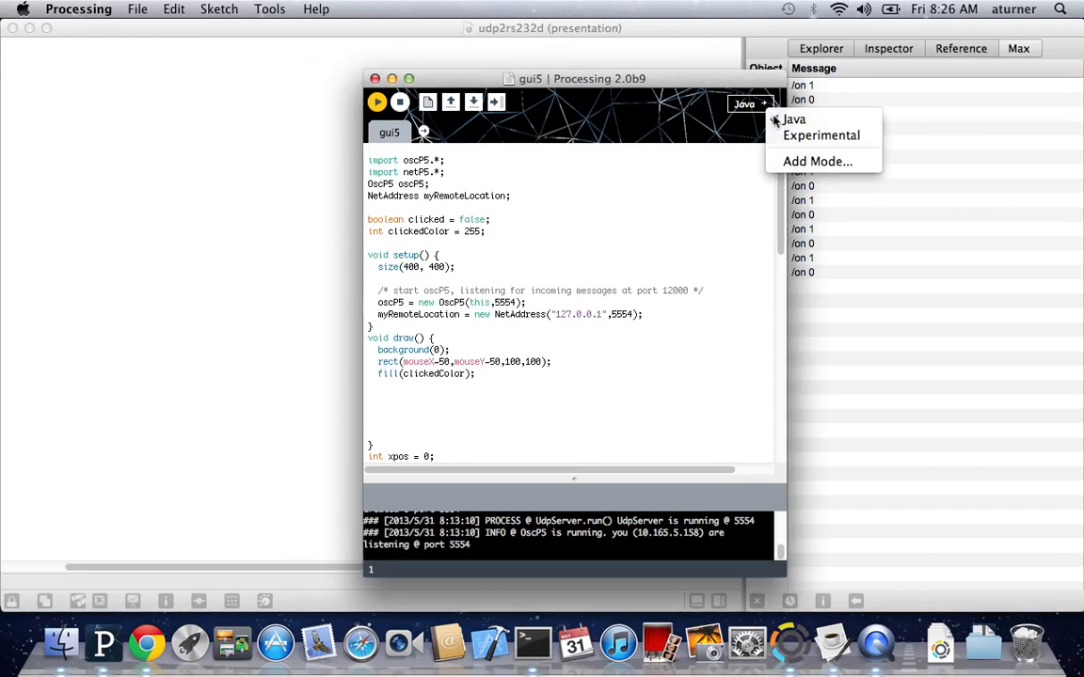
click(817, 161)
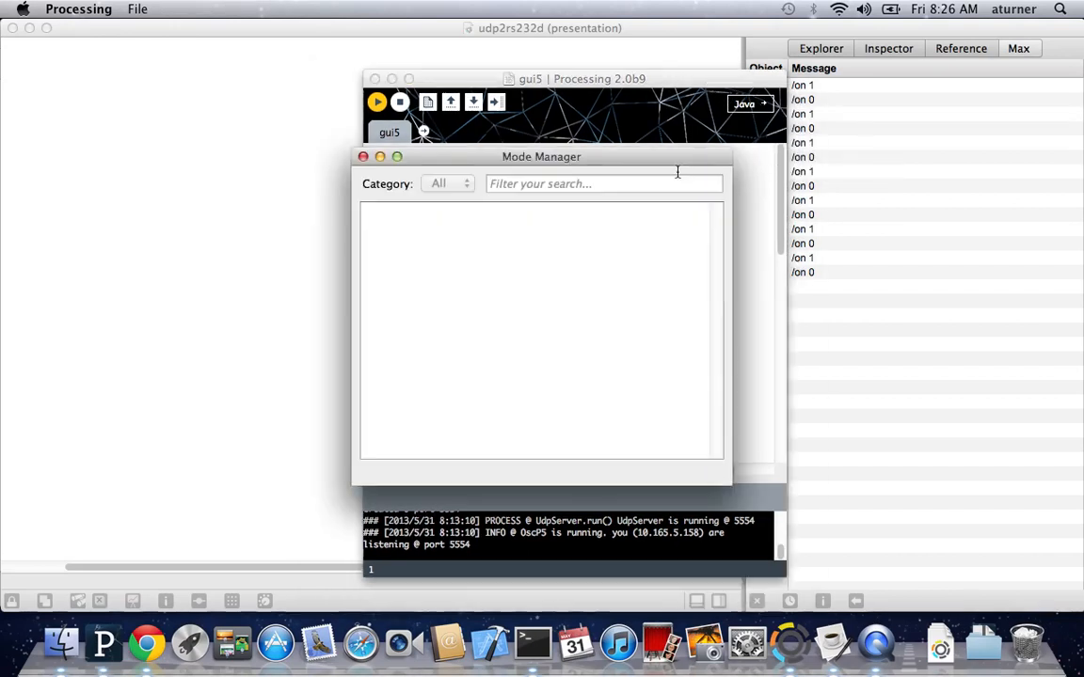
mouse_move(542, 276)
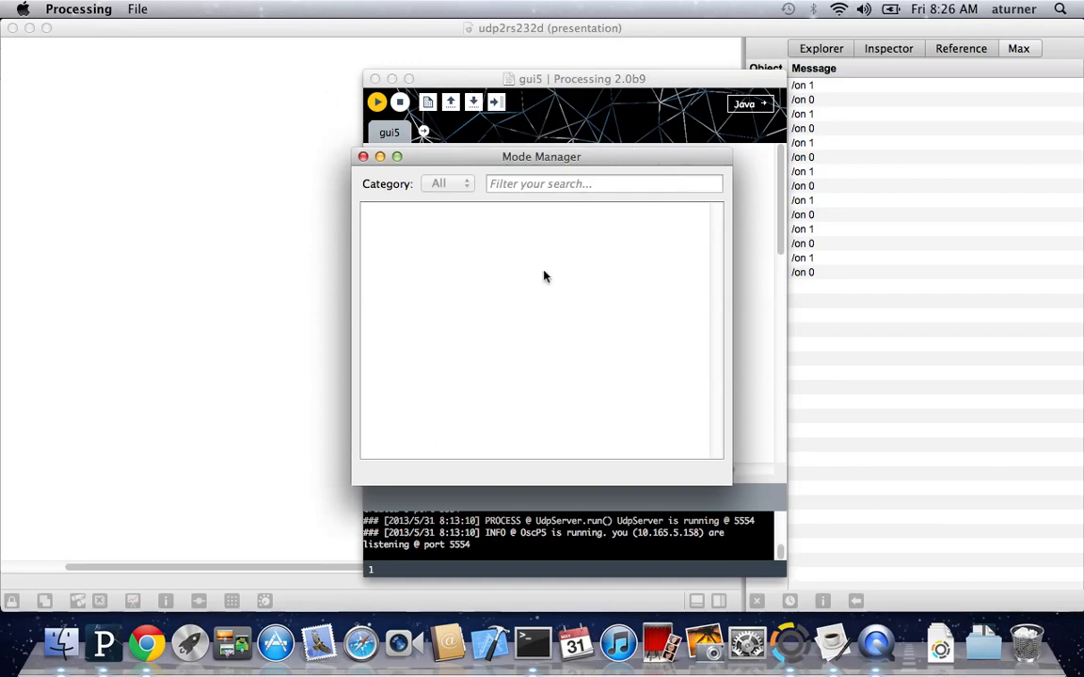
mouse_move(419, 232)
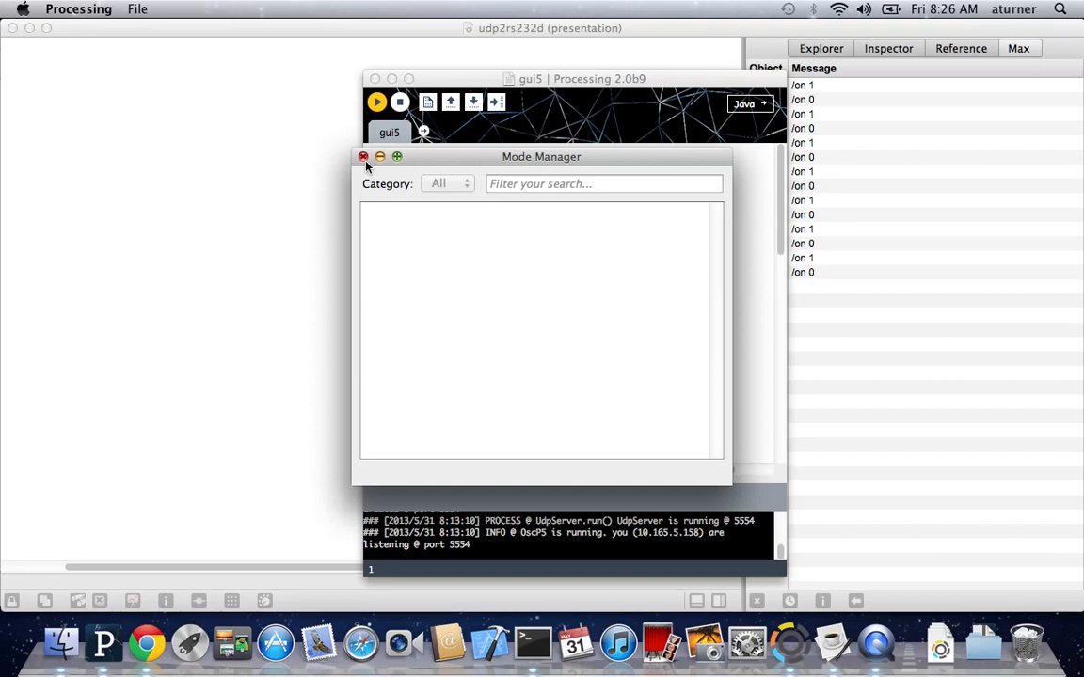
click(603, 184)
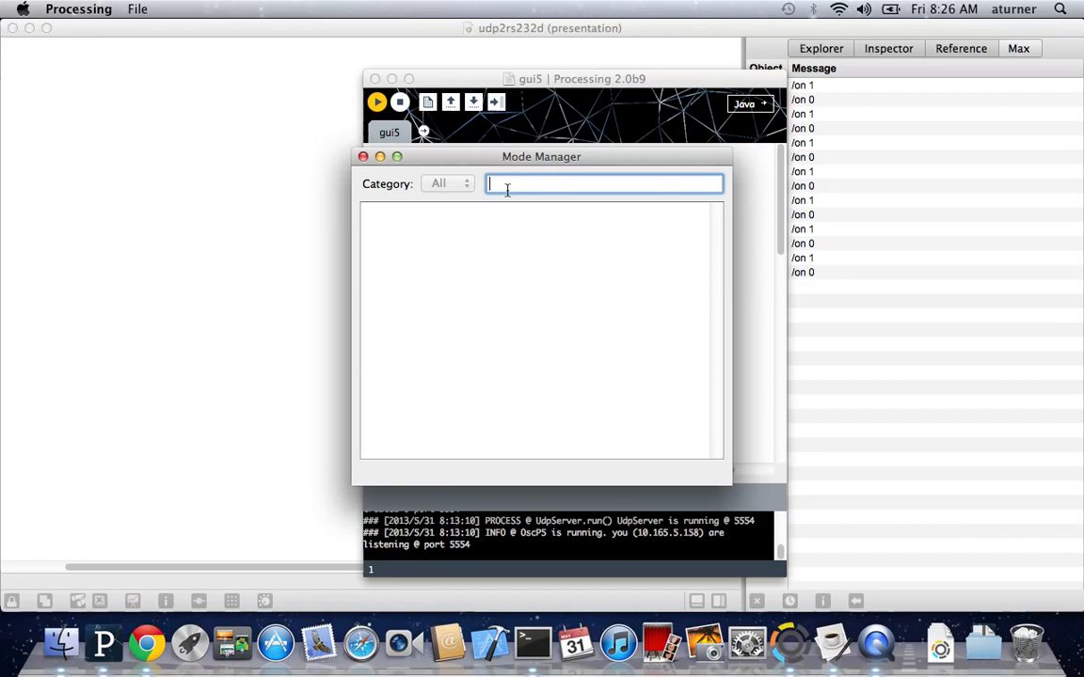
mouse_move(349, 87)
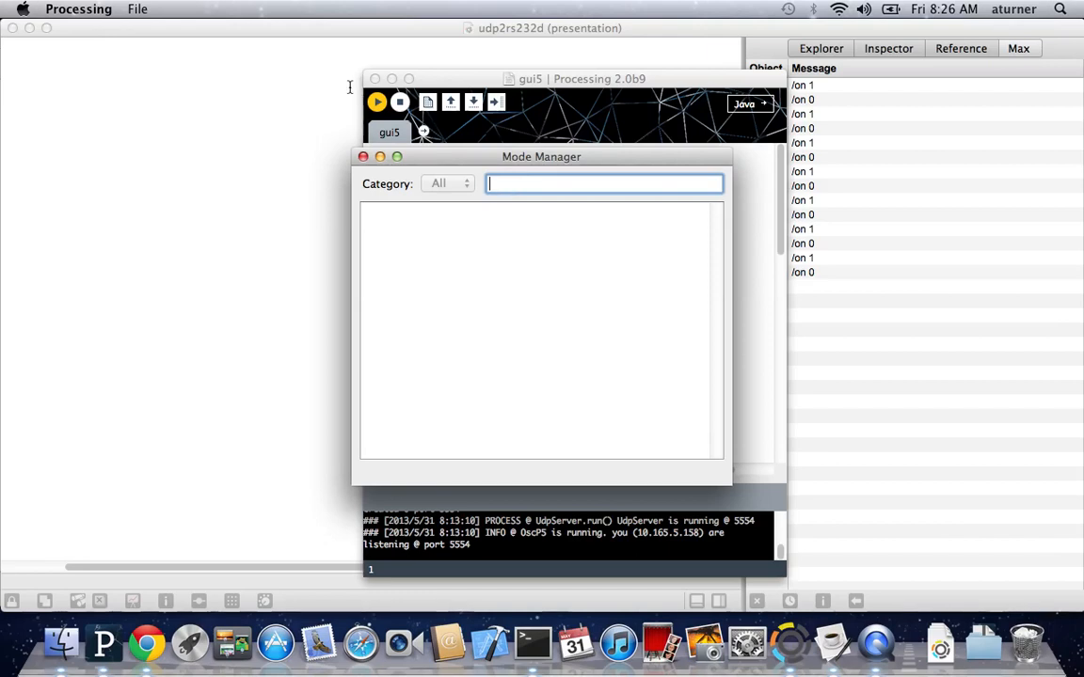
mouse_move(367, 237)
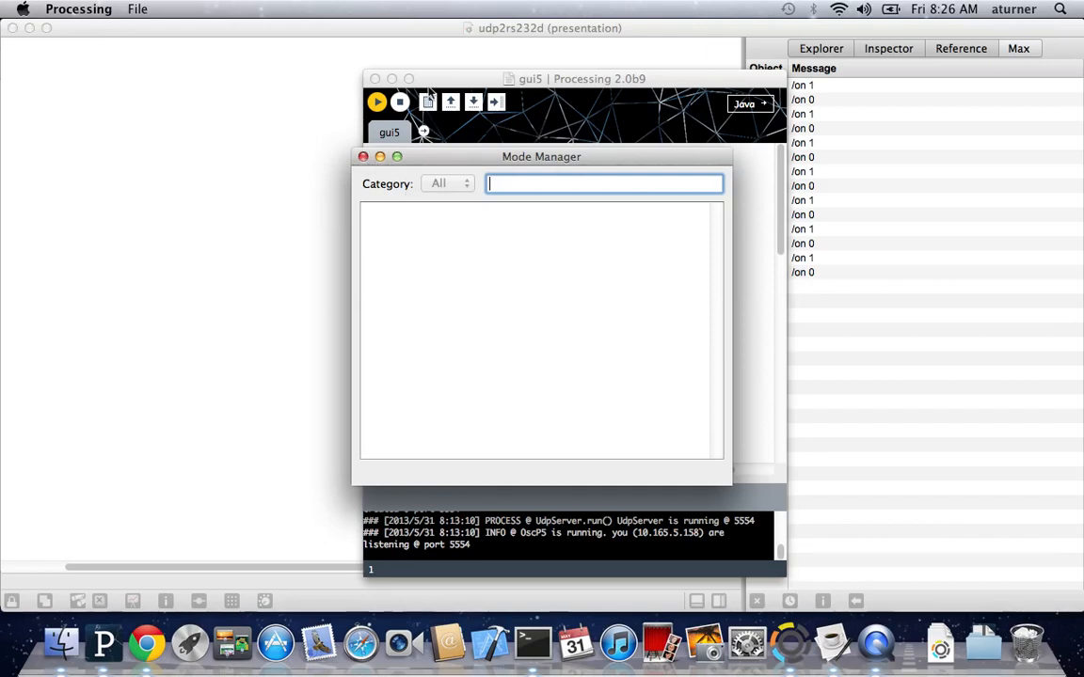
click(362, 156)
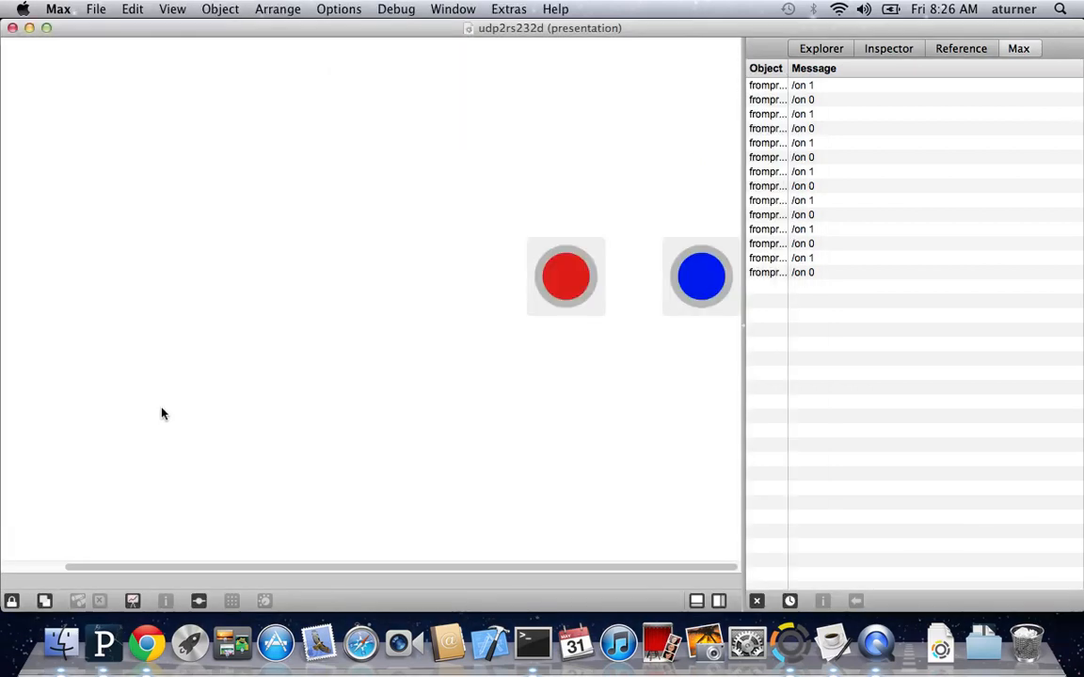
mouse_move(172, 411)
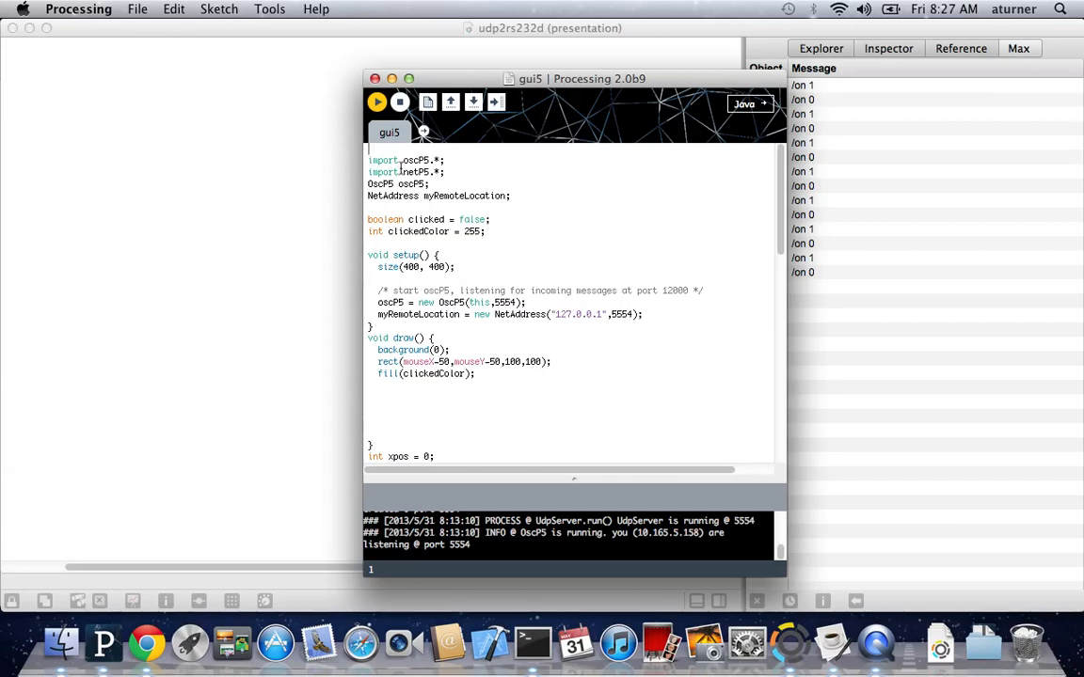
double_click(413, 160)
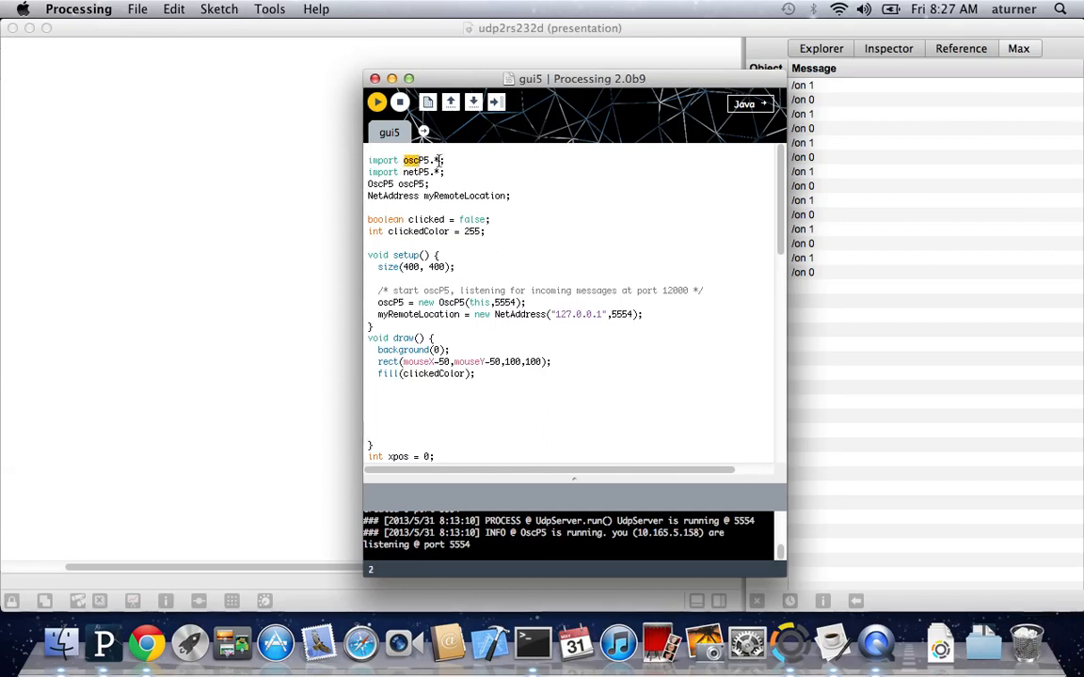
click(428, 160)
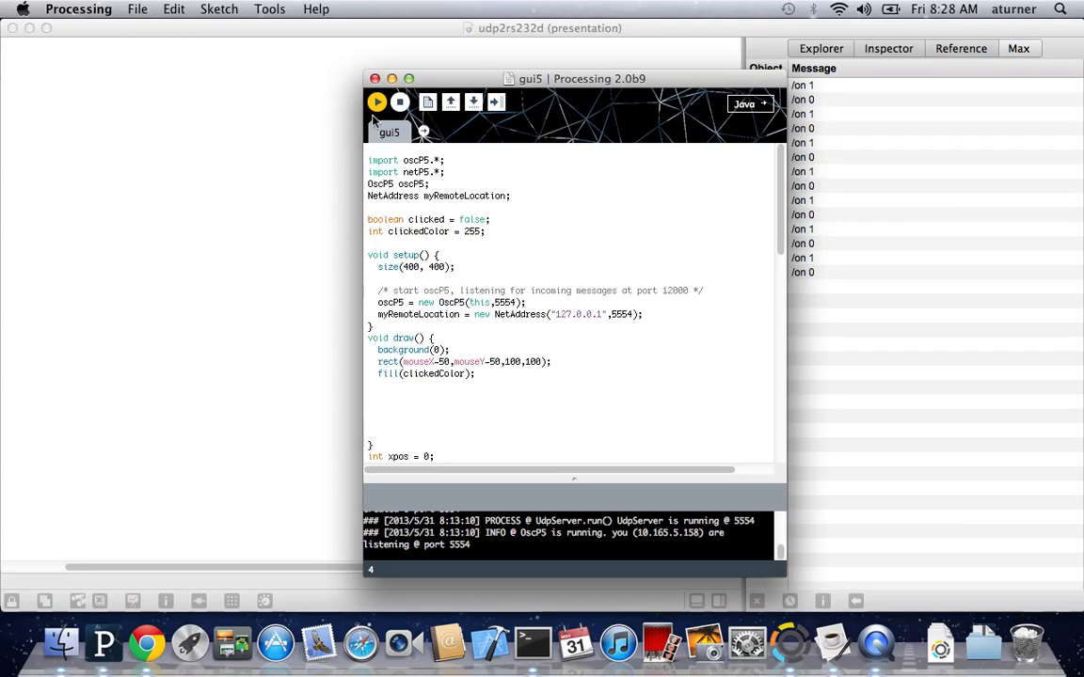
mouse_move(304, 486)
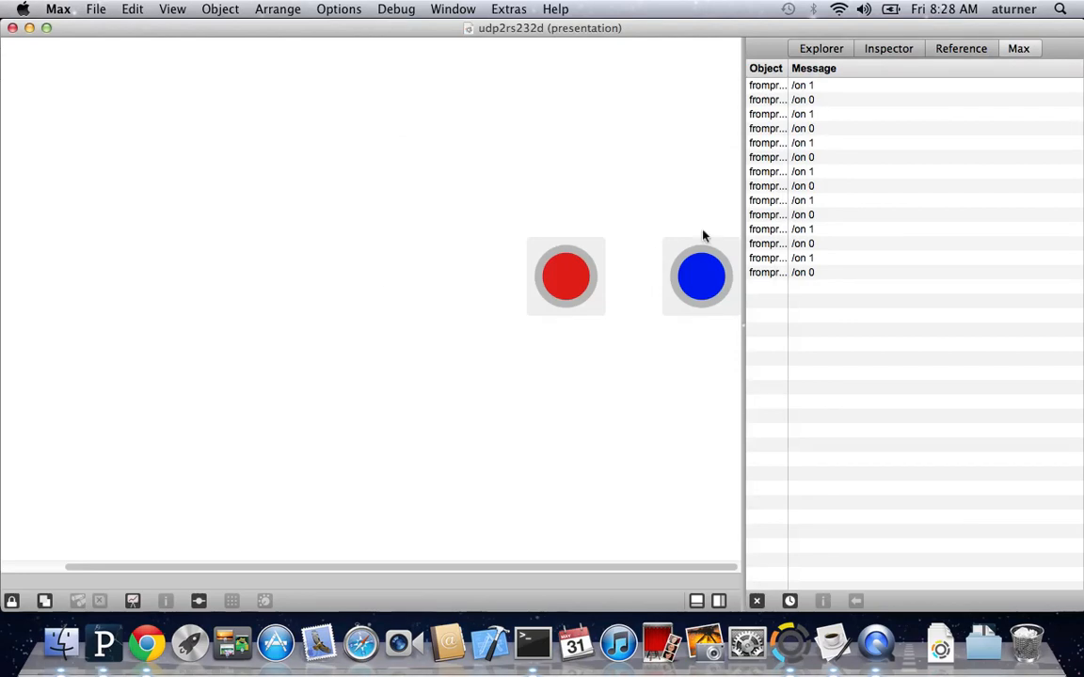
mouse_move(404, 465)
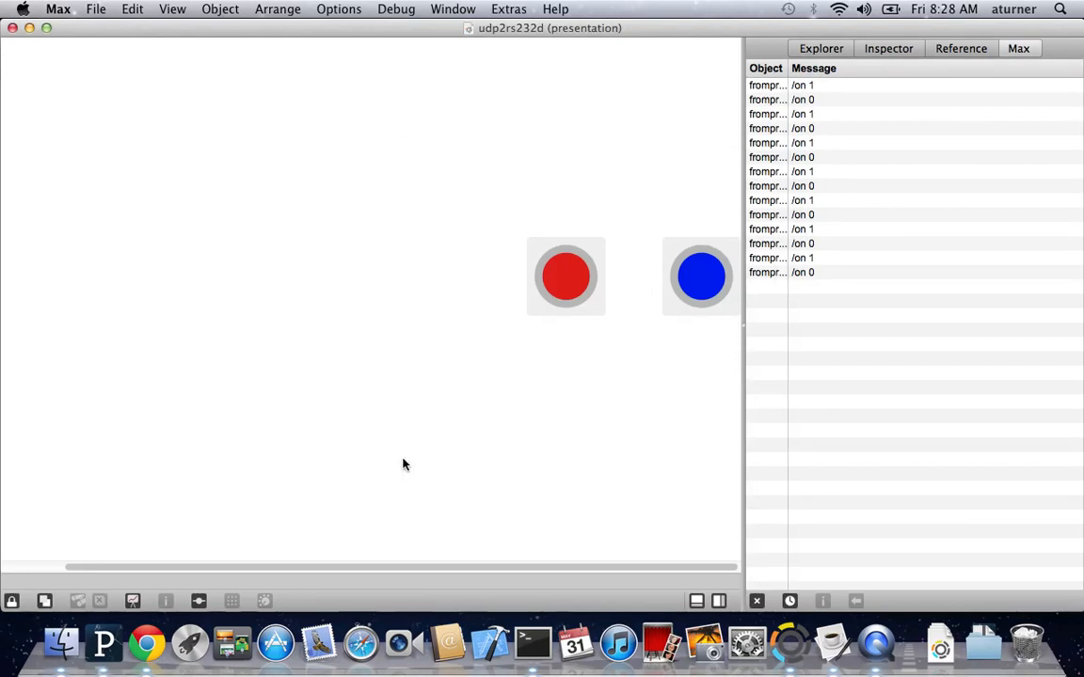
mouse_move(604, 152)
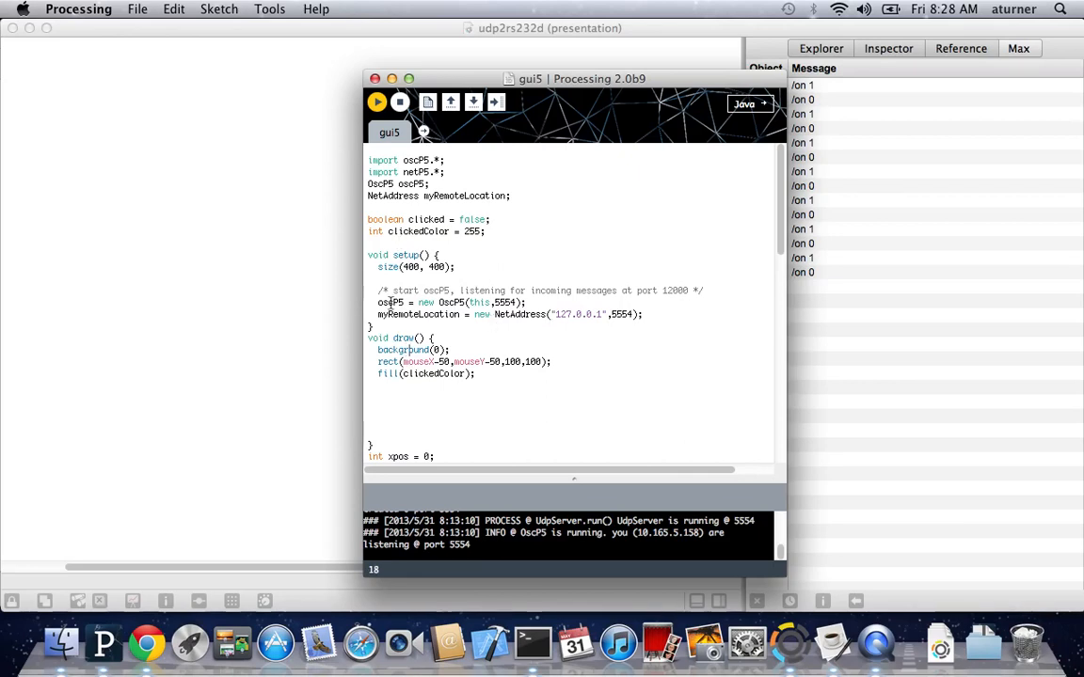
mouse_move(455, 320)
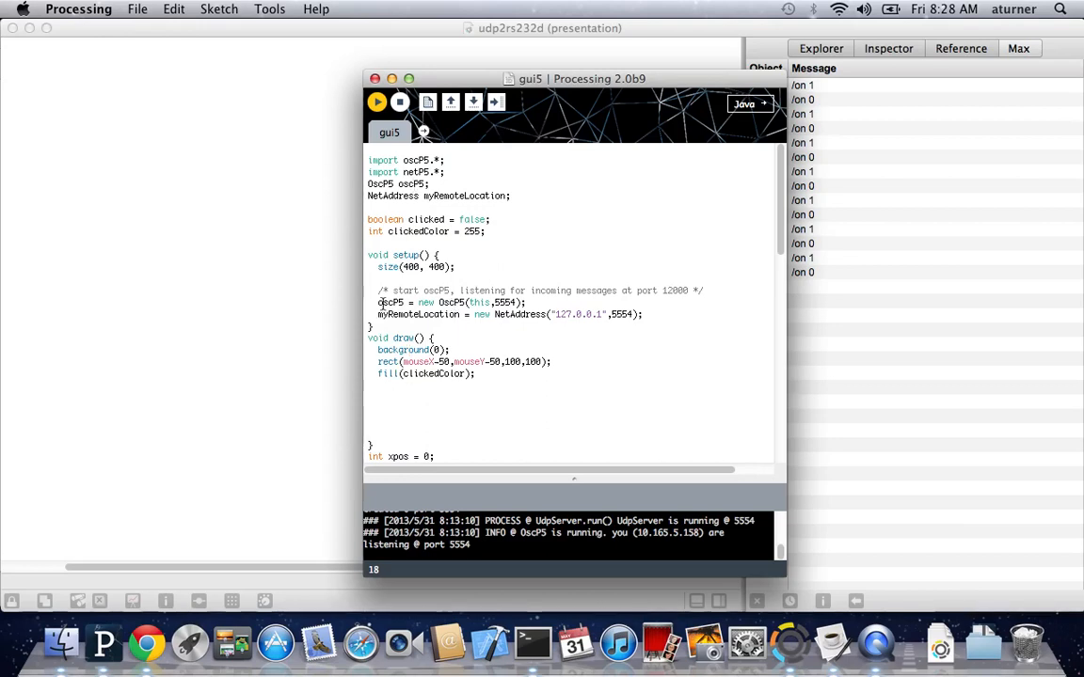
- Highlight oscP5 in setup(), then run the gui5 sketch with Cmd+R
double_click(395, 302)
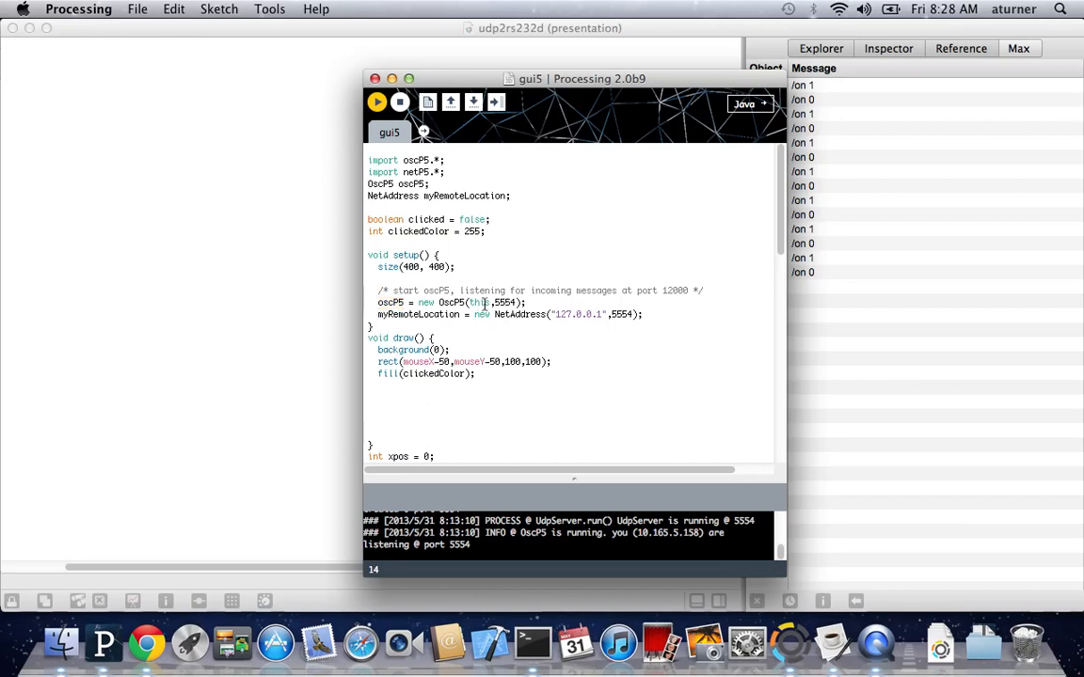
mouse_move(426, 323)
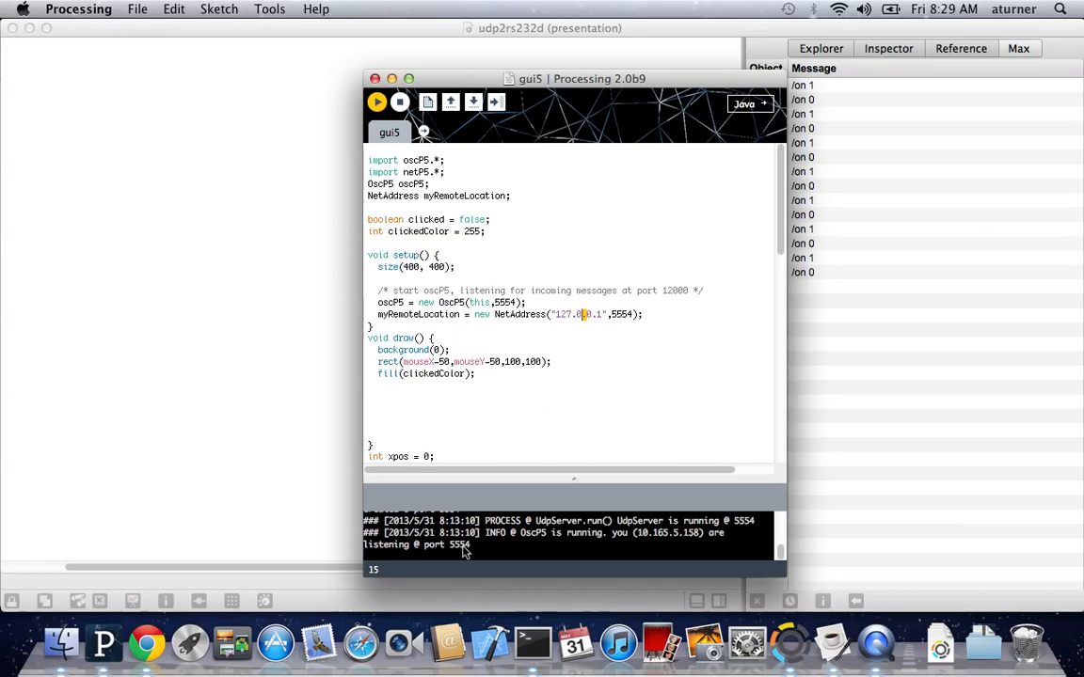
mouse_move(454, 505)
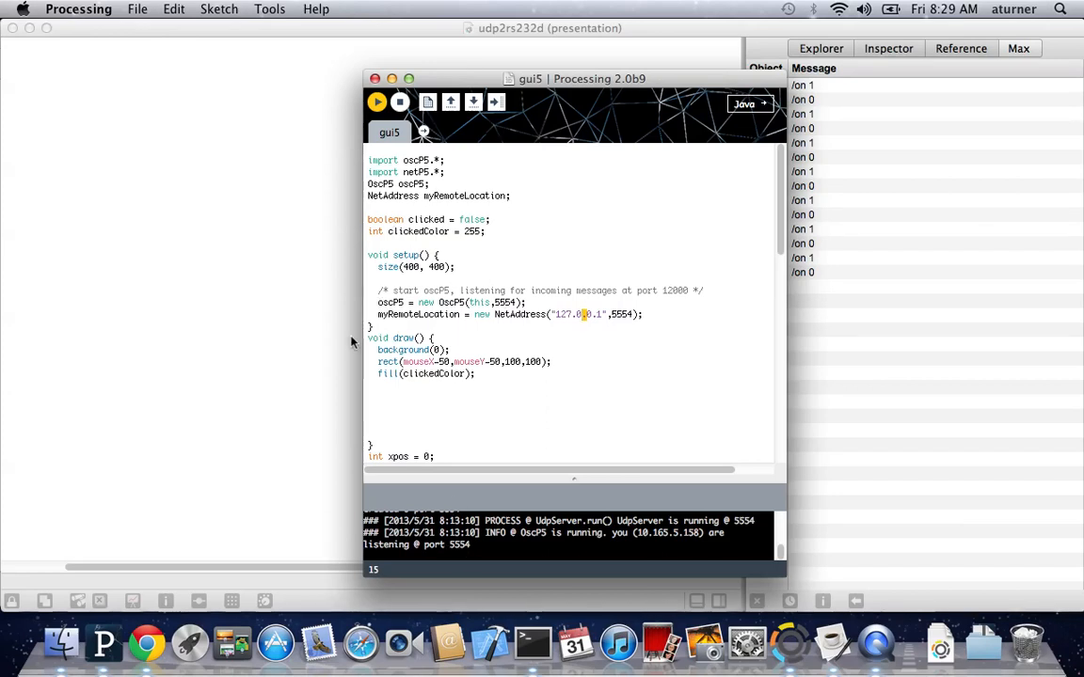
key(cmd+tab)
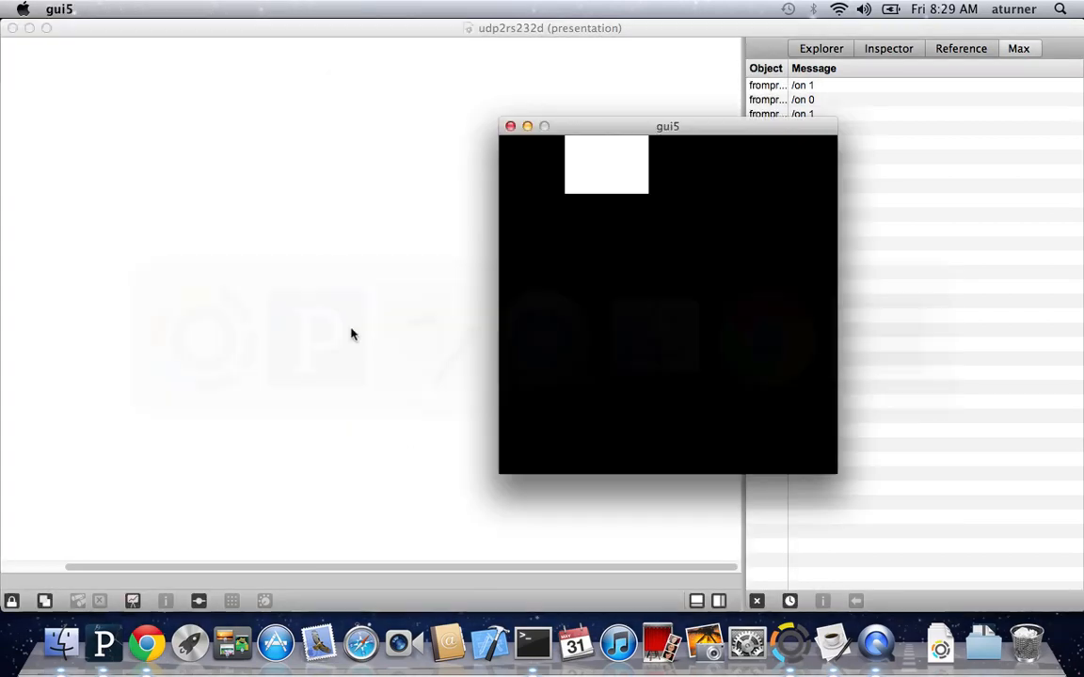
- Bring the gui5 editor code in front of the running sketch window
key(cmd+tab)
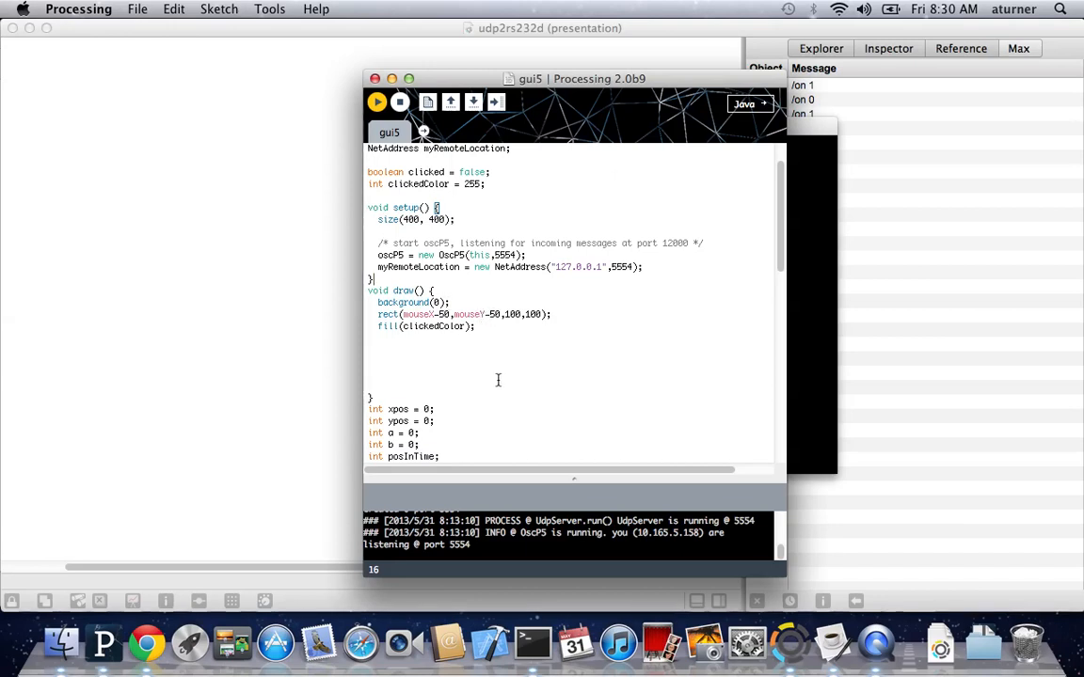
mouse_move(548, 319)
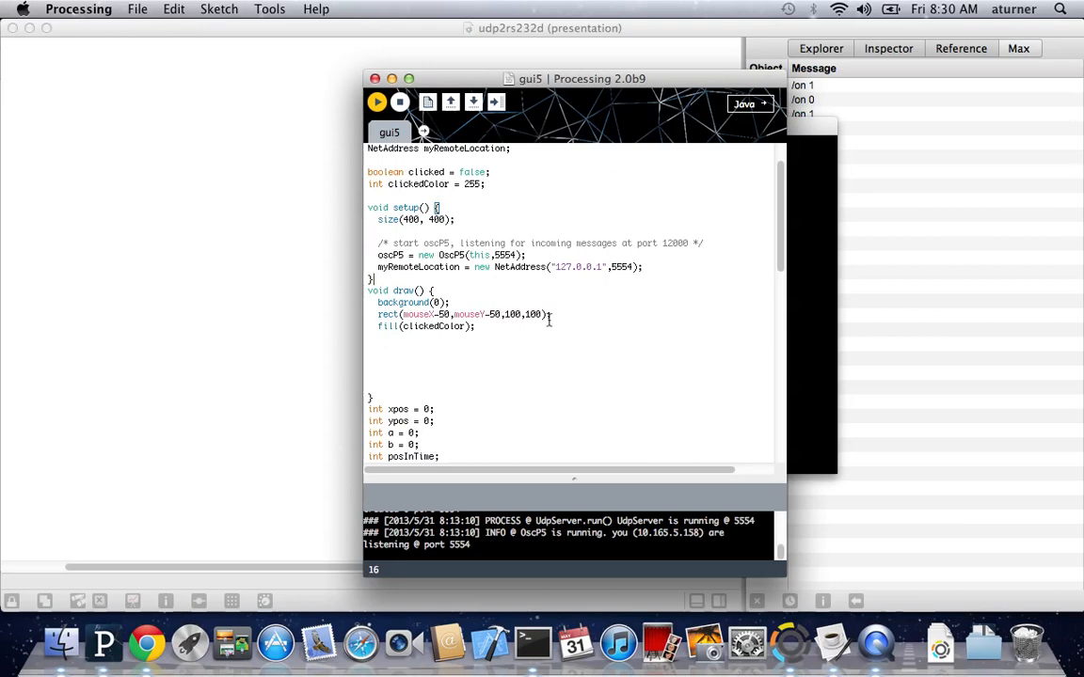
click(377, 102)
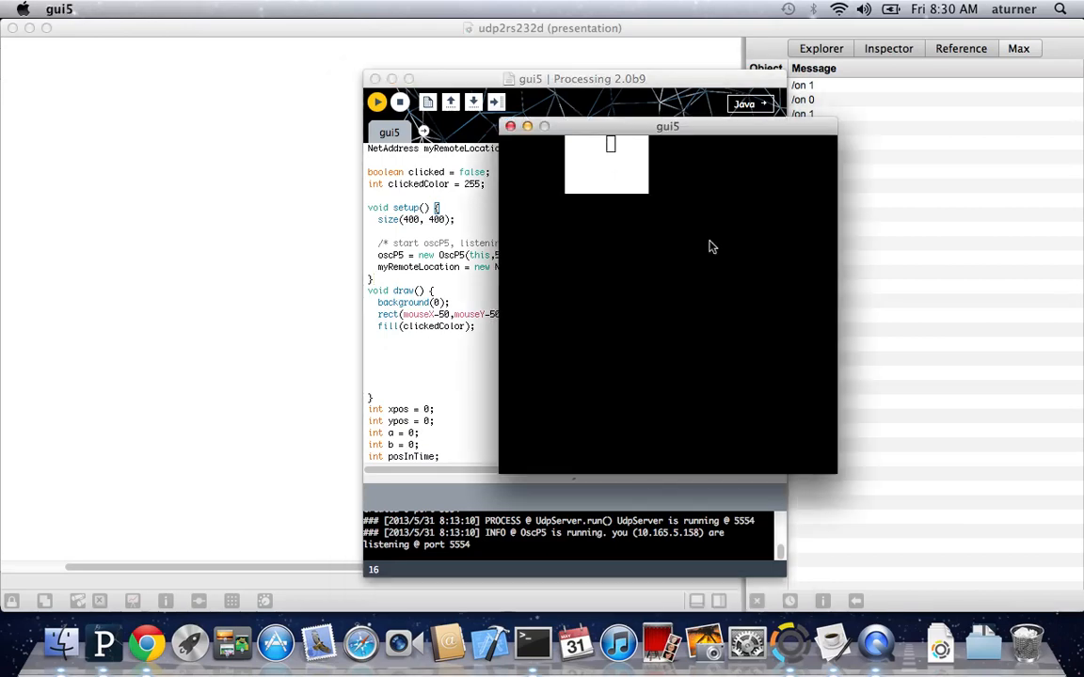
mouse_move(673, 349)
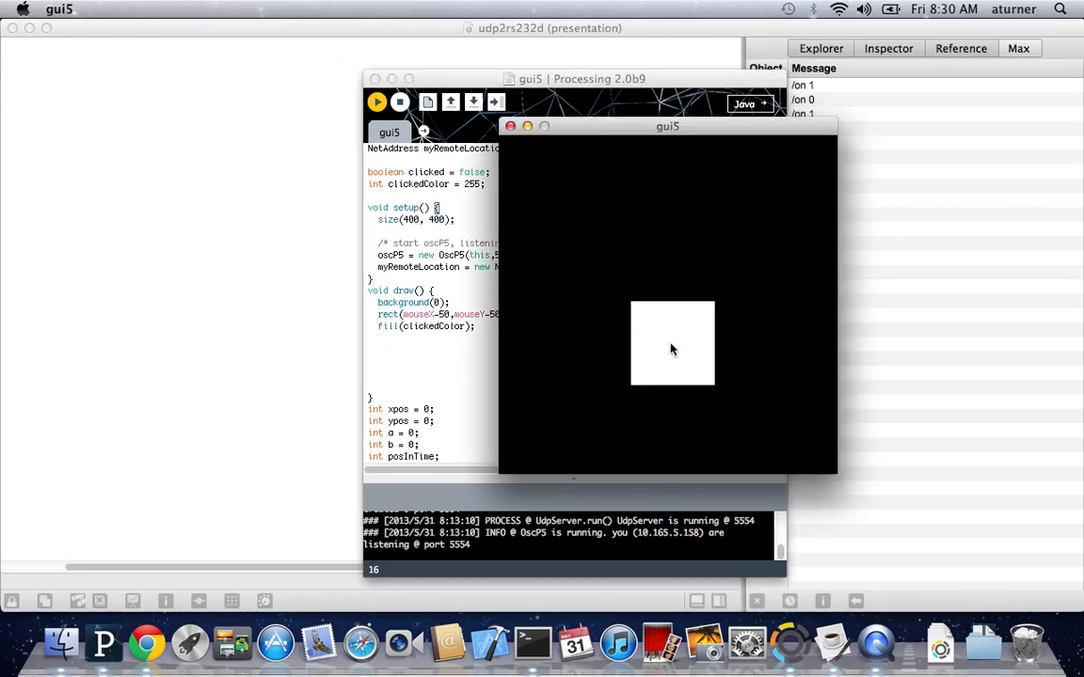
mouse_move(622, 334)
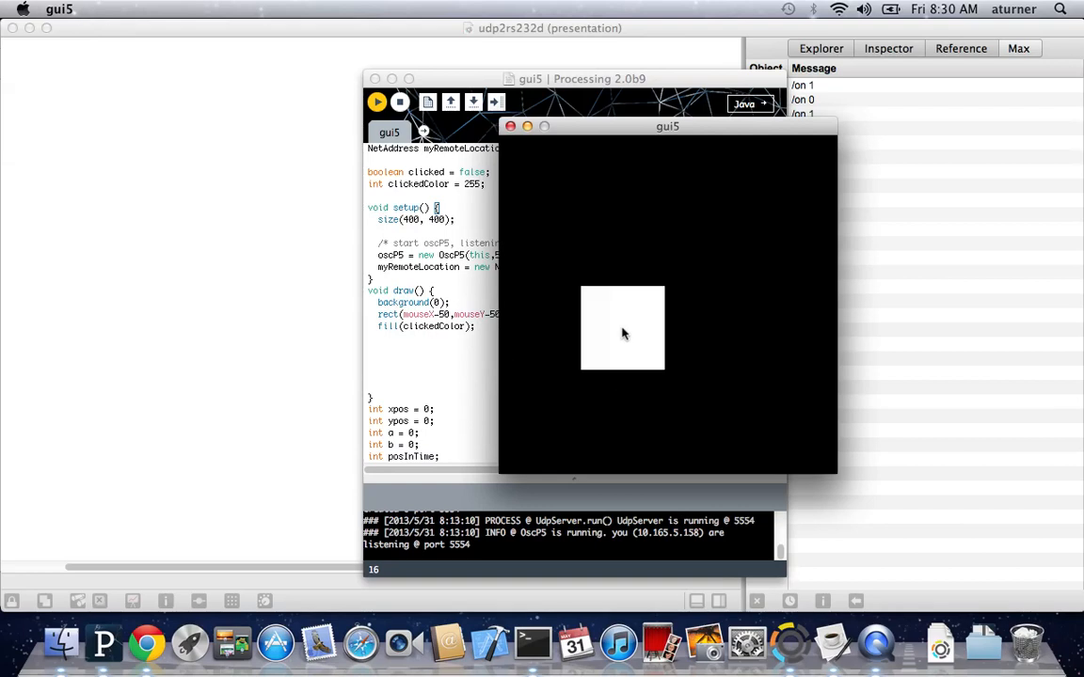
mouse_move(672, 372)
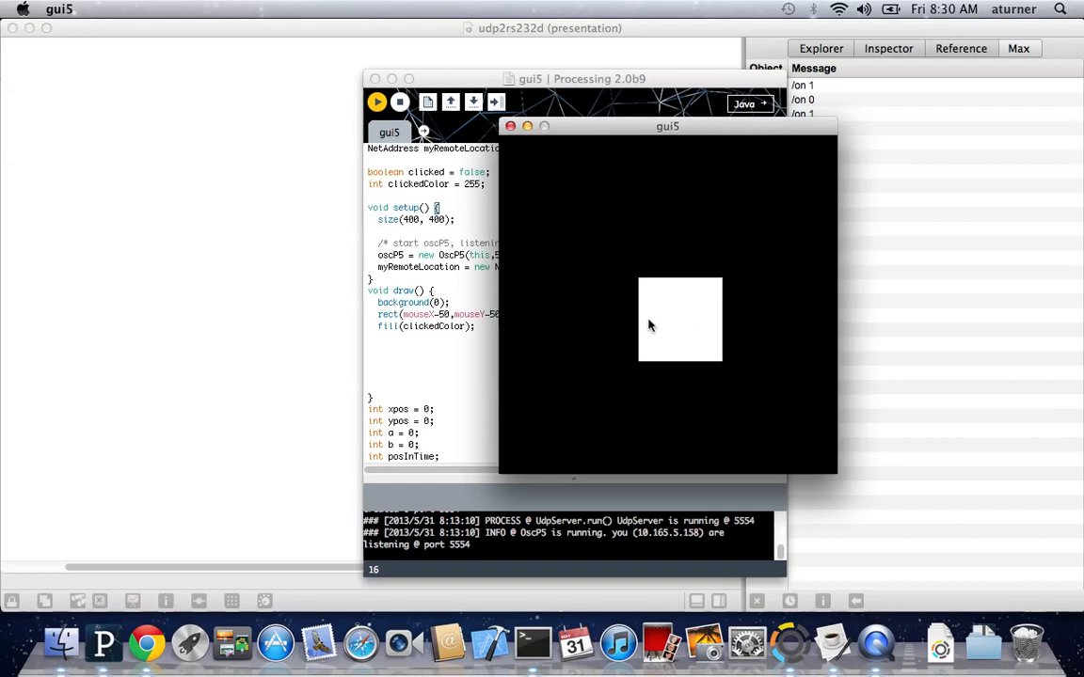
mouse_move(631, 271)
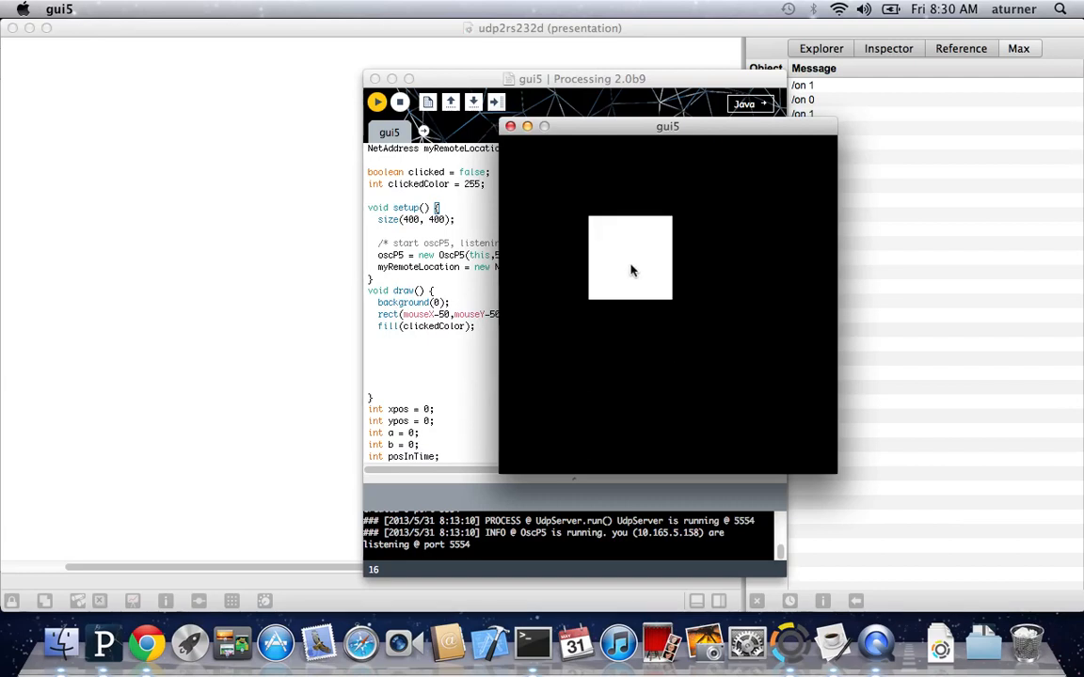
mouse_move(639, 265)
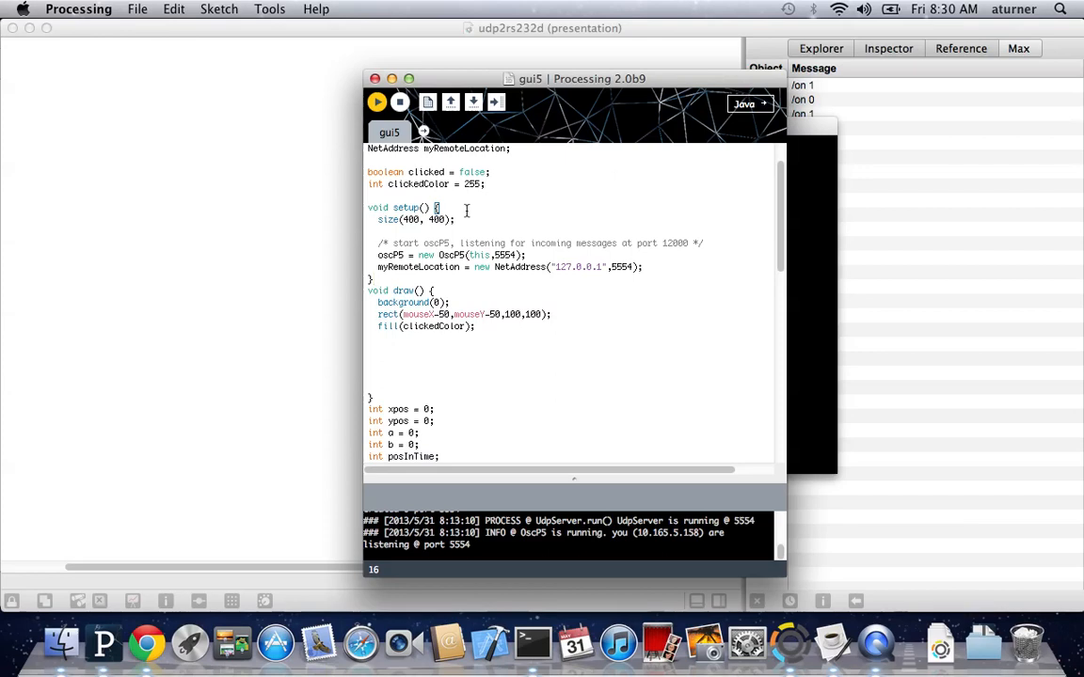
mouse_move(429, 325)
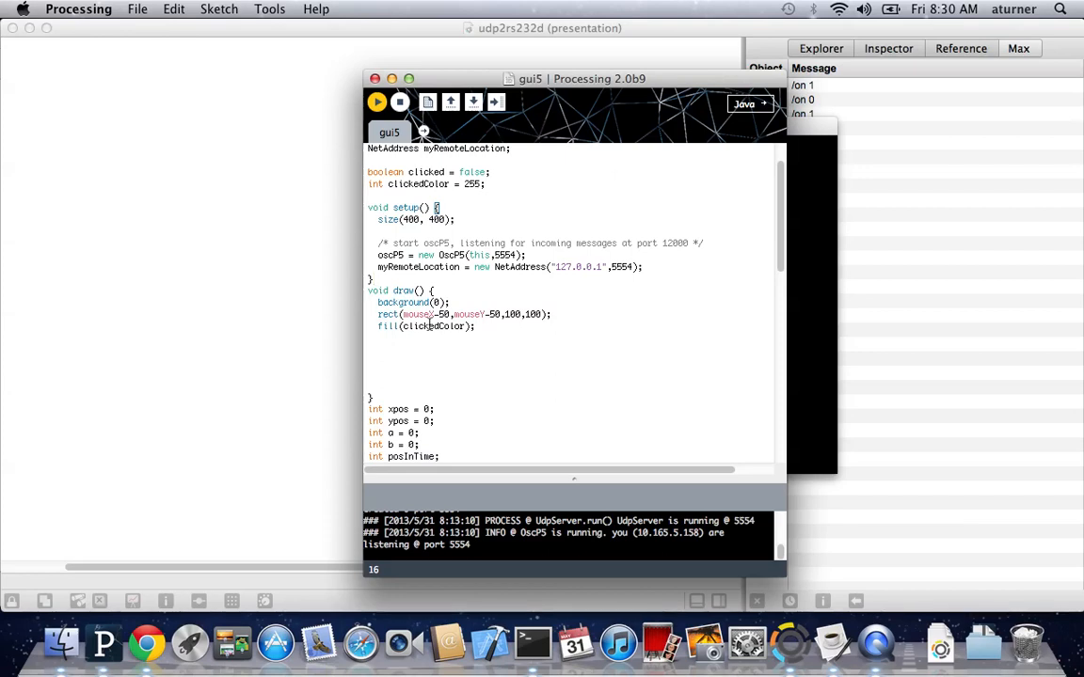
- Scroll to mousePressed(), then click twice inside the running sketch to send /on messages
scroll(down, 3)
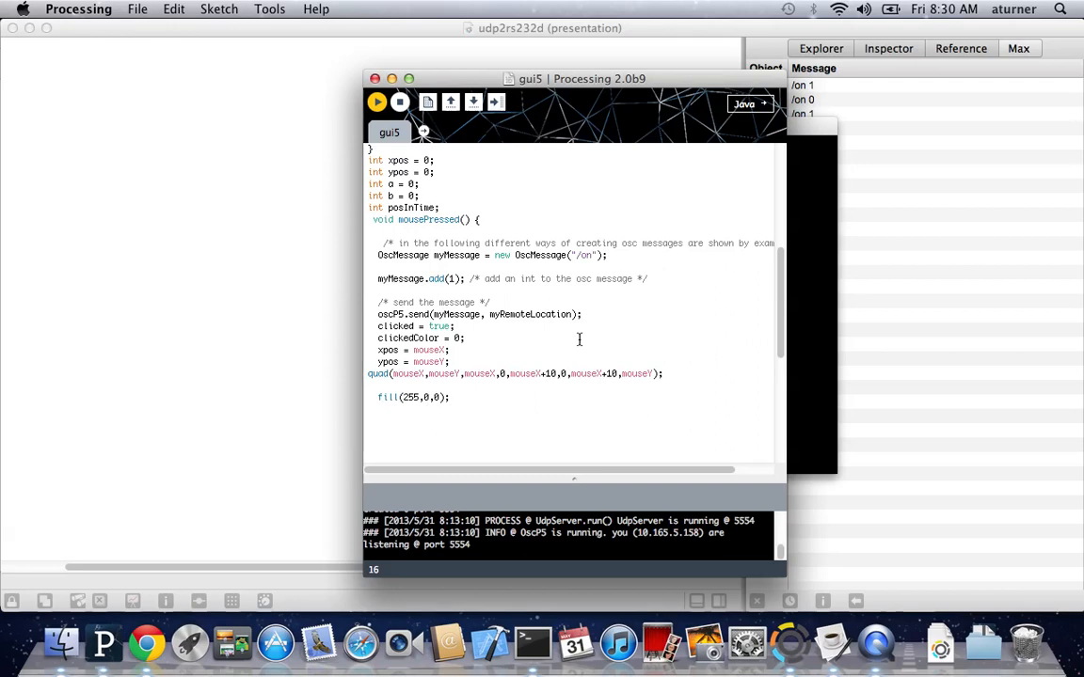
click(377, 101)
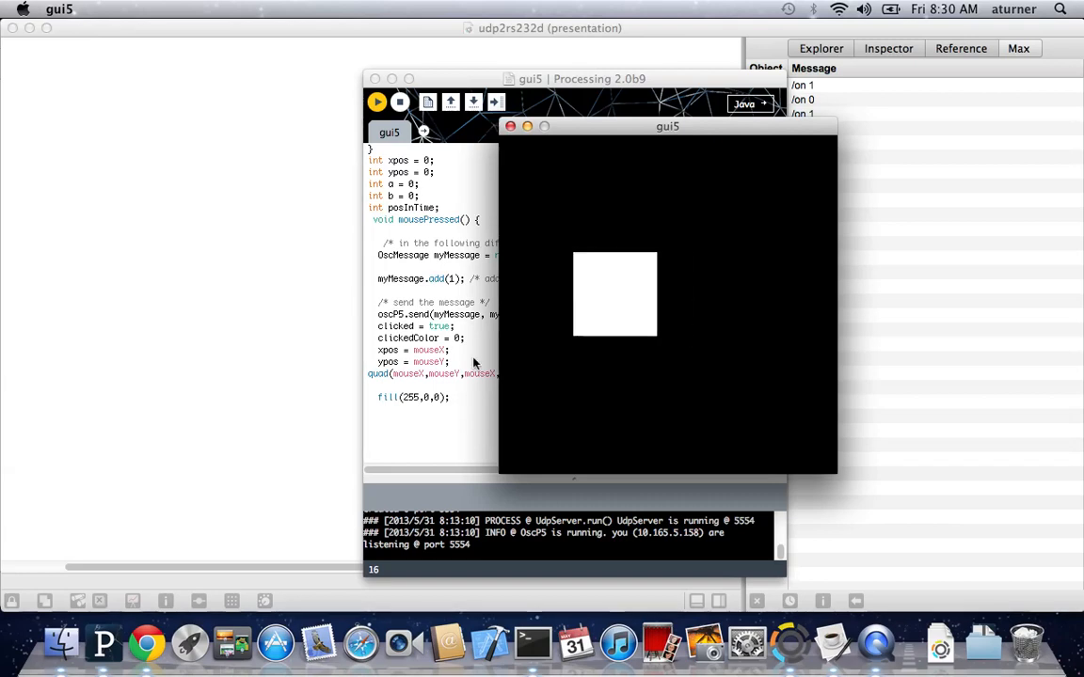
click(683, 334)
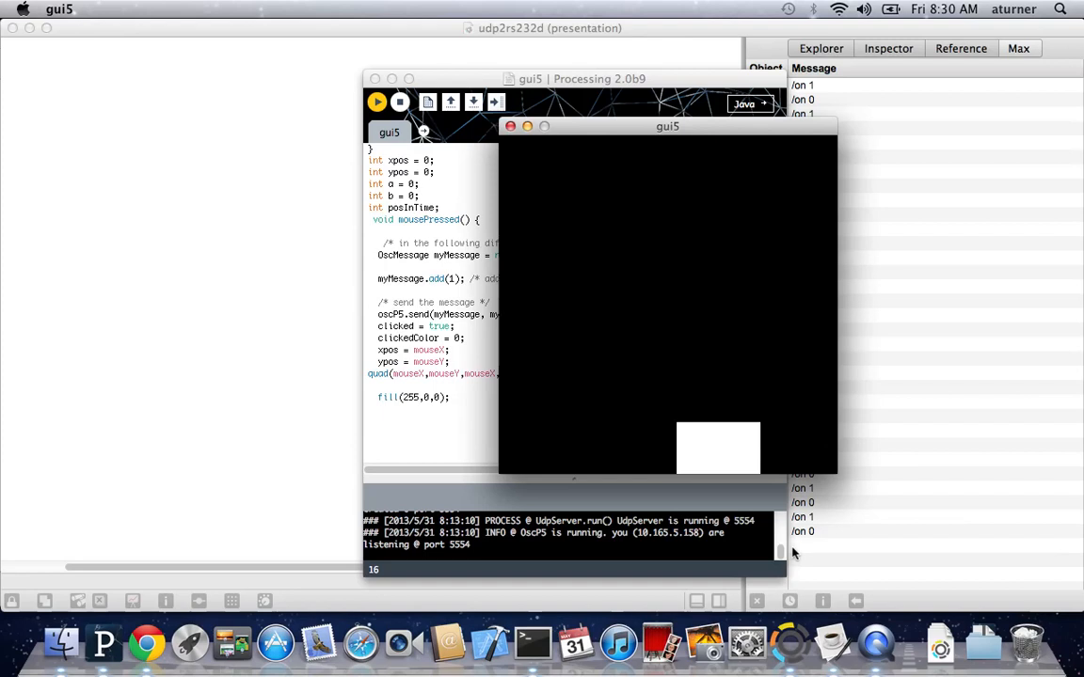
click(672, 349)
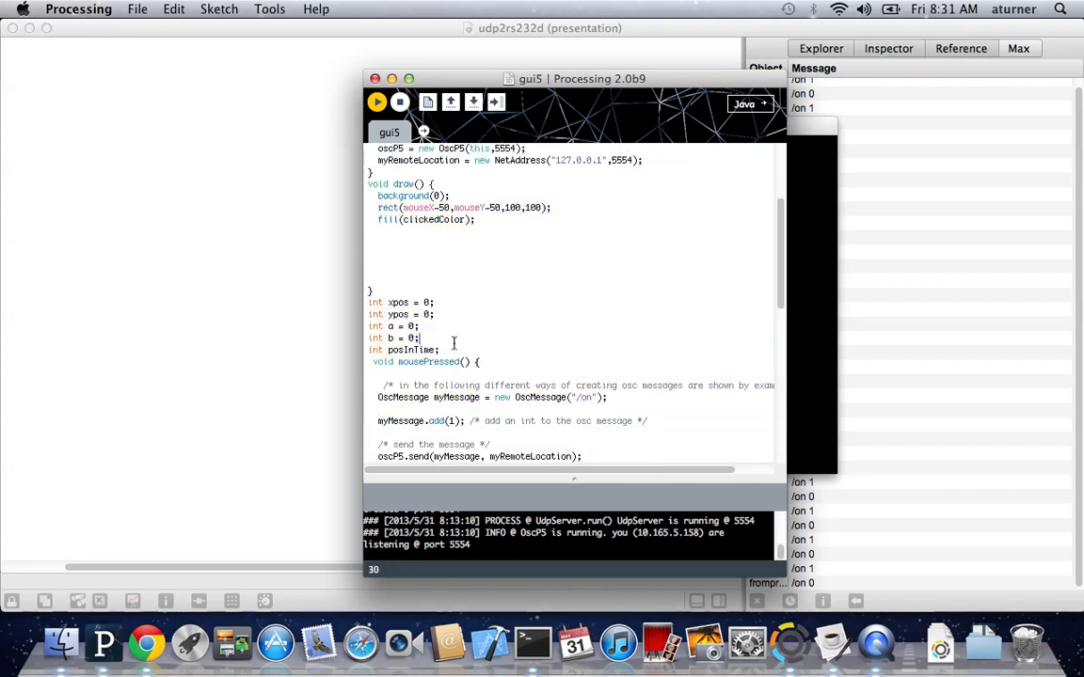
- Scroll to mousePressed() and select the "/on" address in the OscMessage line
scroll(down, 3)
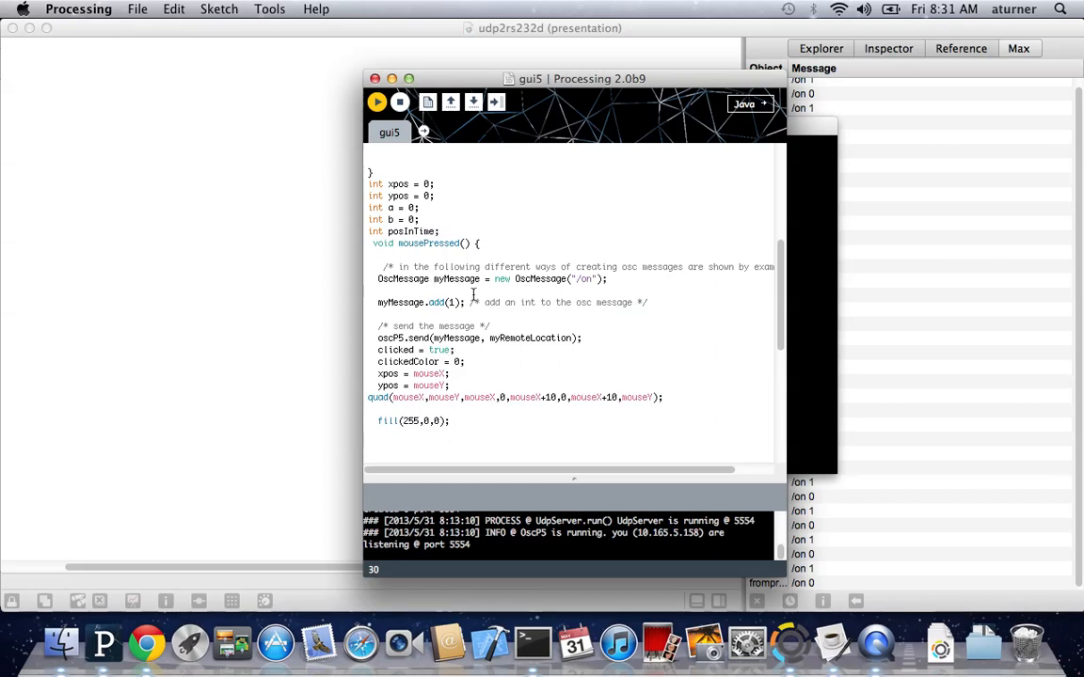
mouse_move(516, 279)
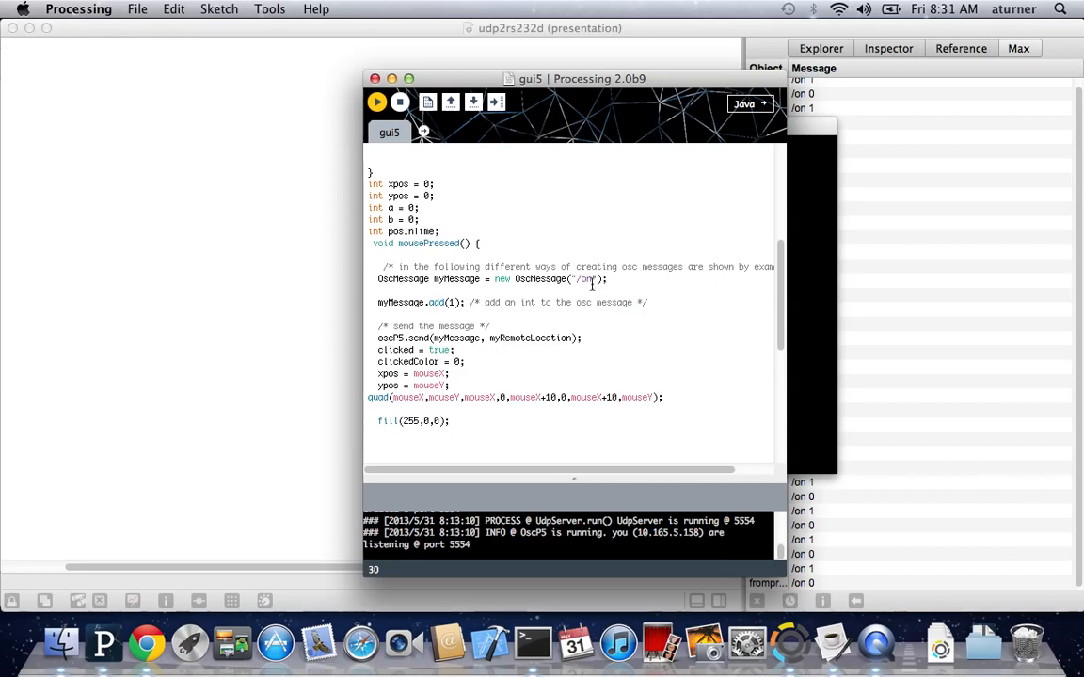
click(420, 219)
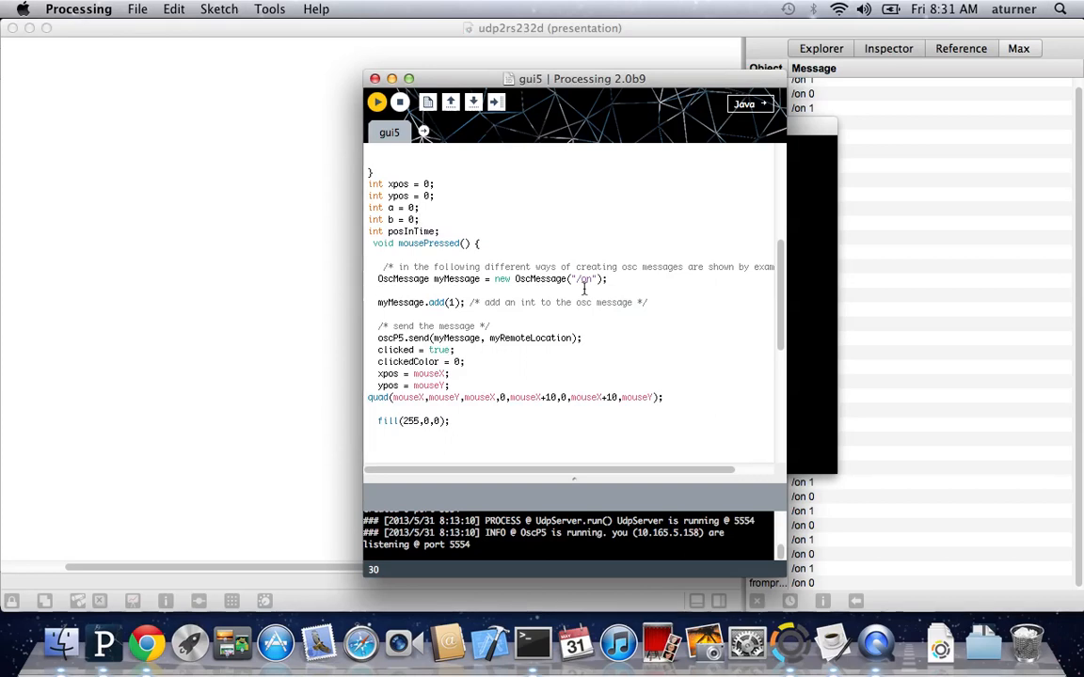
mouse_move(341, 317)
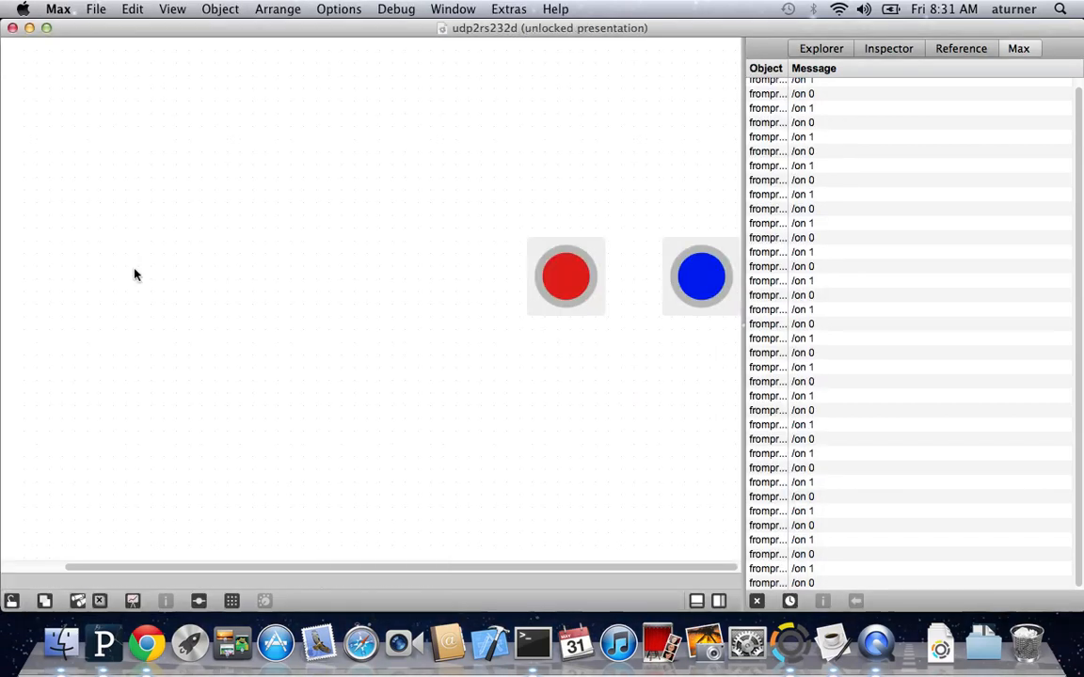
mouse_move(133, 602)
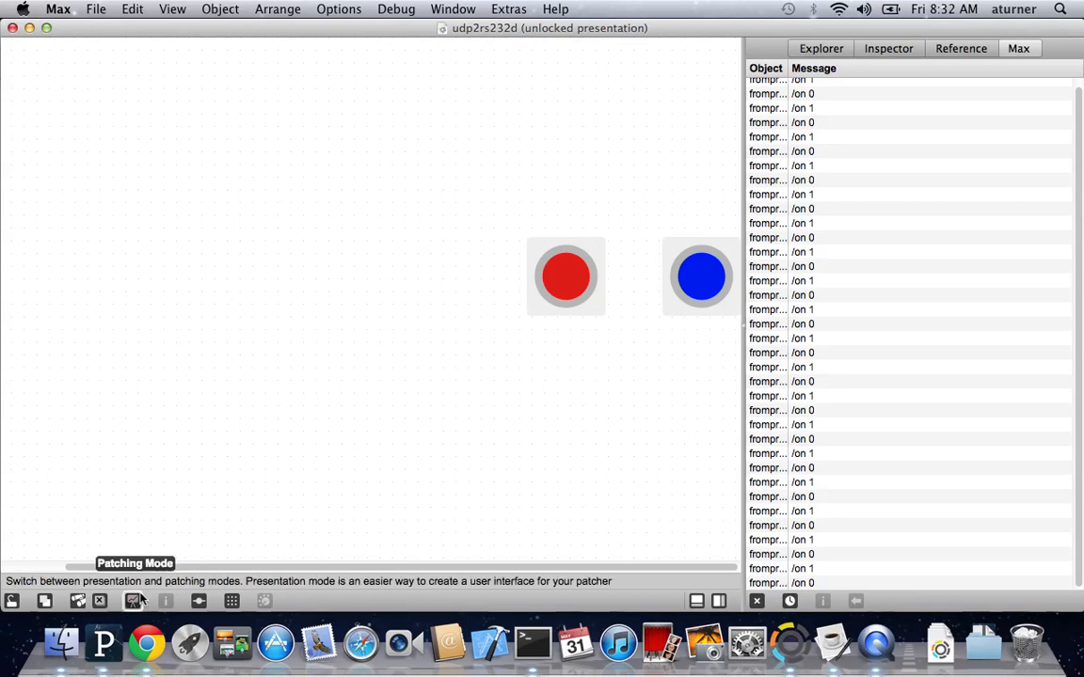
- Turn off Presentation Mode to show udpreceive 5554, route /on and the serial objects
click(133, 602)
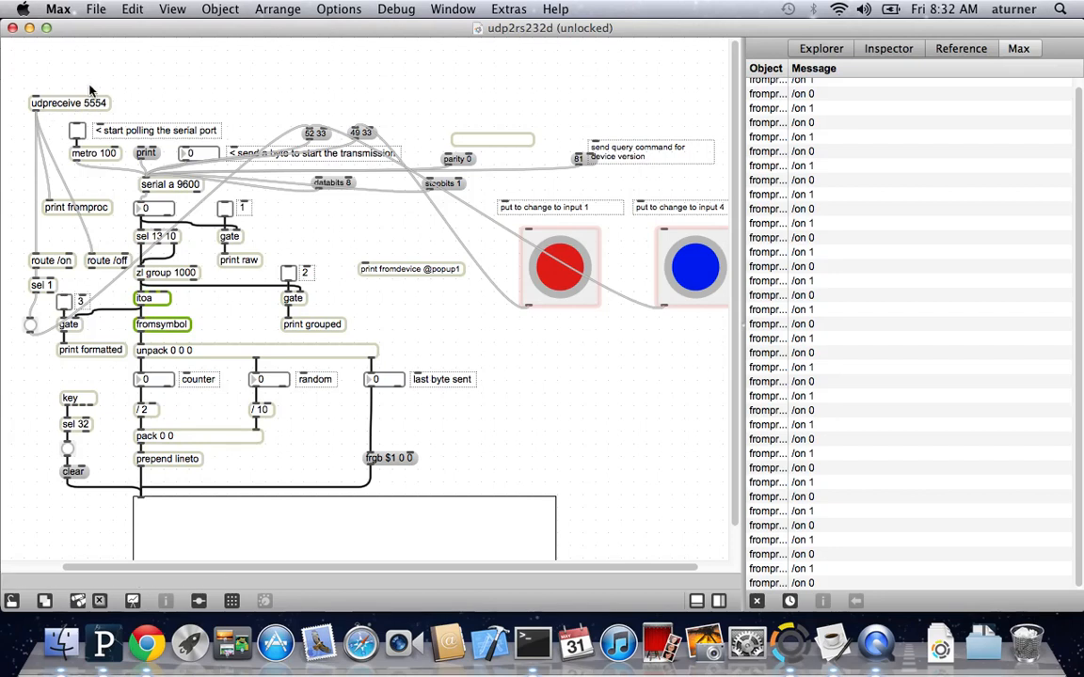
mouse_move(945, 507)
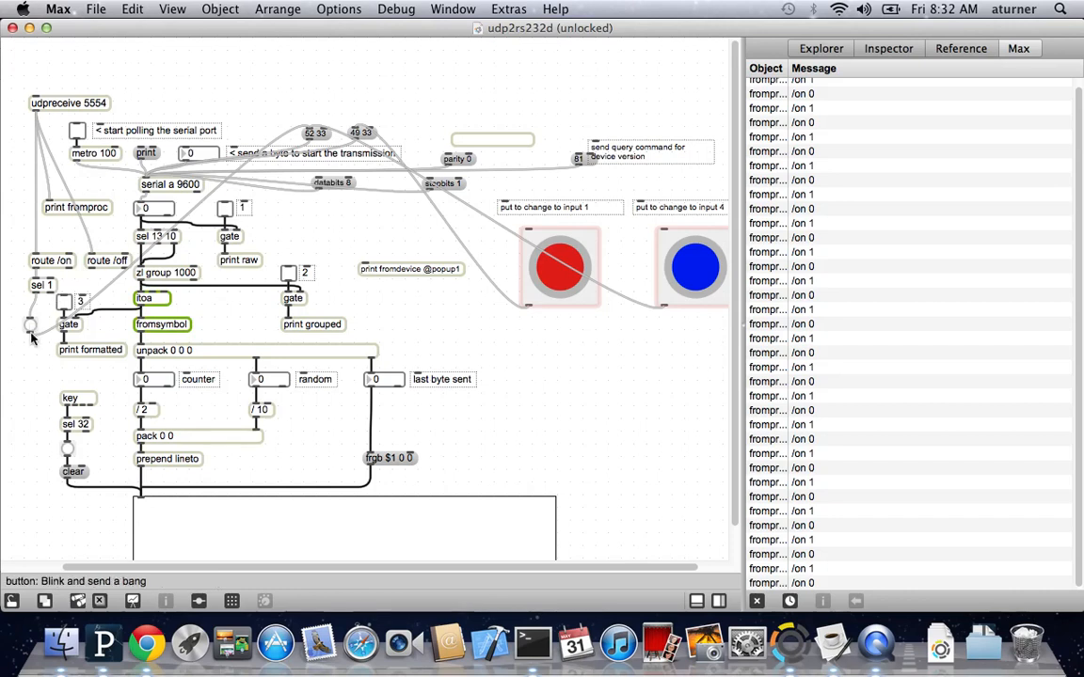
mouse_move(360, 419)
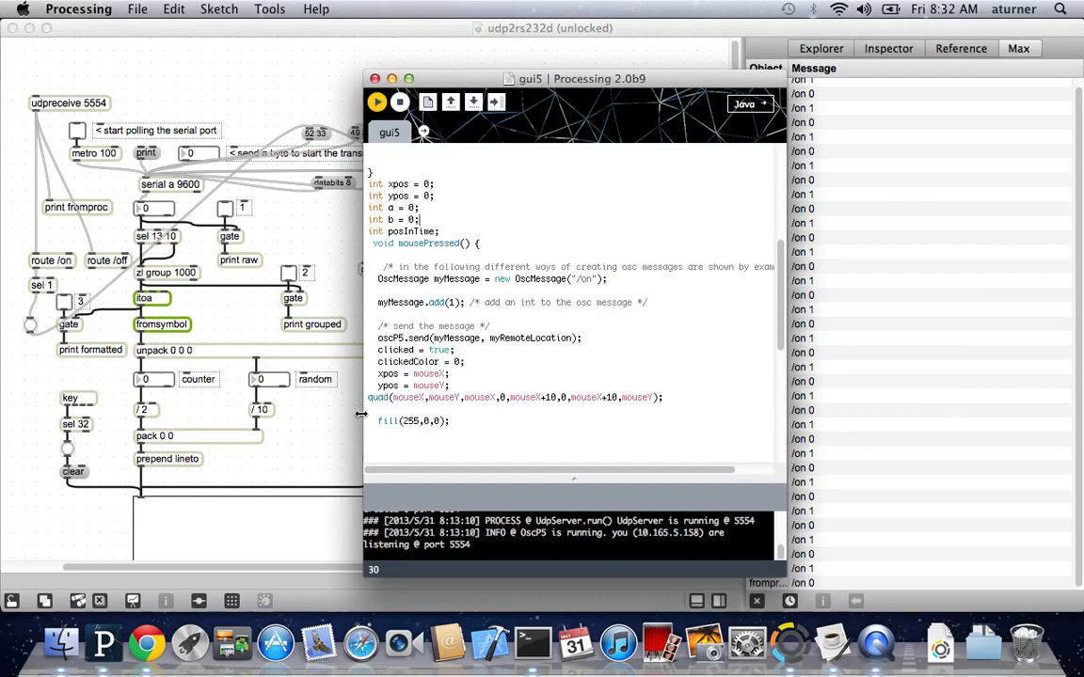
- Run the gui5 sketch and click inside its window to send an /on message
click(377, 102)
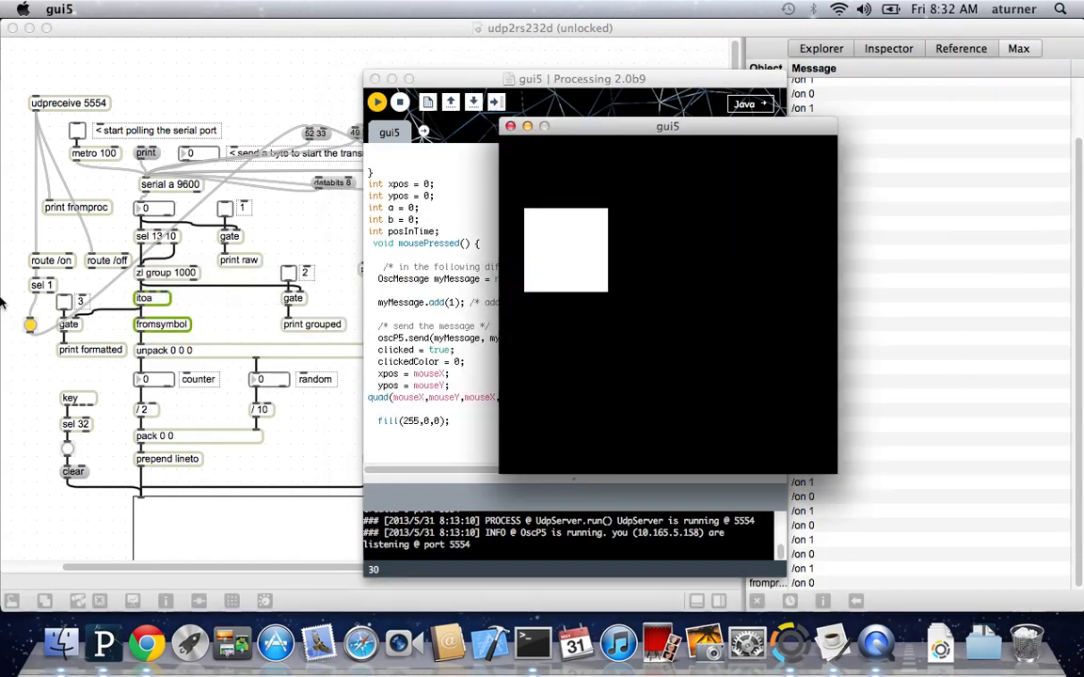
click(582, 268)
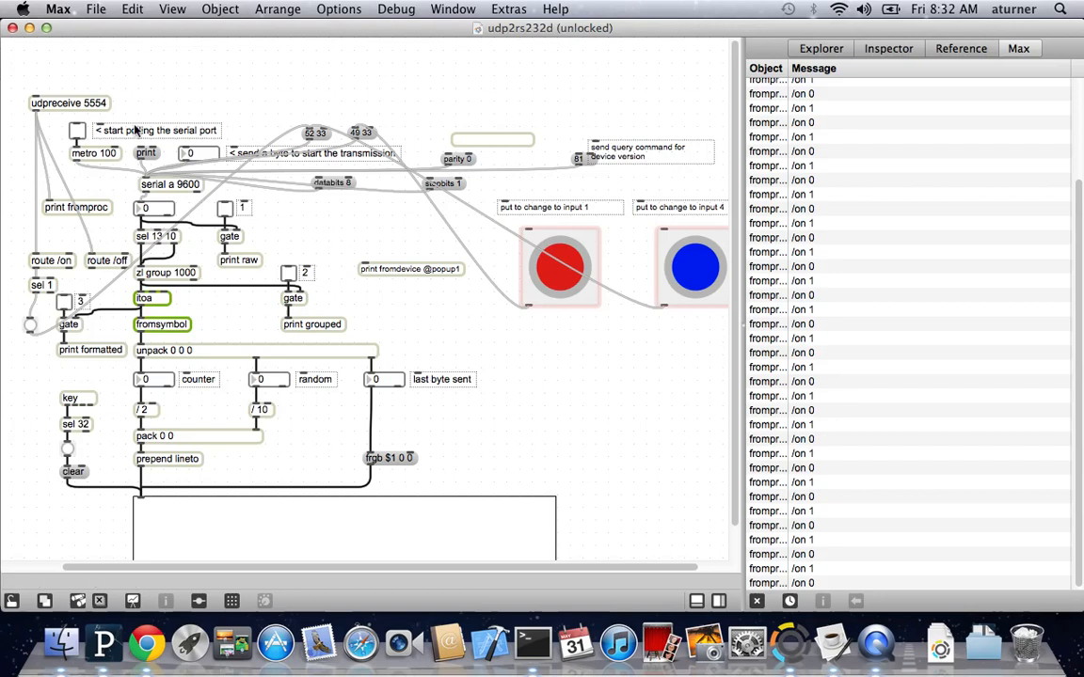
mouse_move(155, 199)
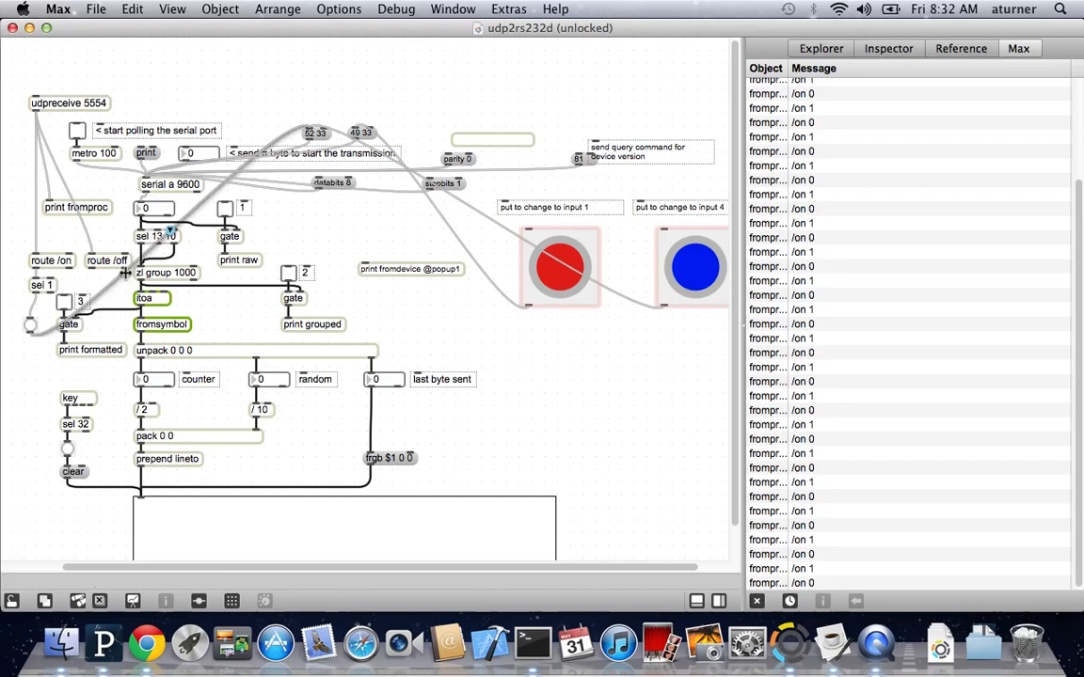
mouse_move(117, 355)
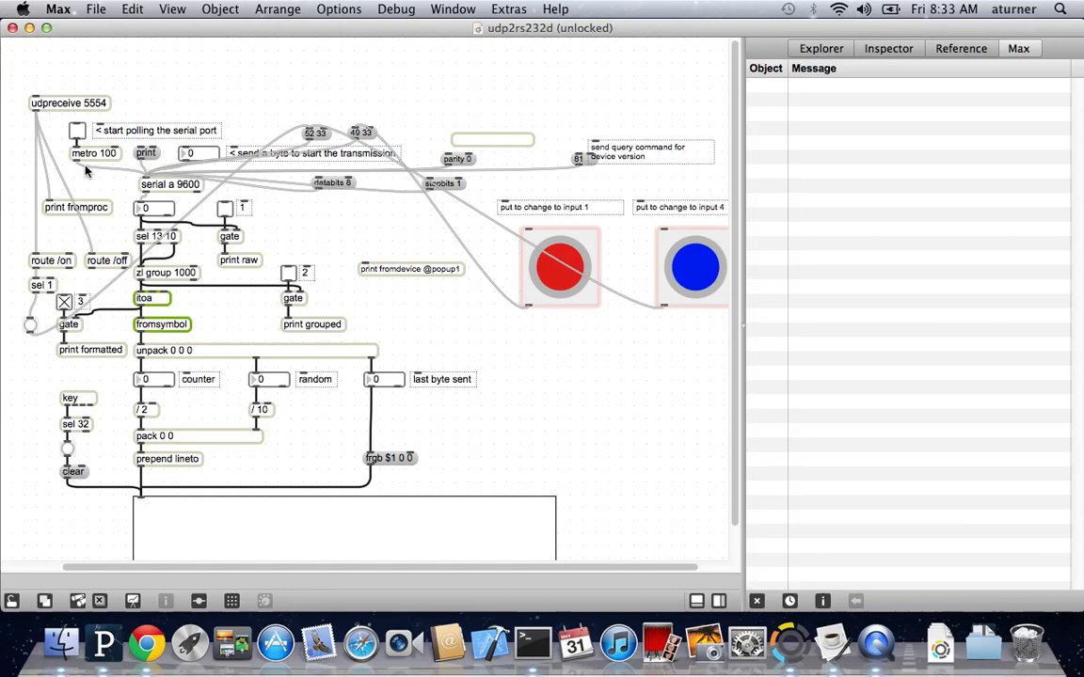
- Switch on 'start polling the serial port' and clear all messages from the Max console
click(77, 130)
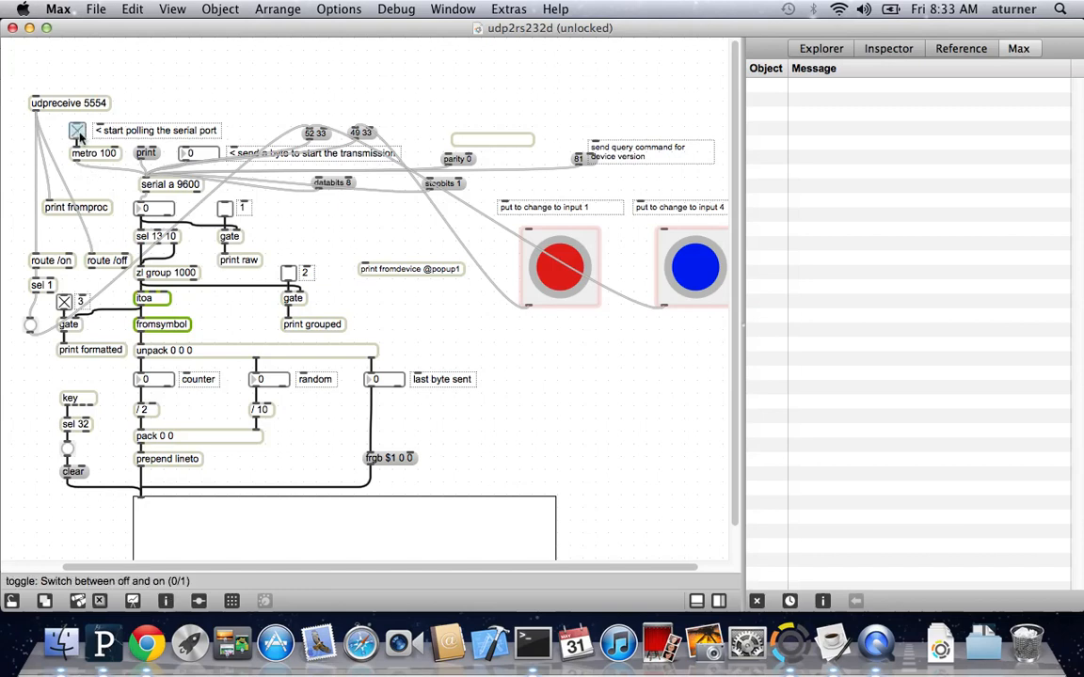
click(77, 130)
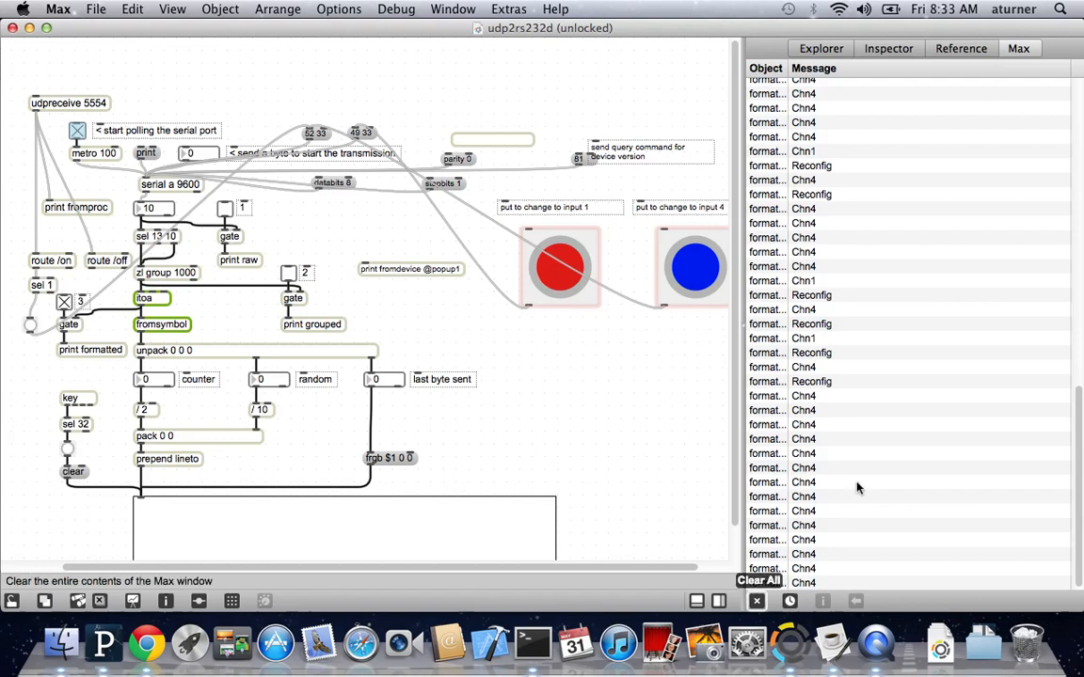
click(758, 580)
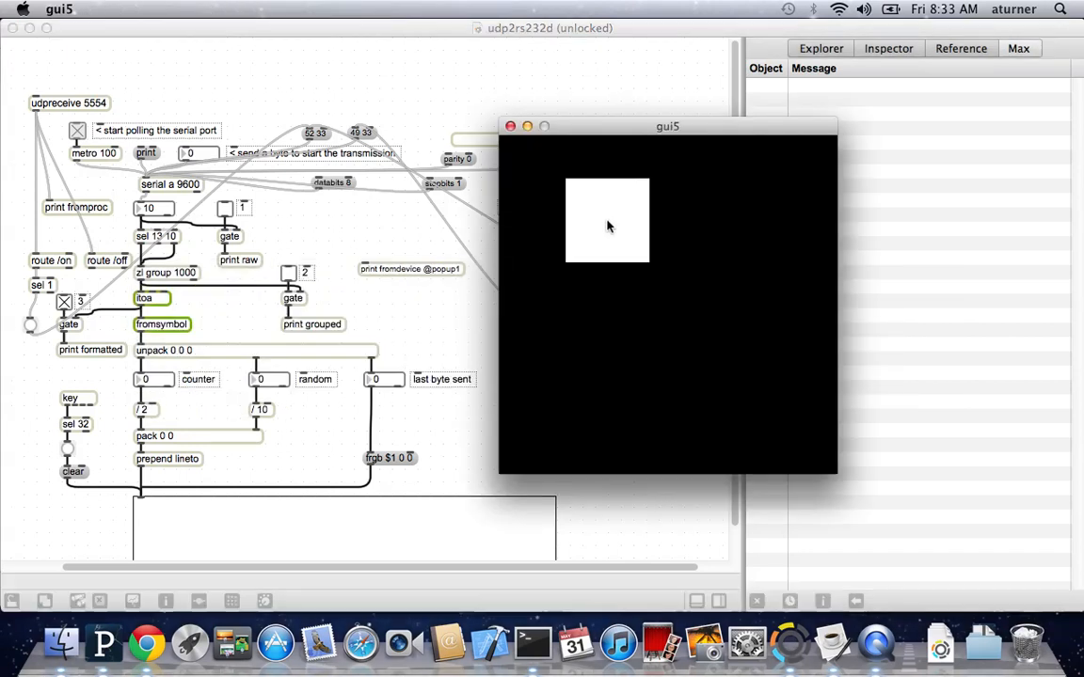
- Click the gui5 sketch to send /on, then move its window left over the patch
click(607, 221)
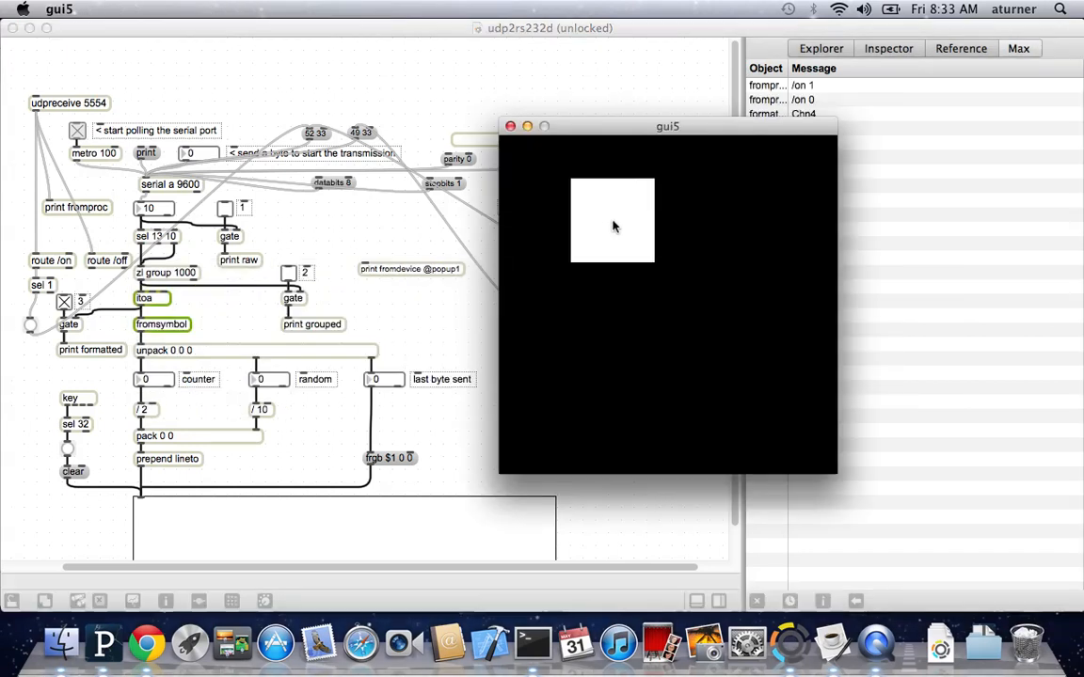
drag(667, 126, 544, 157)
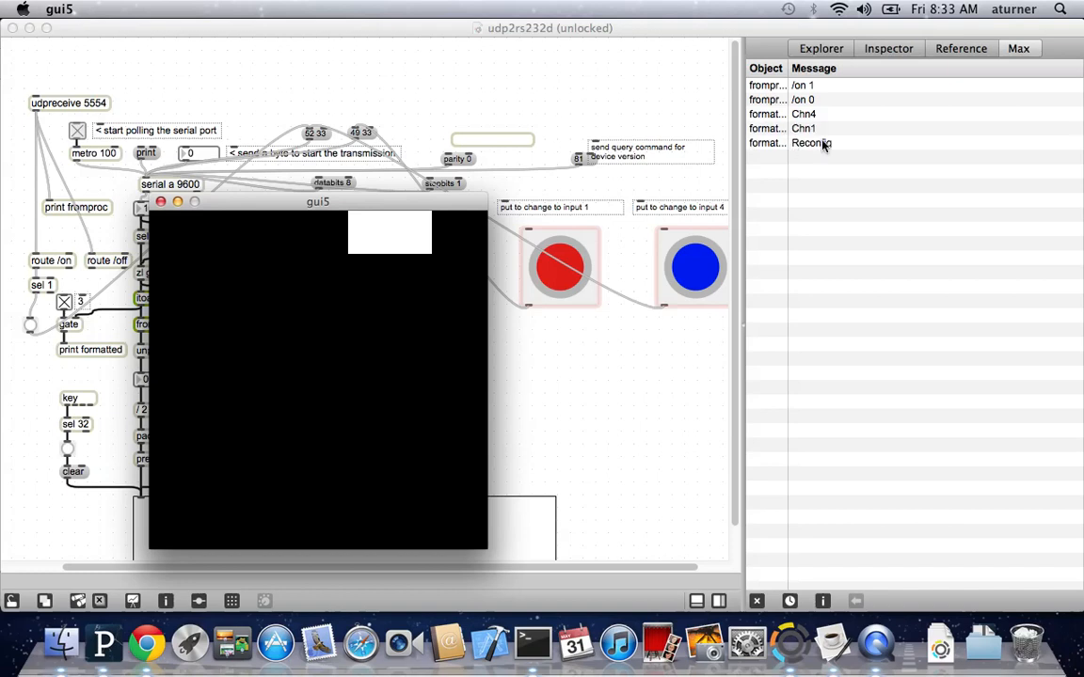
mouse_move(838, 139)
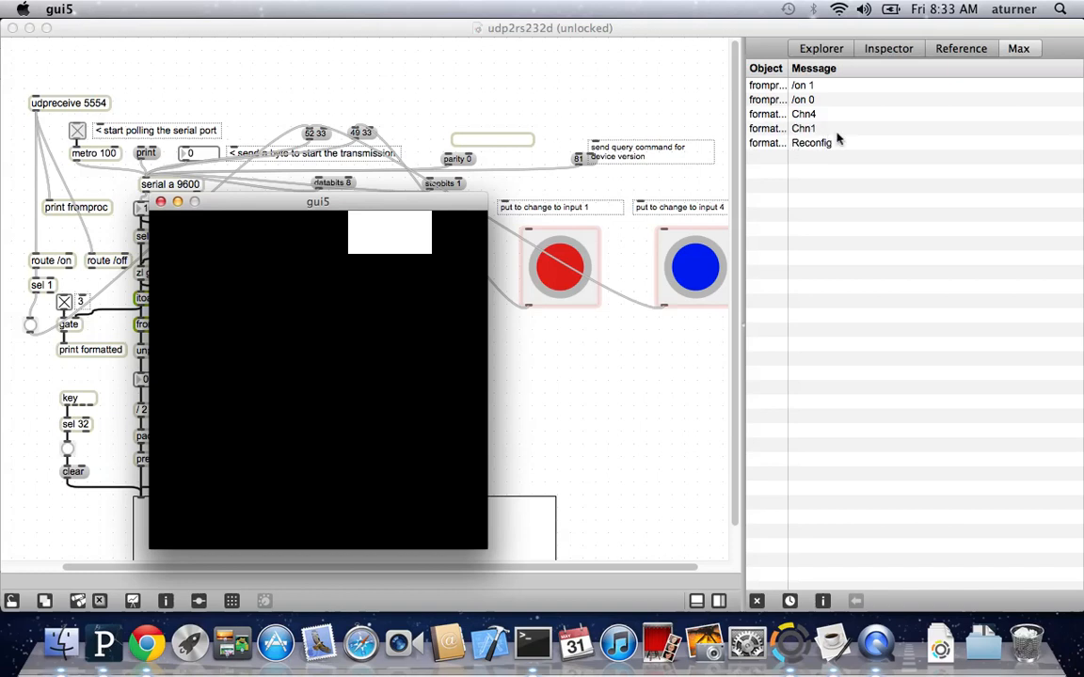
mouse_move(838, 137)
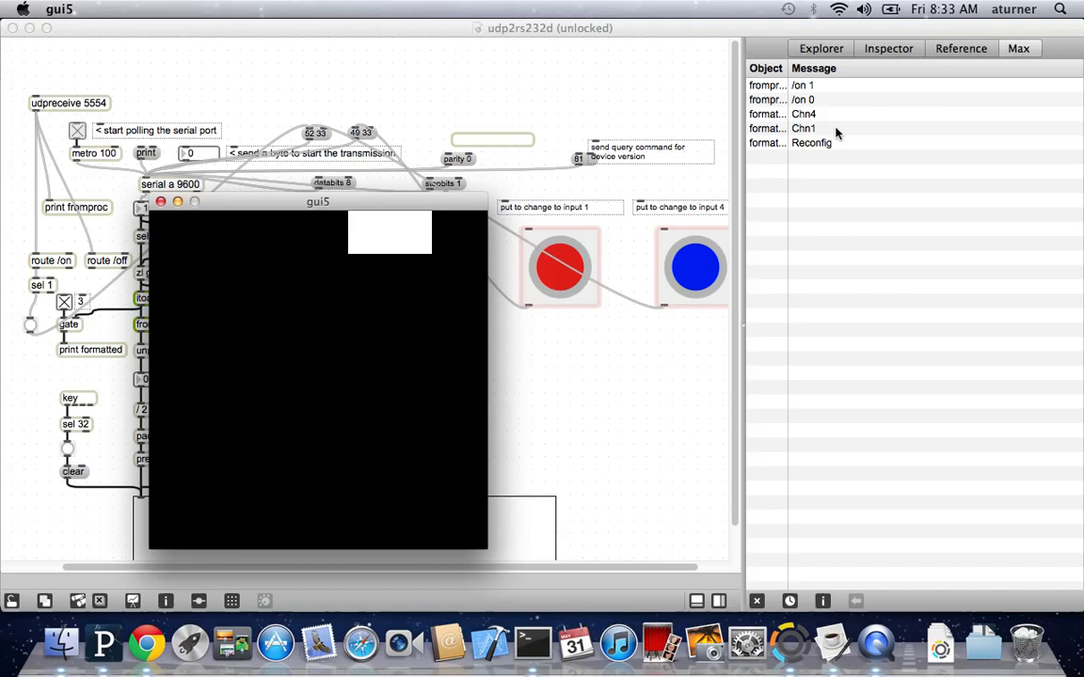
mouse_move(294, 229)
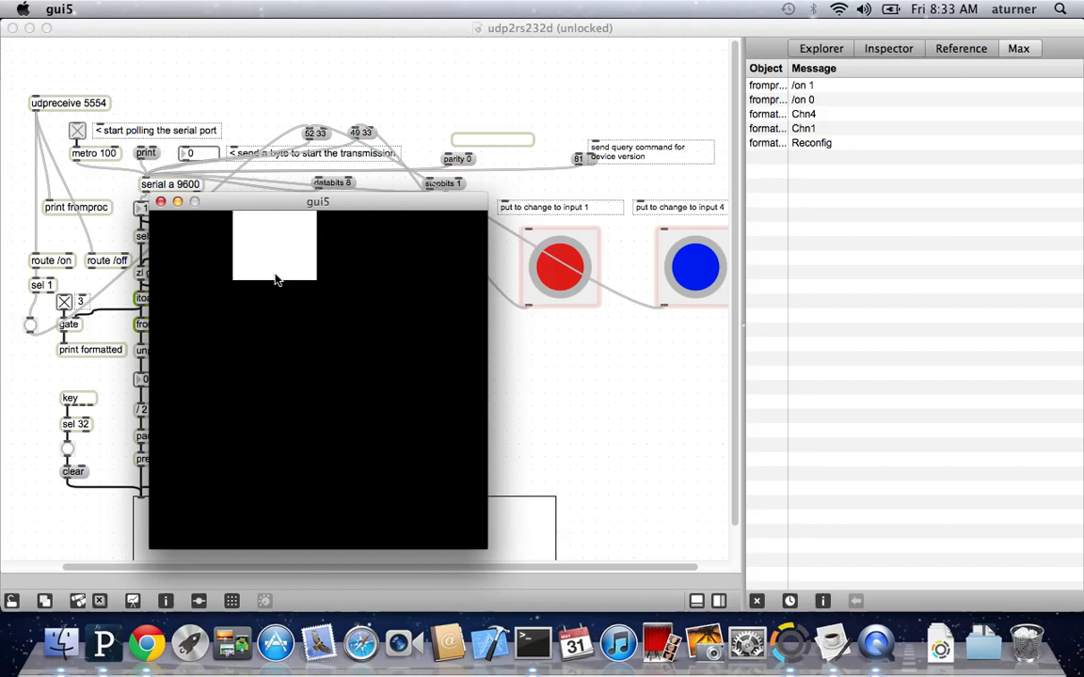
- Drag the white square around the gui5 sketch and click twice to send another /on pair
drag(273, 247, 417, 303)
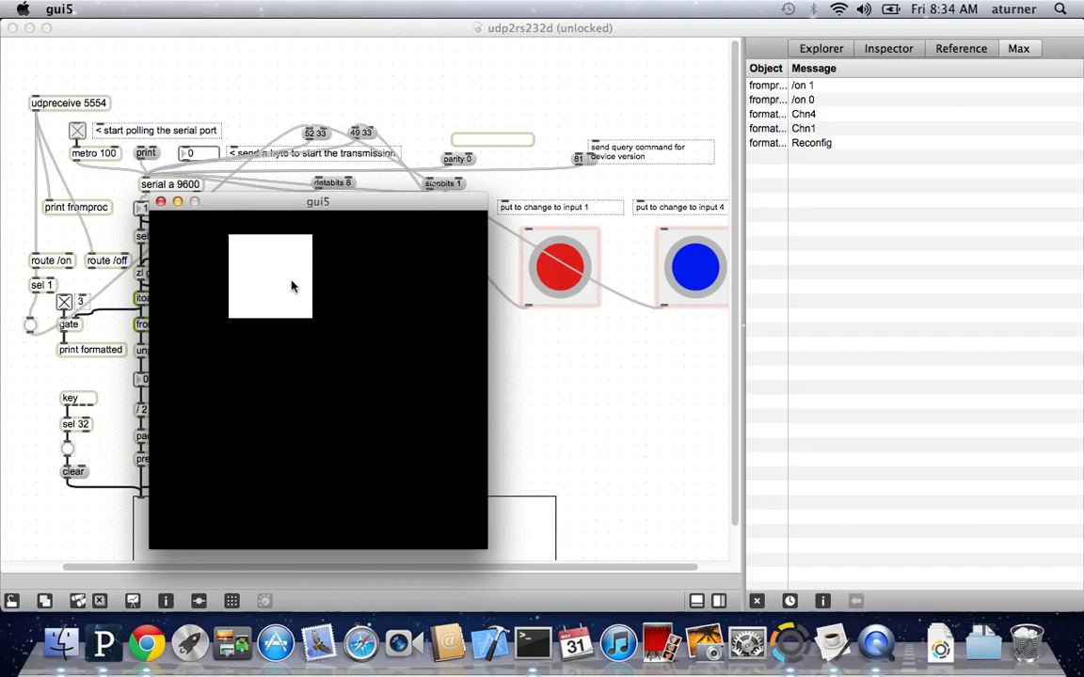
drag(270, 276, 372, 291)
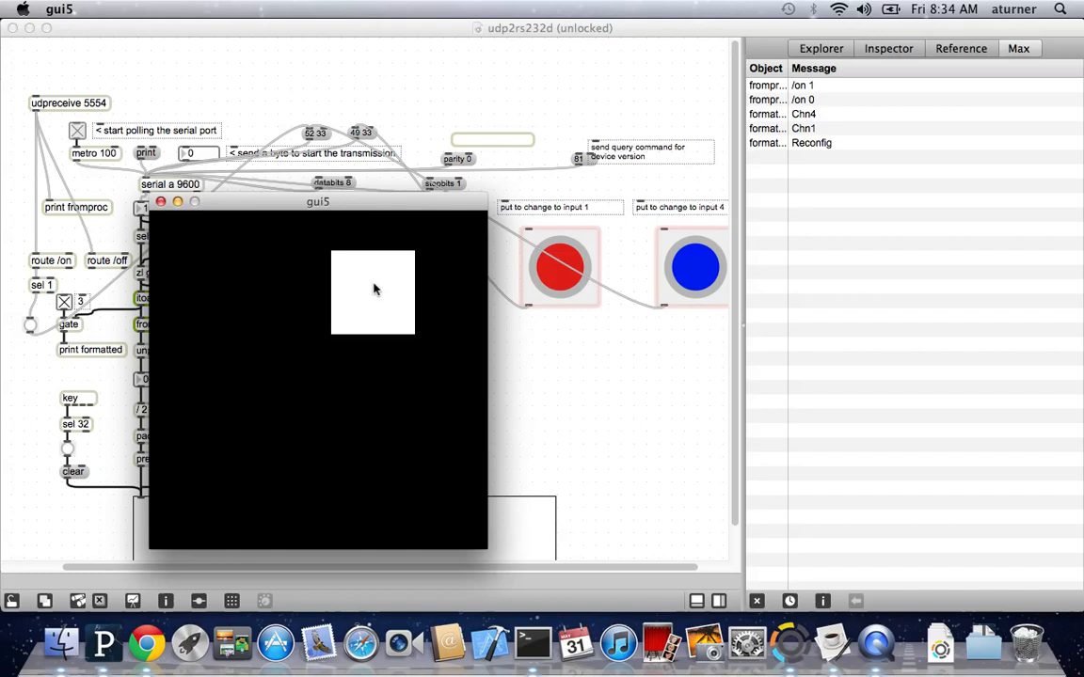
drag(372, 291, 425, 280)
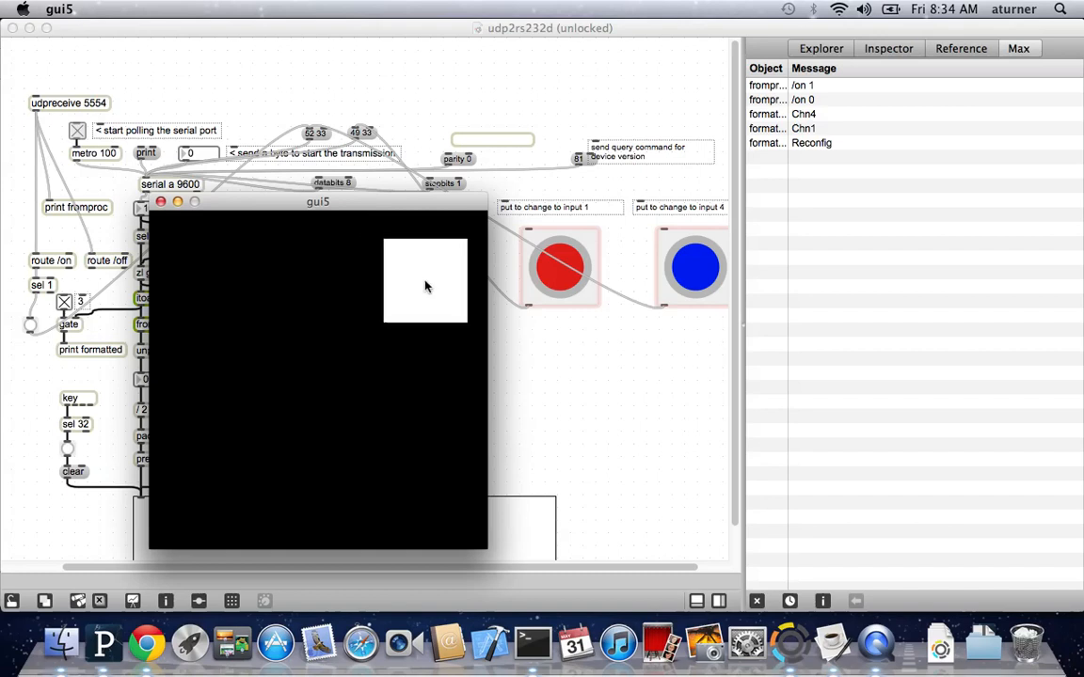
click(424, 280)
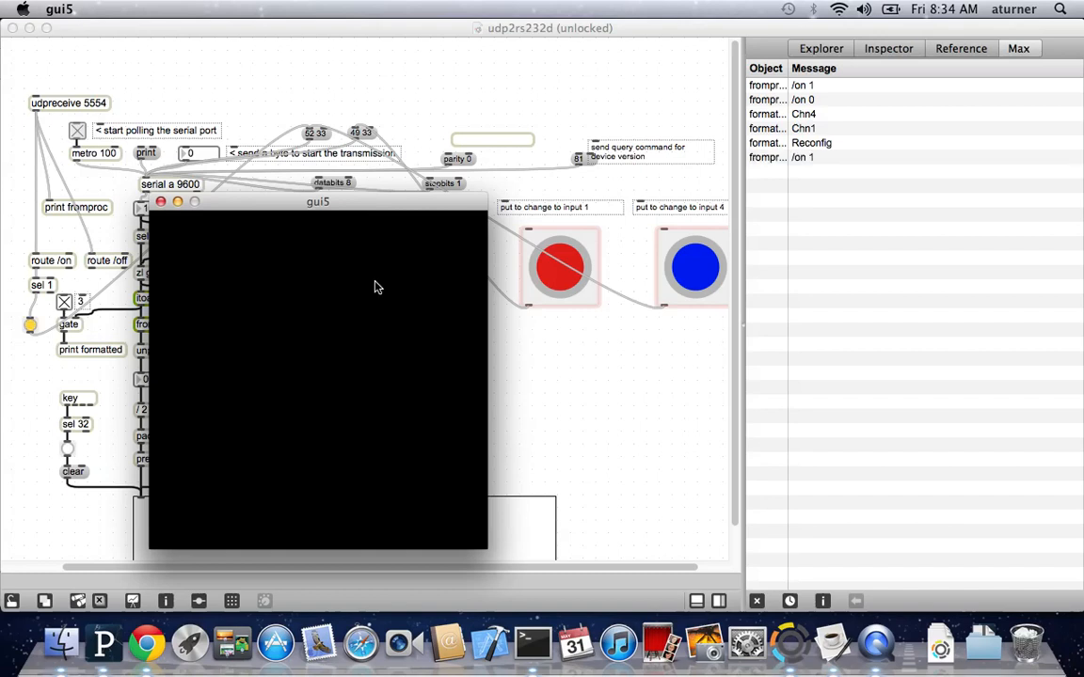
click(380, 282)
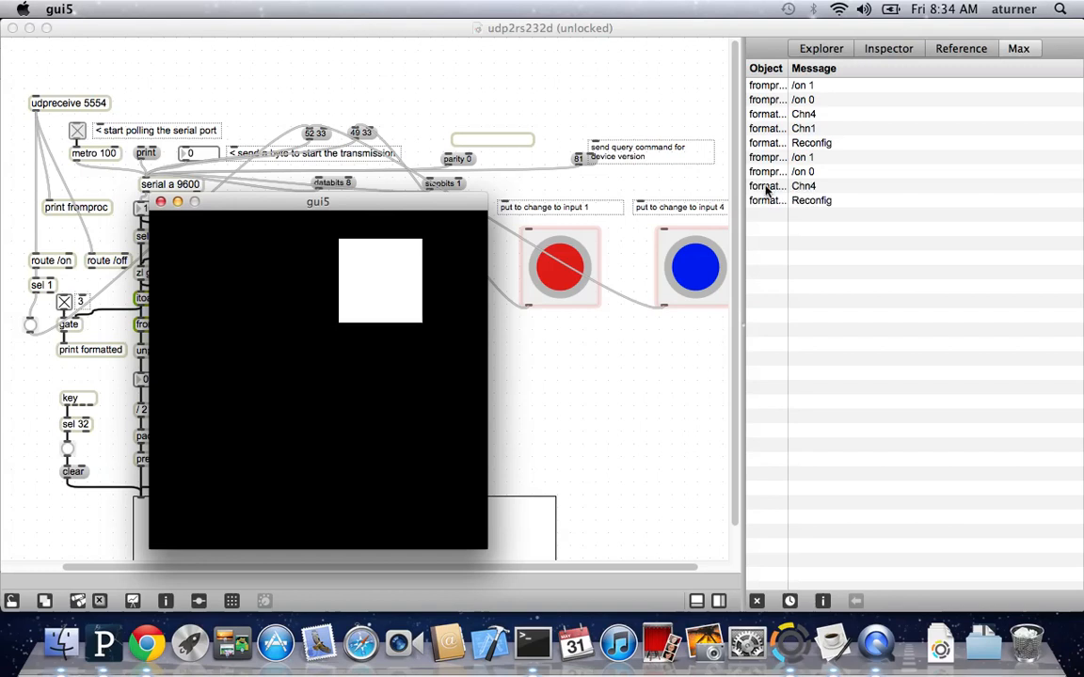
mouse_move(769, 193)
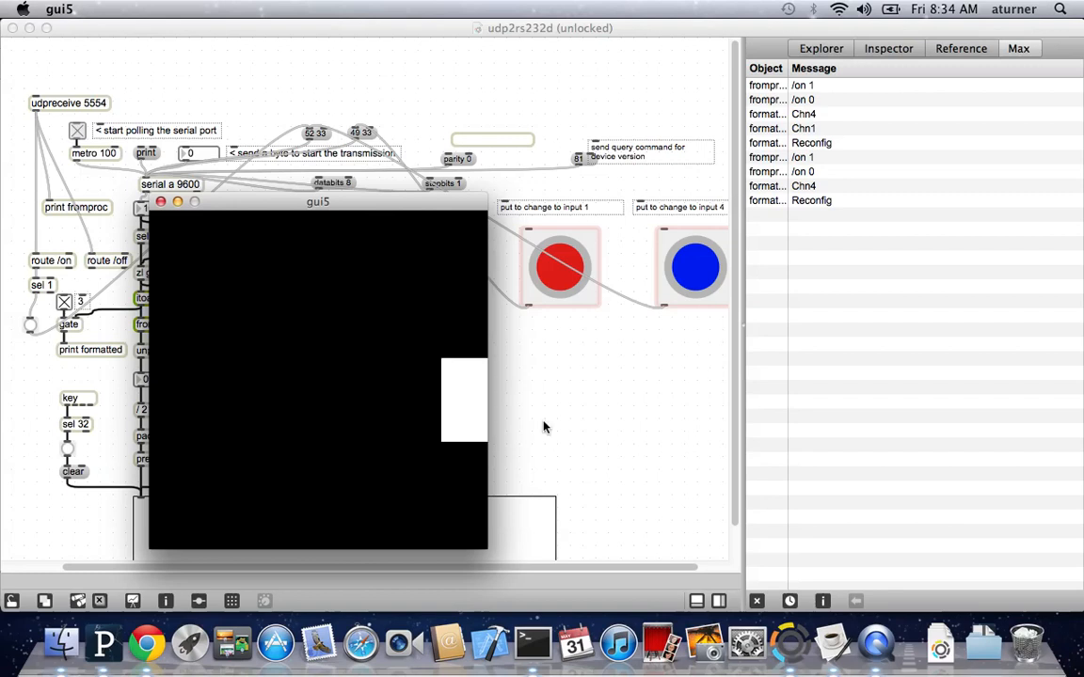
mouse_move(435, 376)
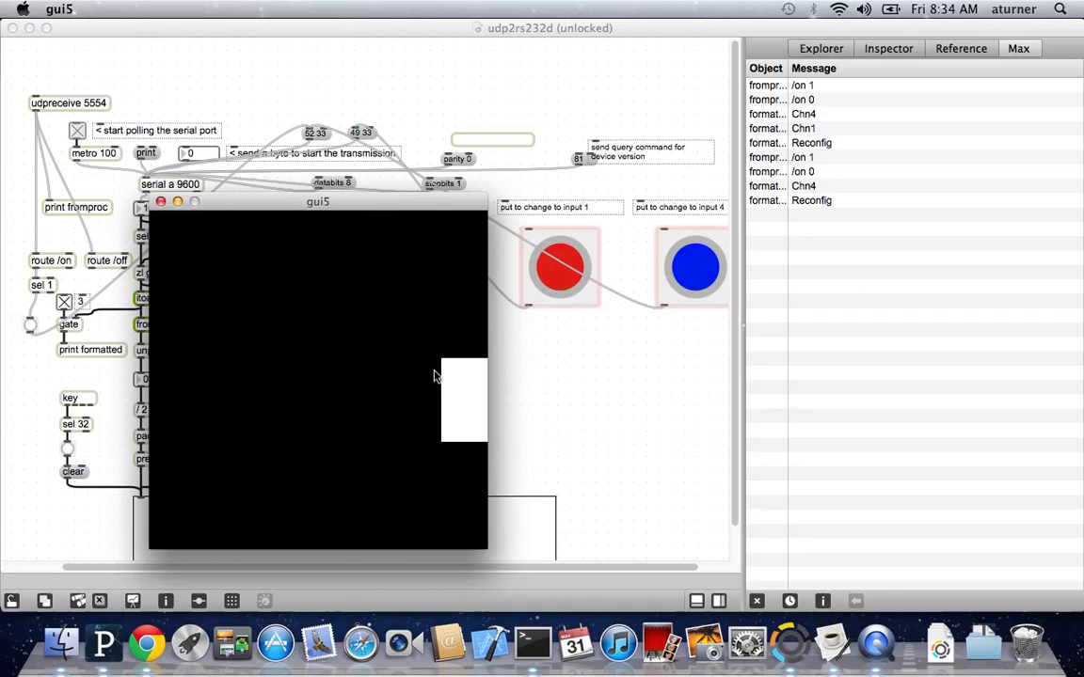
drag(464, 400, 216, 341)
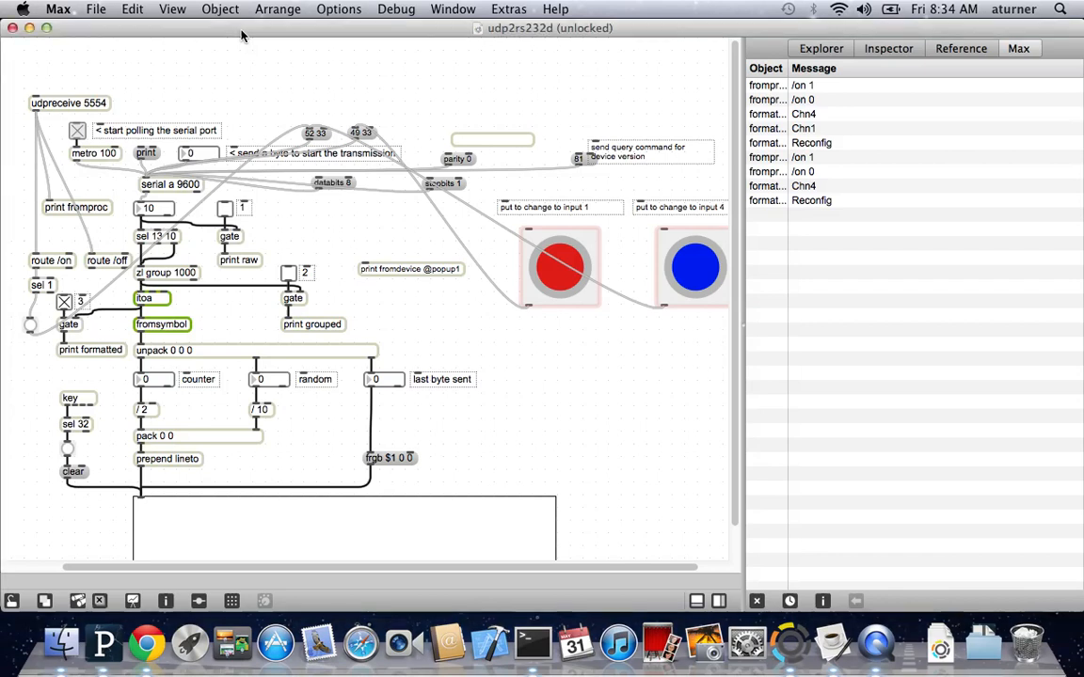
mouse_move(247, 45)
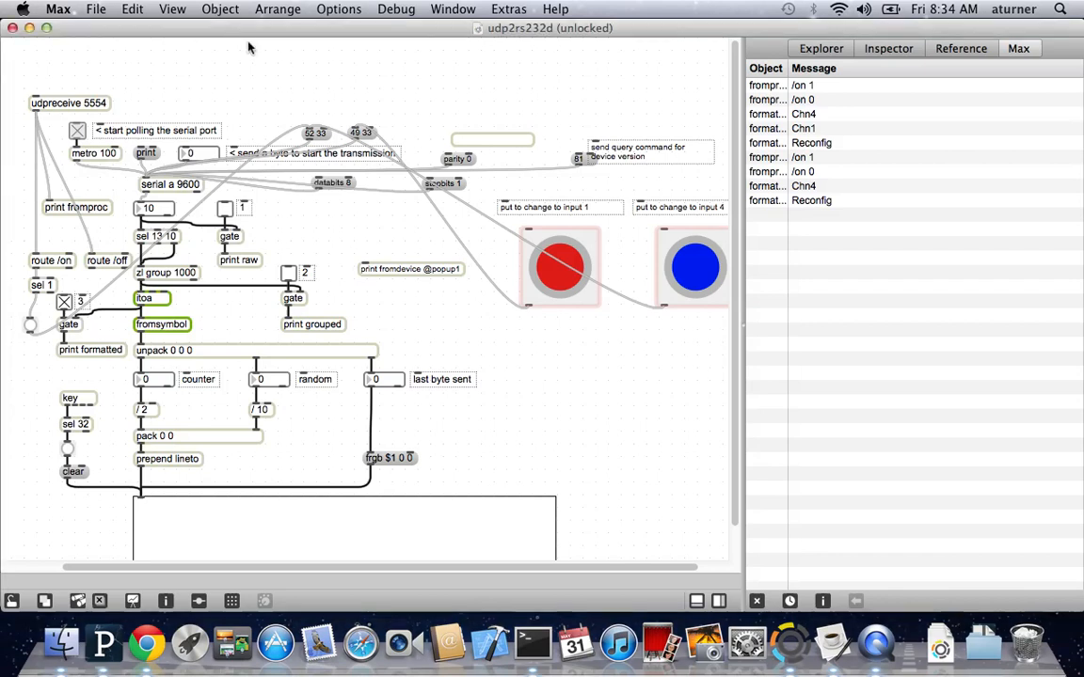
mouse_move(267, 236)
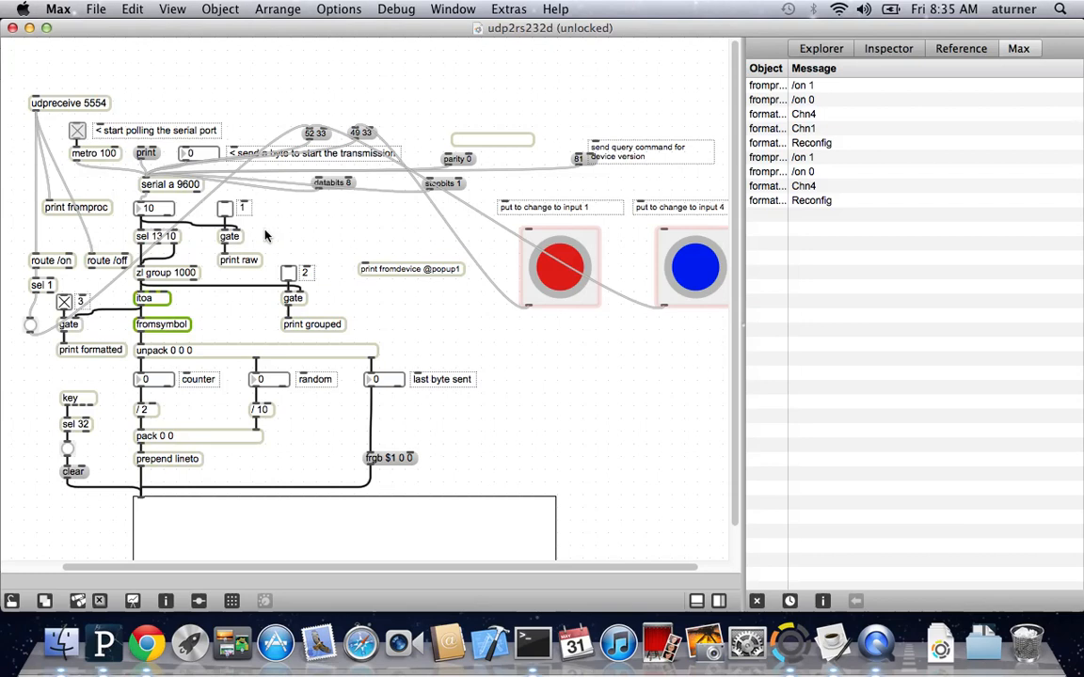
mouse_move(299, 377)
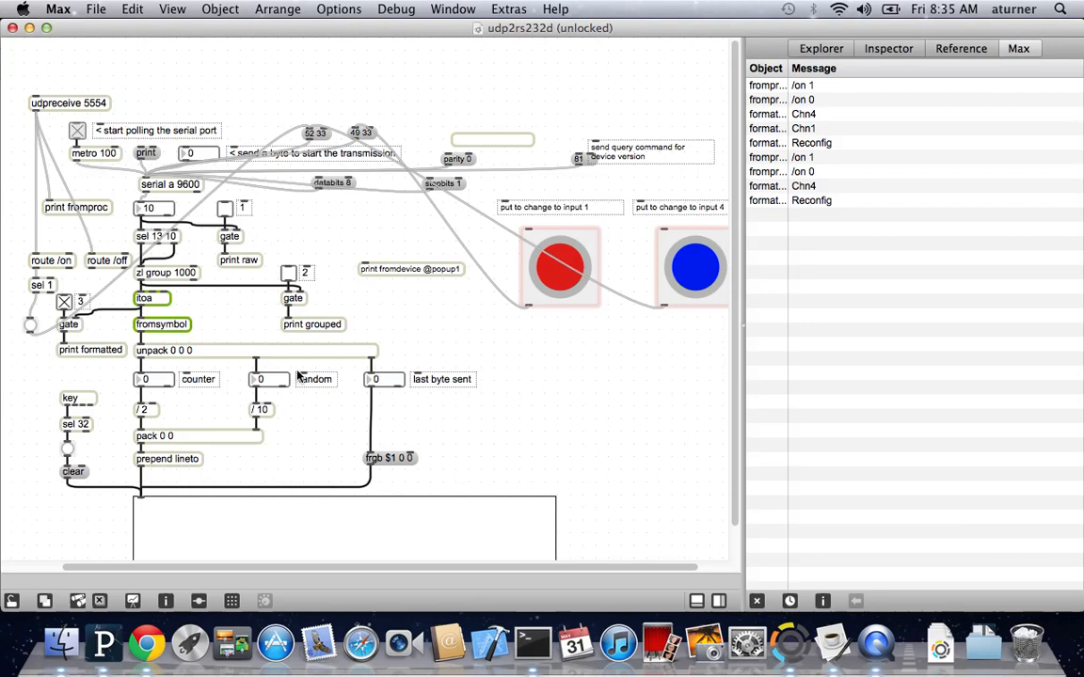
mouse_move(338, 225)
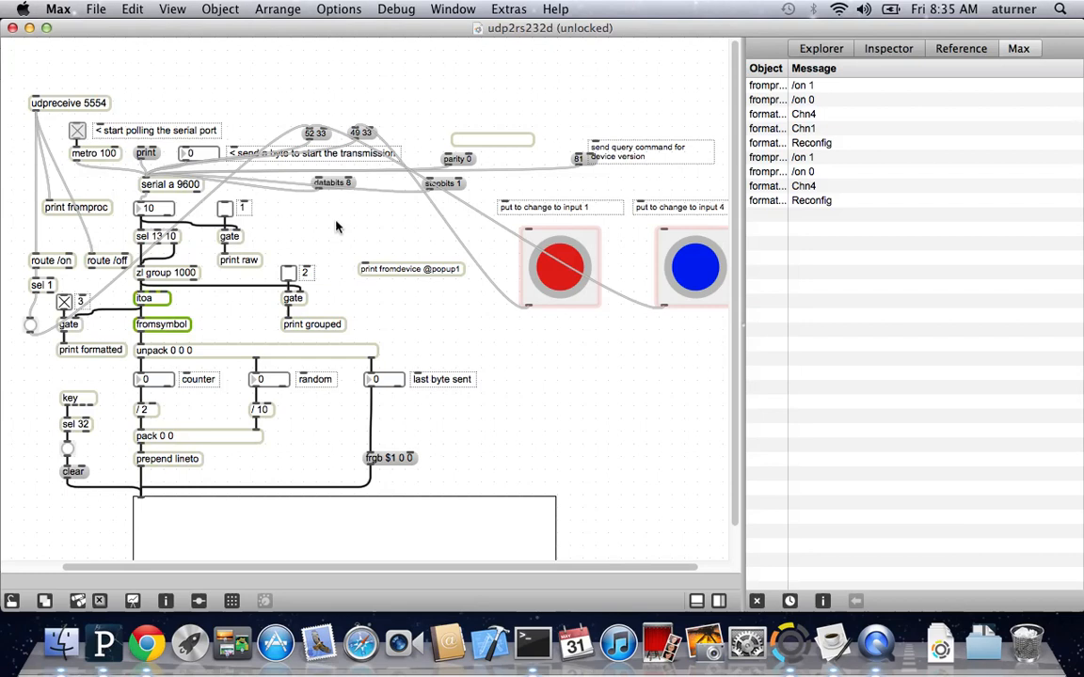
mouse_move(320, 228)
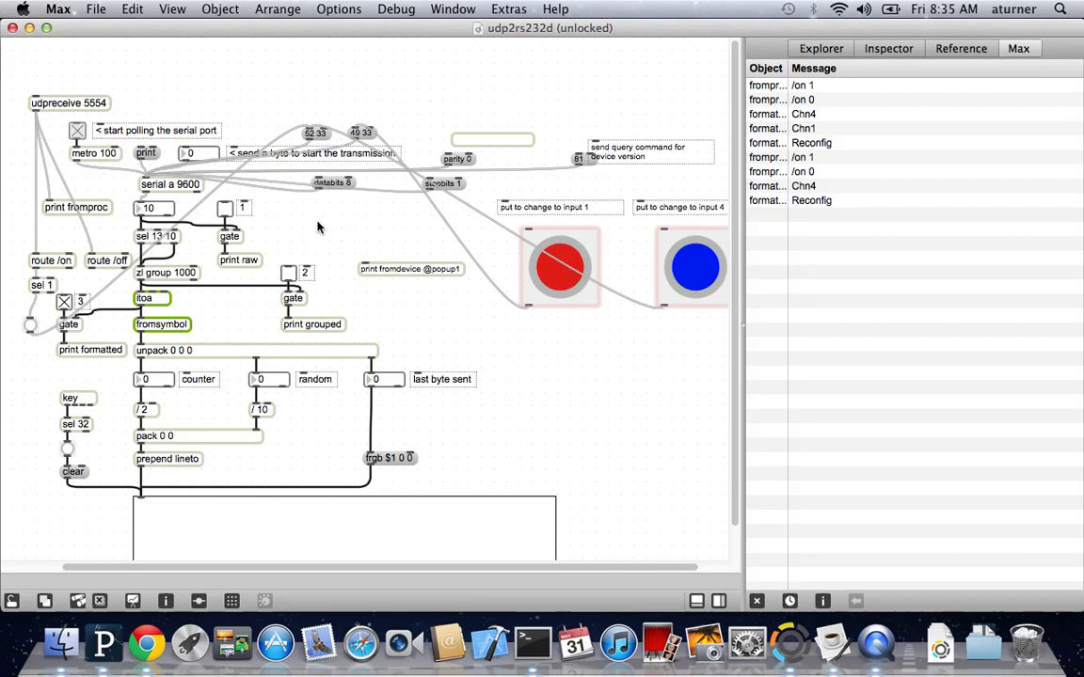
mouse_move(322, 260)
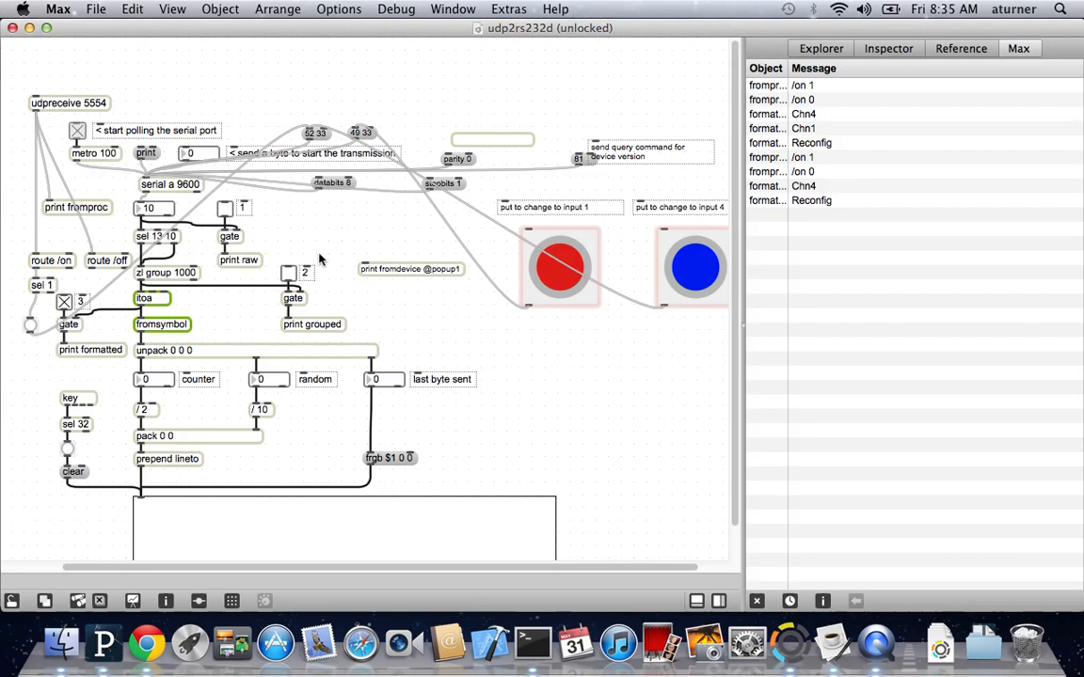
mouse_move(326, 256)
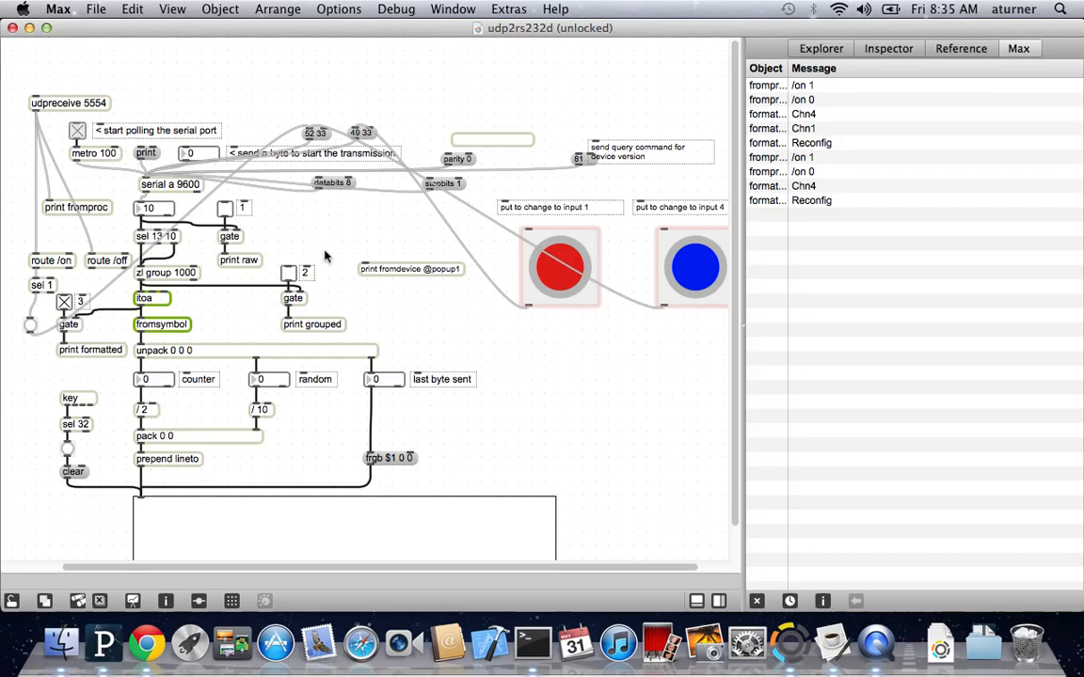